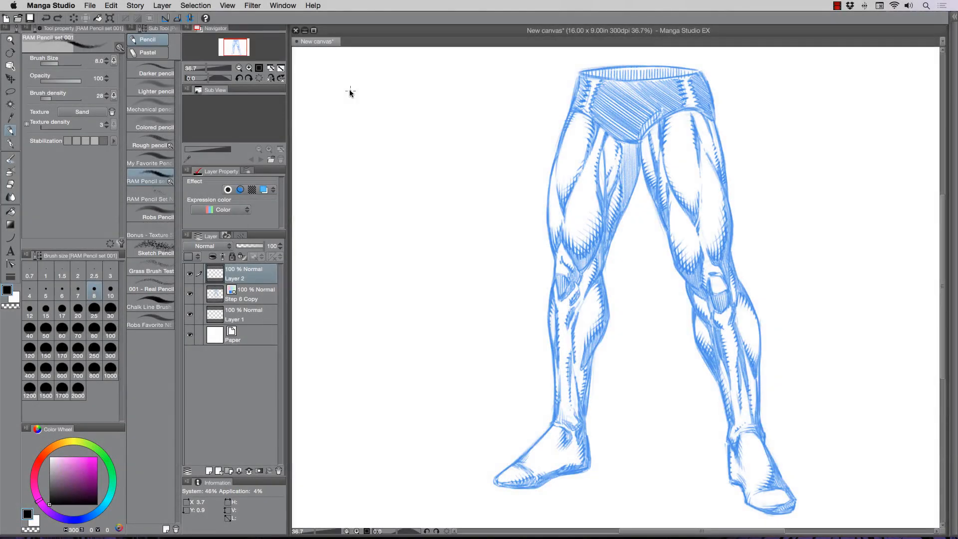
mouse_move(353, 76)
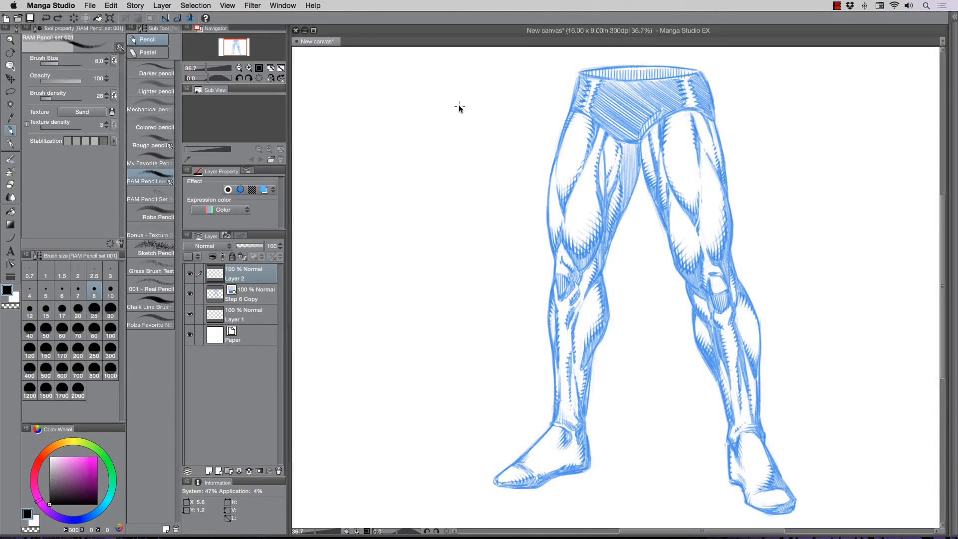
mouse_move(160, 100)
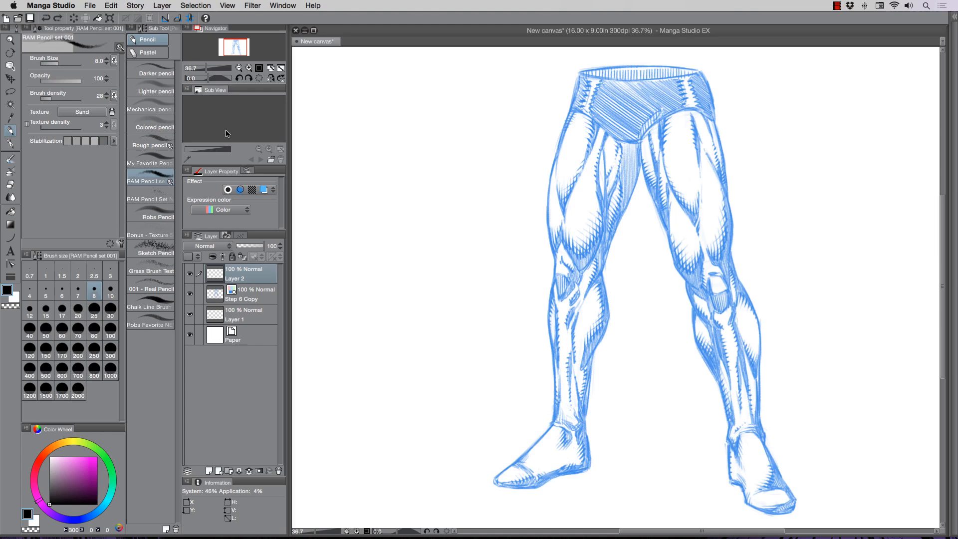
mouse_move(479, 158)
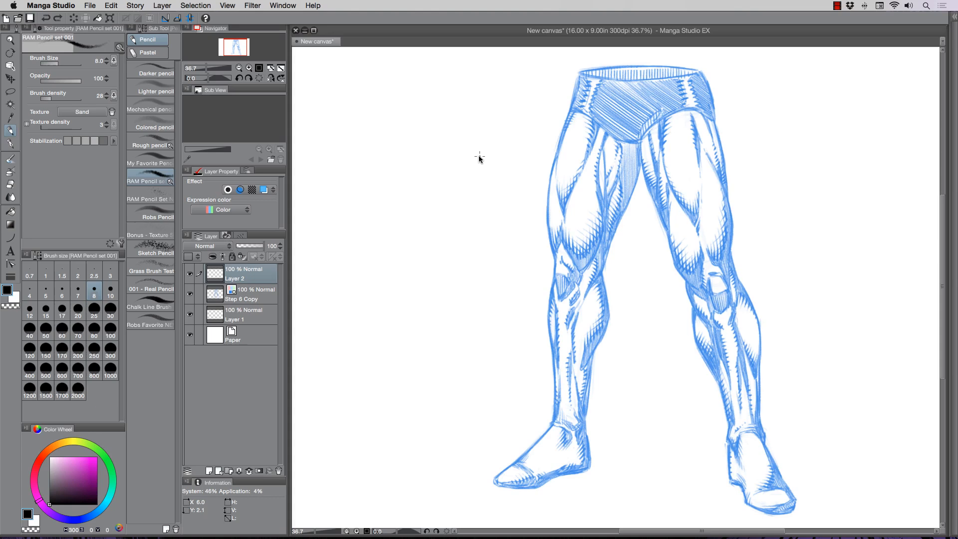
mouse_move(198, 115)
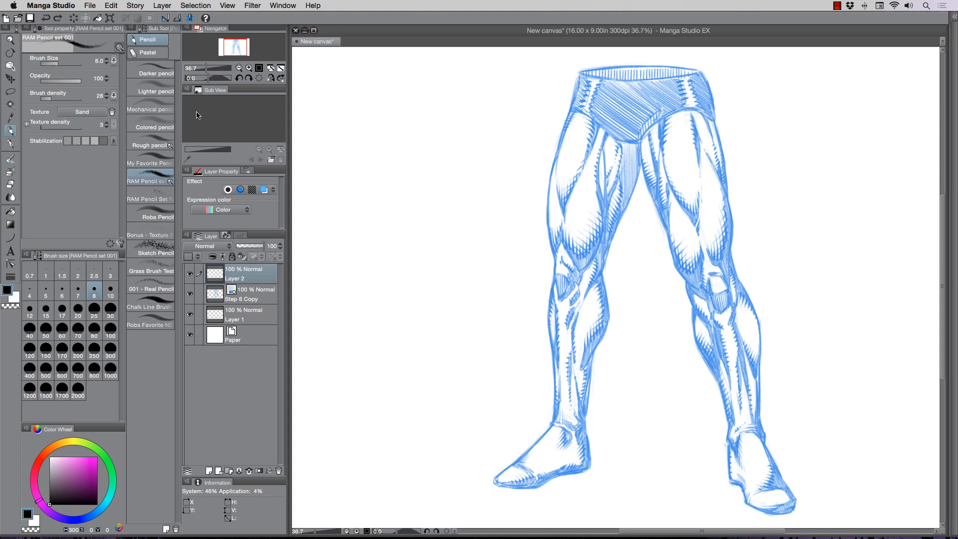
mouse_move(182, 105)
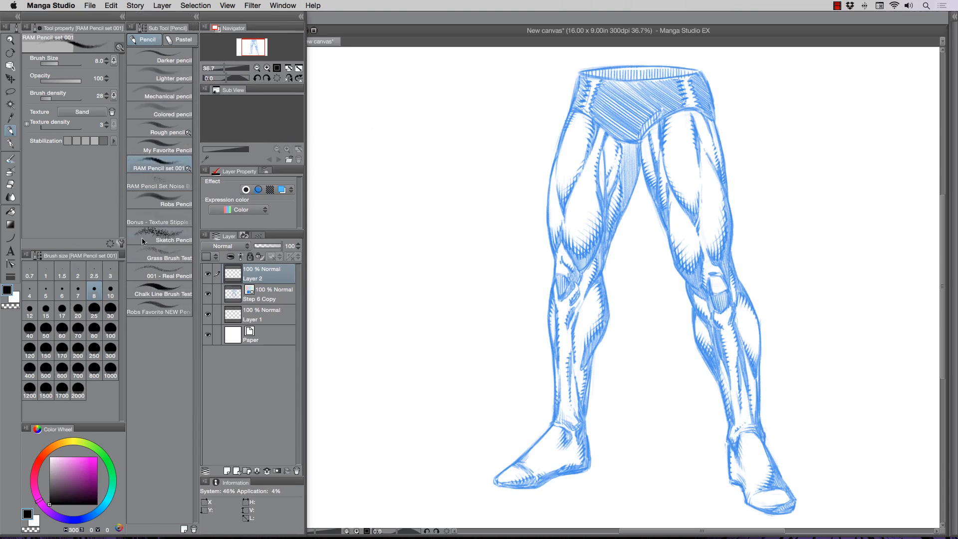
mouse_move(162, 160)
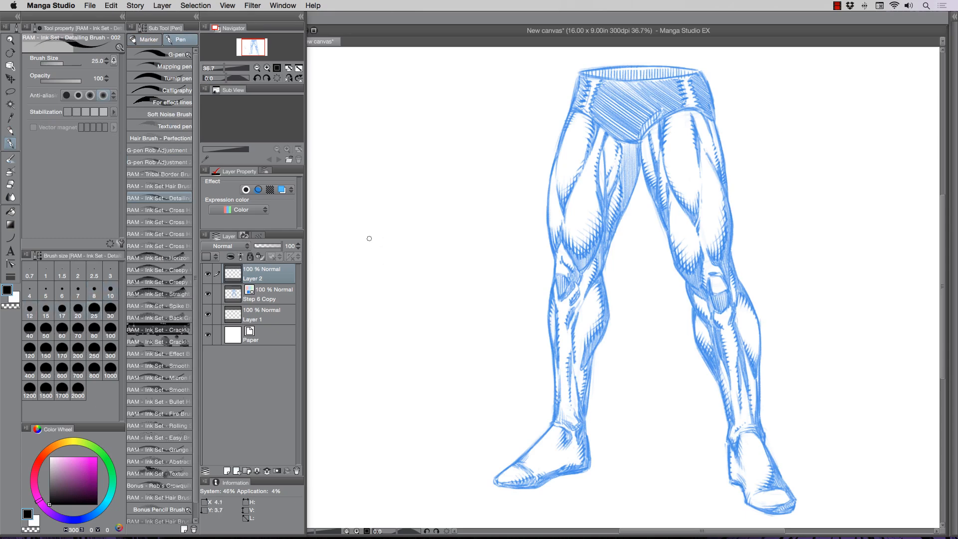
Try tapered black test strokes with the RAM Ink Set Detailing Brush beside the sketch.
left_click_drag(360, 233, 446, 366)
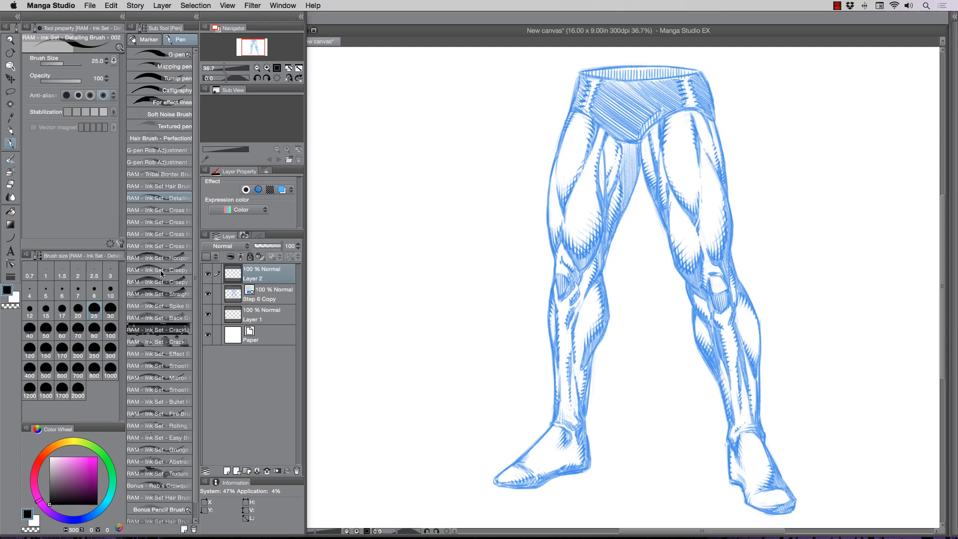
left_click_drag(397, 201, 415, 293)
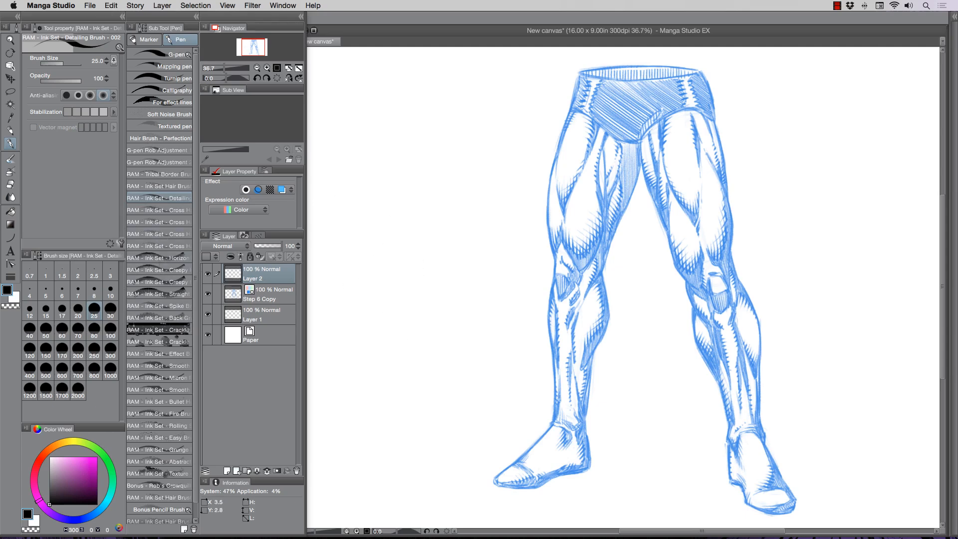
mouse_move(339, 199)
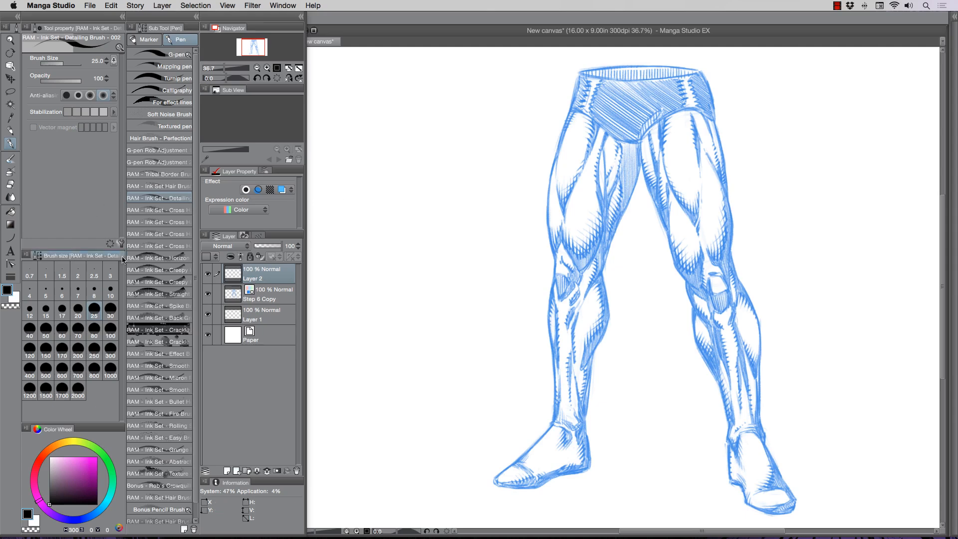
left_click_drag(400, 171, 421, 271)
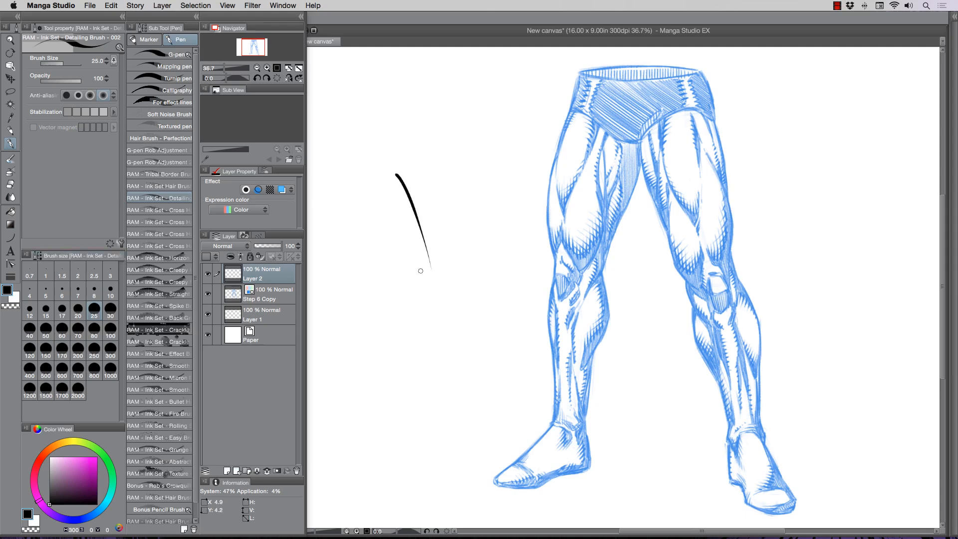
left_click_drag(384, 178, 420, 276)
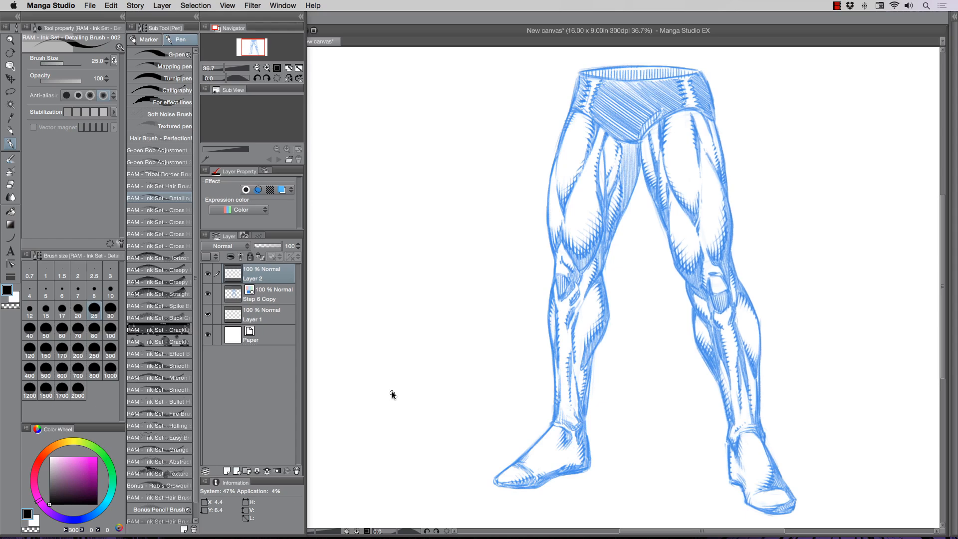
mouse_move(476, 171)
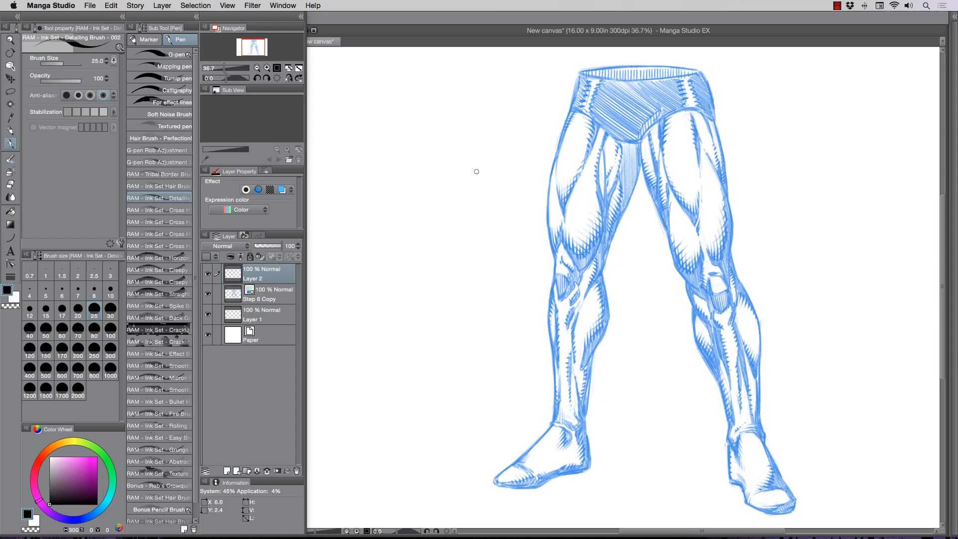
mouse_move(471, 202)
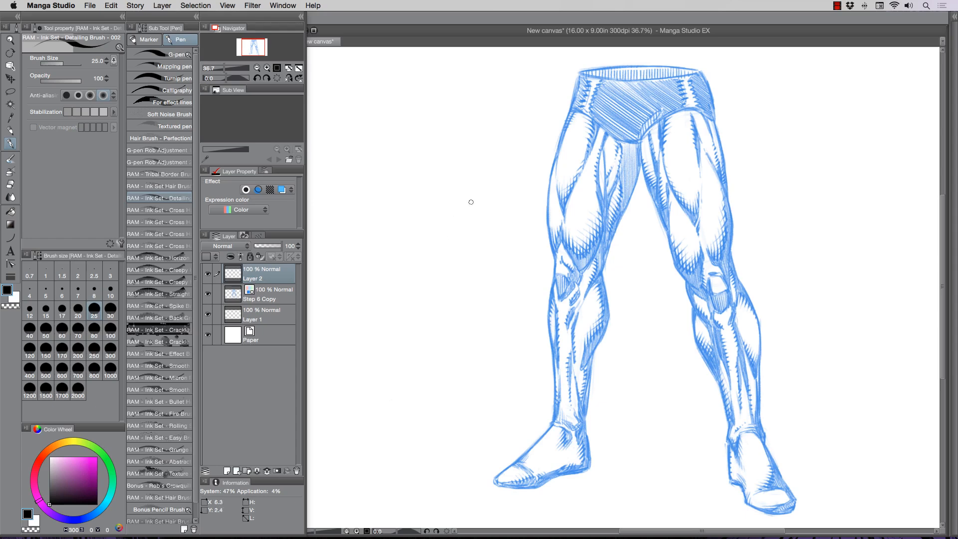
mouse_move(455, 218)
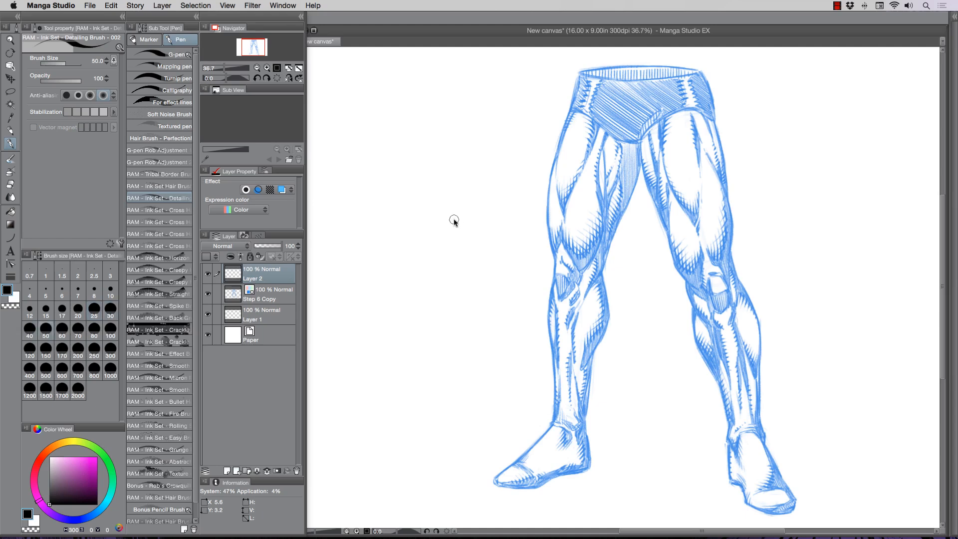
mouse_move(451, 198)
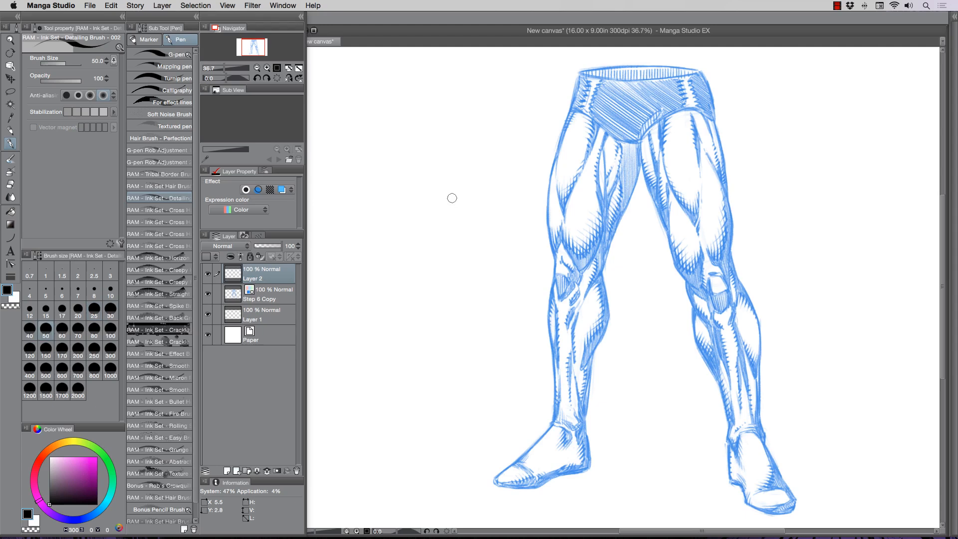
mouse_move(479, 204)
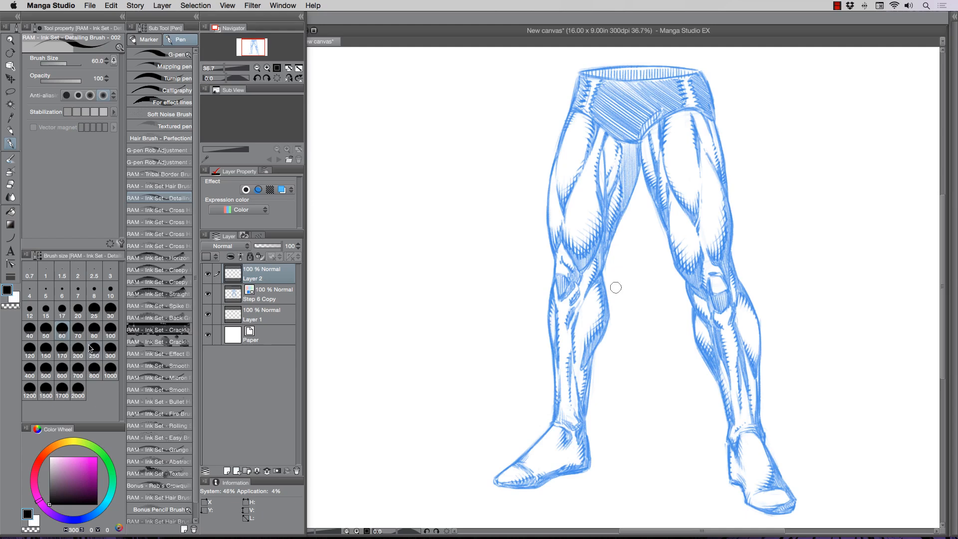
mouse_move(76, 350)
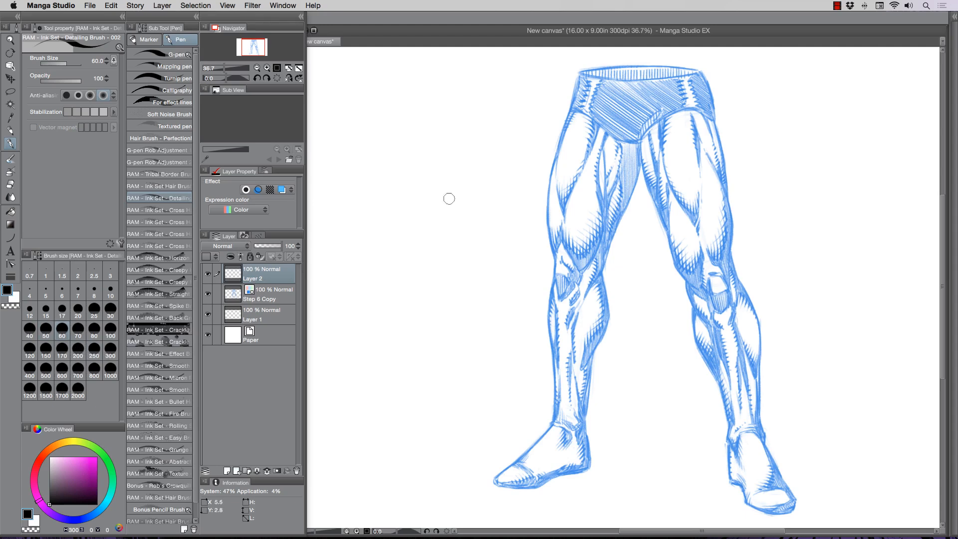
Test pressure strokes again at brush size 60, then undo them to leave the canvas clean.
left_click_drag(435, 178, 440, 296)
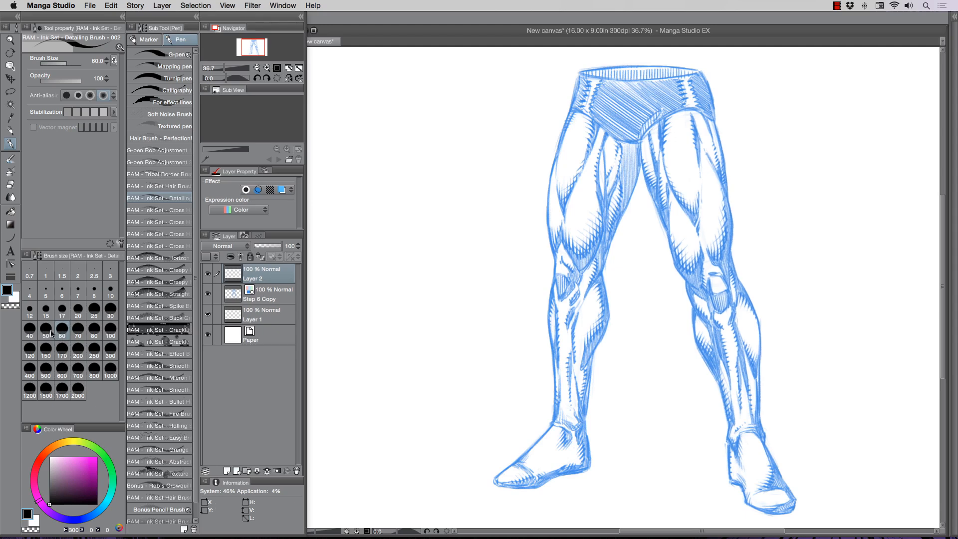
mouse_move(54, 329)
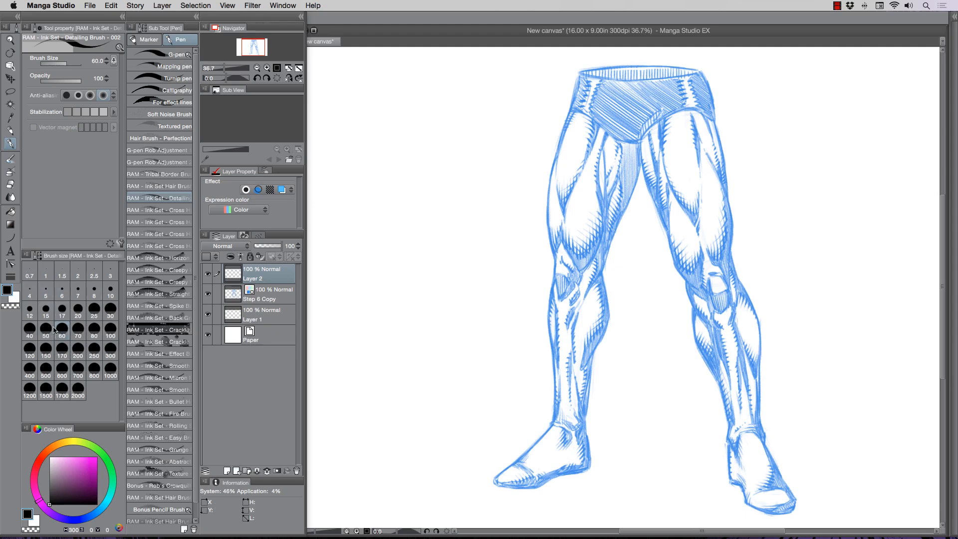
left_click_drag(441, 171, 441, 278)
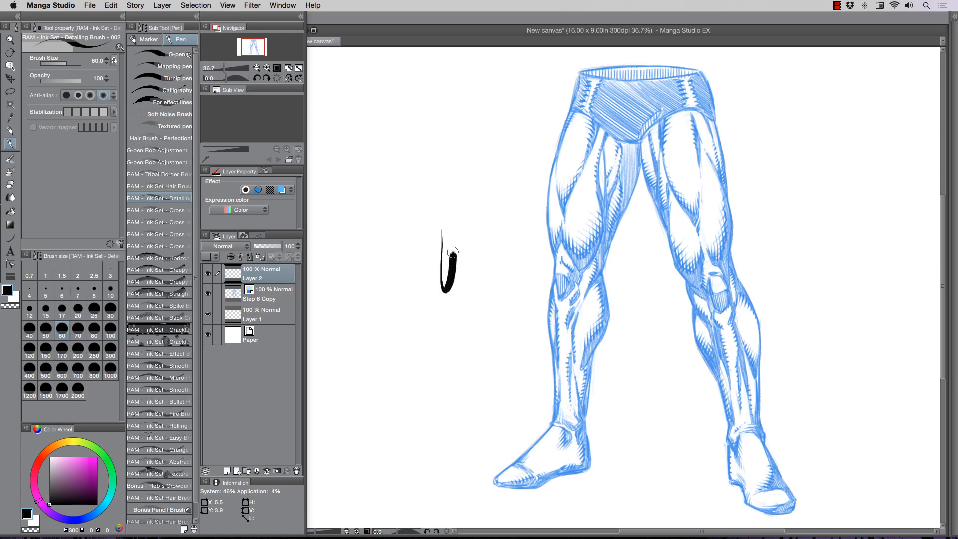
left_click_drag(449, 220, 464, 294)
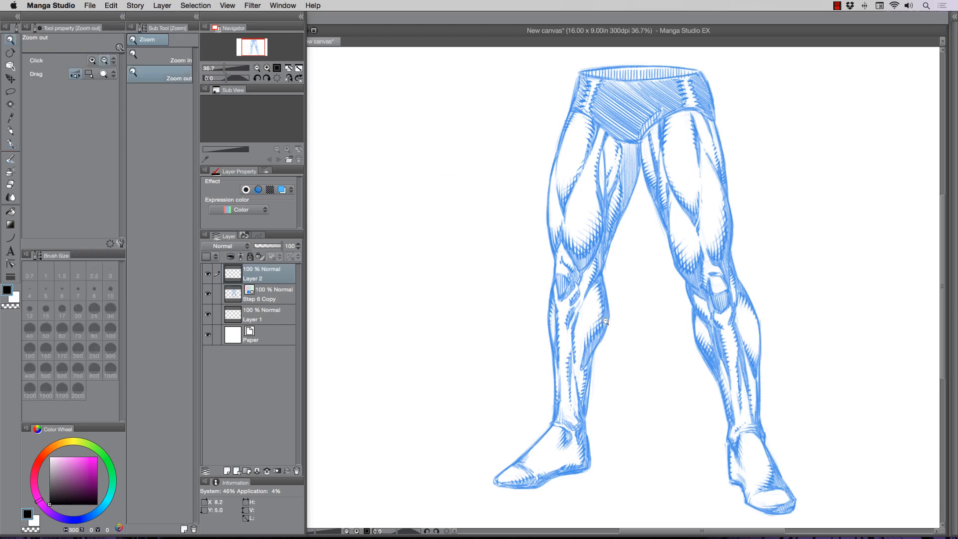
Zoom on the left knee and ink tapered hatch strokes down the knee and inner shin on Layer 2.
left_click(605, 321)
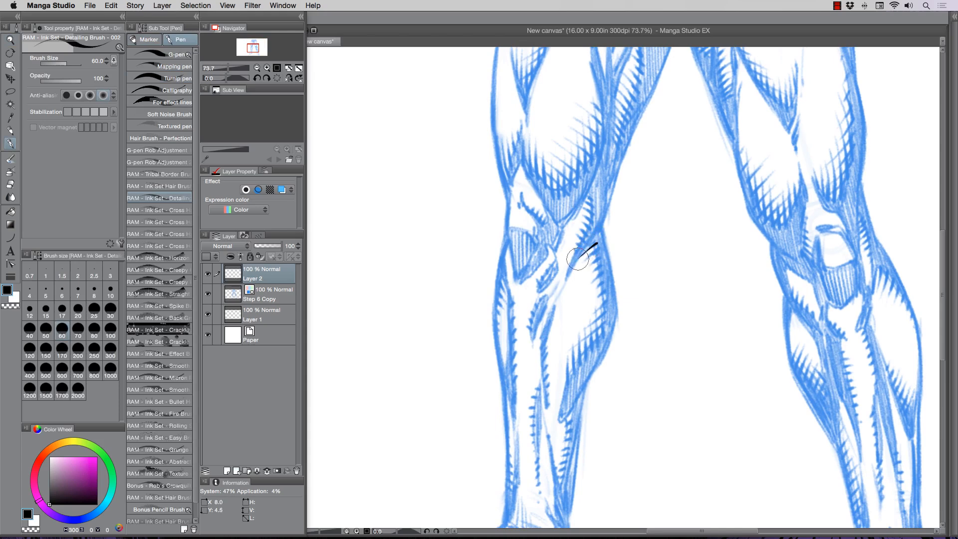
left_click_drag(578, 263, 605, 251)
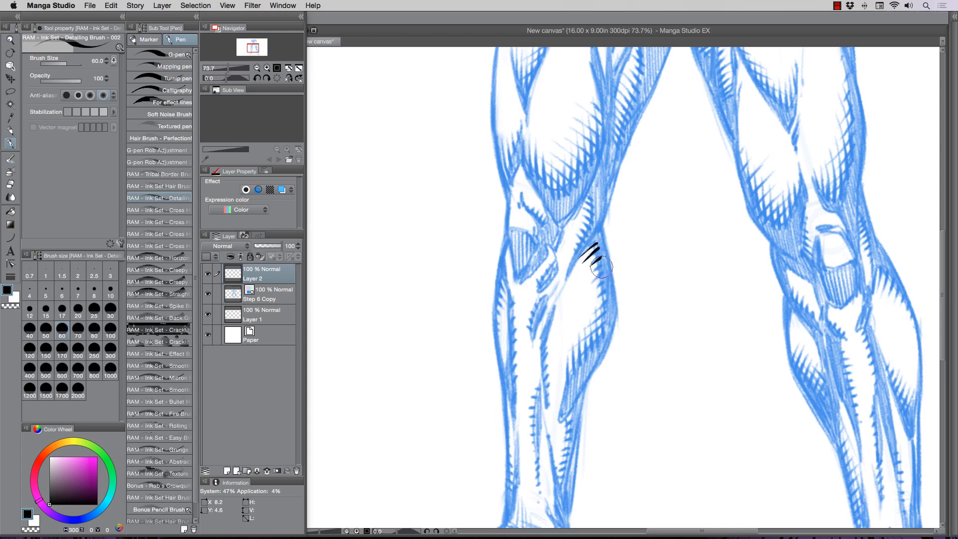
left_click_drag(587, 268, 599, 281)
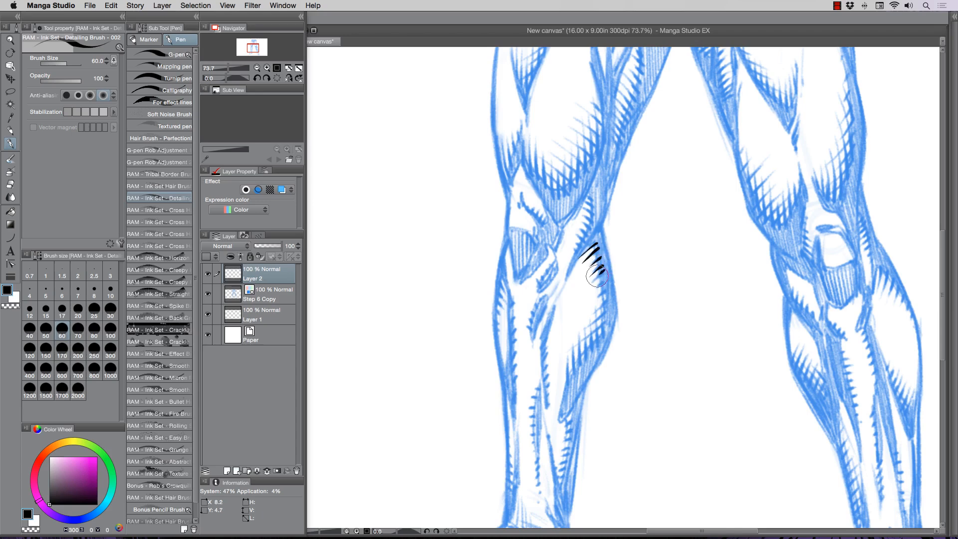
left_click_drag(596, 262, 602, 287)
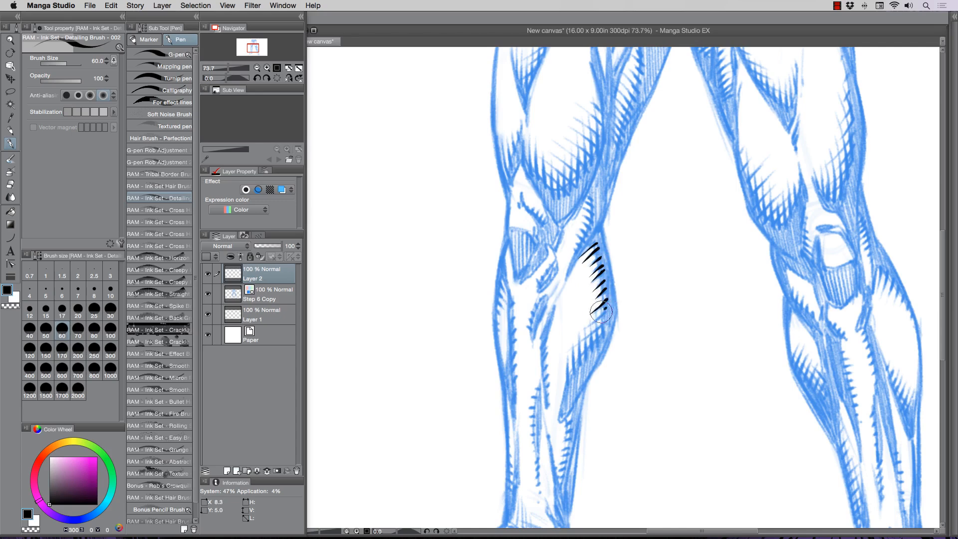
left_click_drag(599, 311, 585, 335)
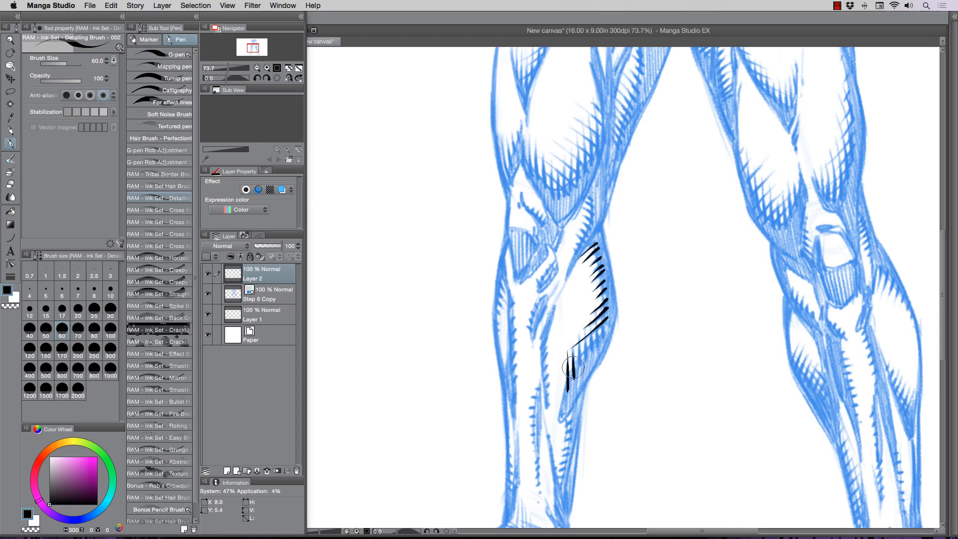
left_click_drag(571, 354, 577, 379)
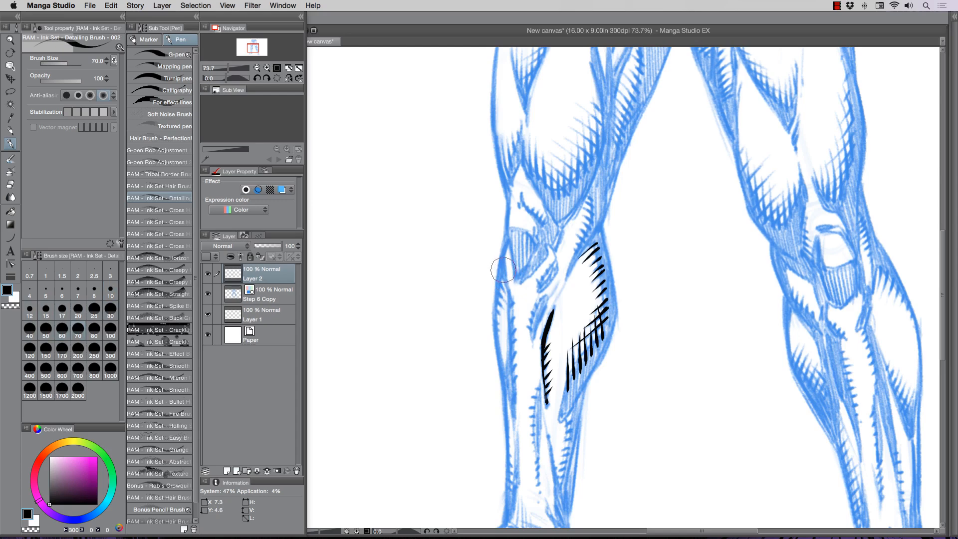
Ink and thicken the long outer contour of the left leg.
left_click_drag(504, 270, 502, 288)
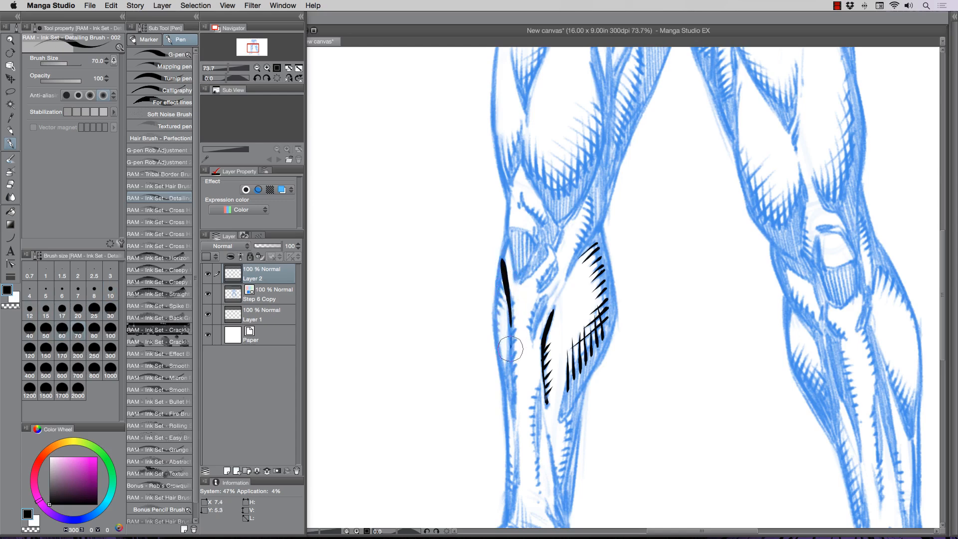
left_click_drag(510, 351, 506, 400)
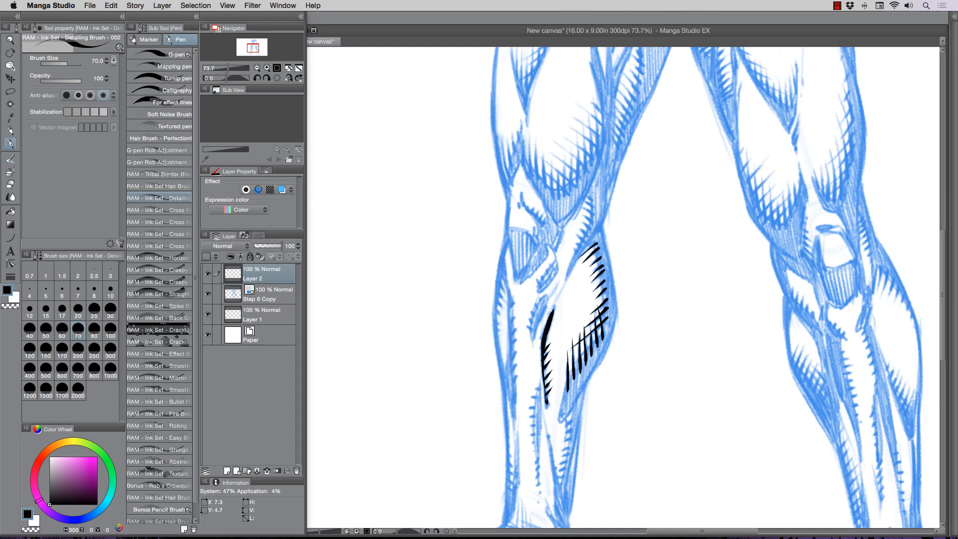
left_click(502, 262)
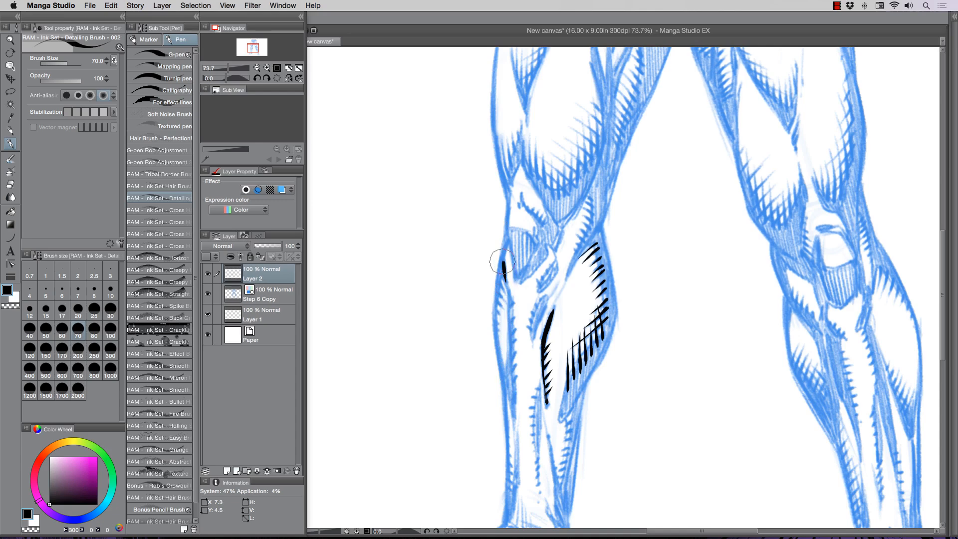
left_click_drag(504, 265, 512, 308)
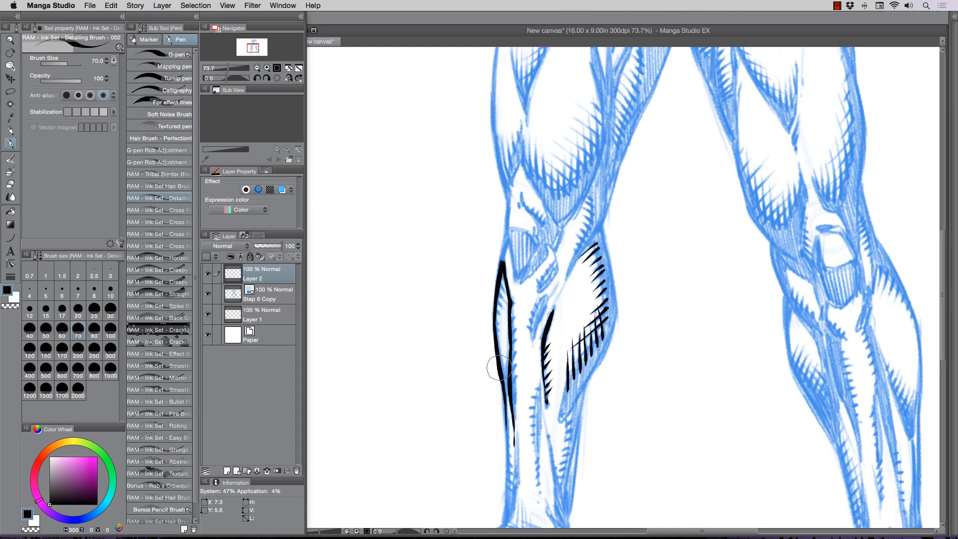
left_click_drag(501, 366, 504, 409)
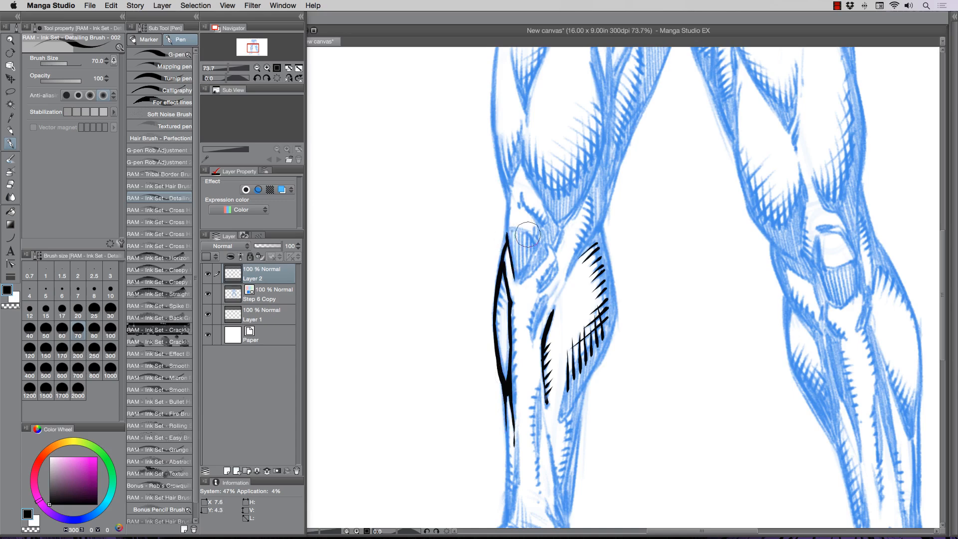
Outline the kneecap and bolden the outer edge of the calf shading.
left_click_drag(510, 245, 532, 269)
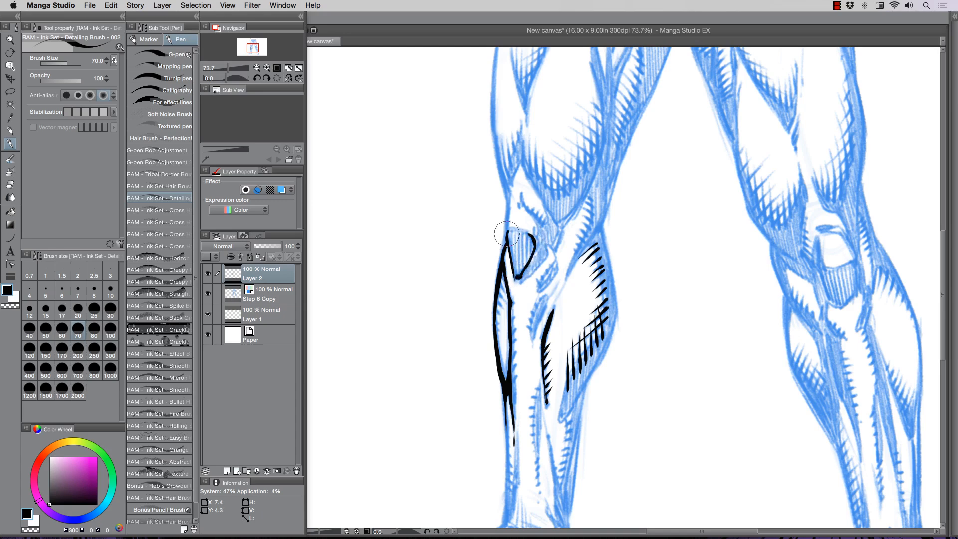
left_click_drag(510, 235, 522, 247)
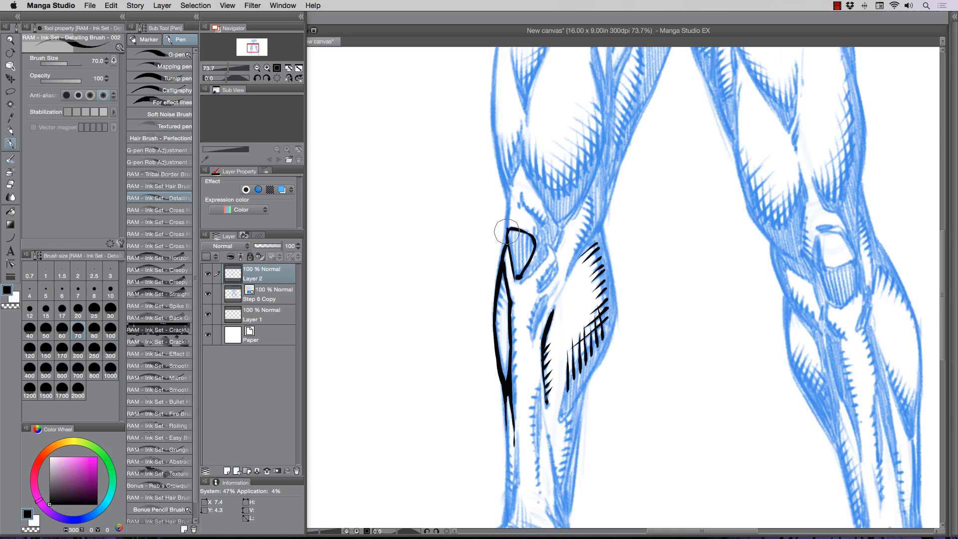
mouse_move(508, 212)
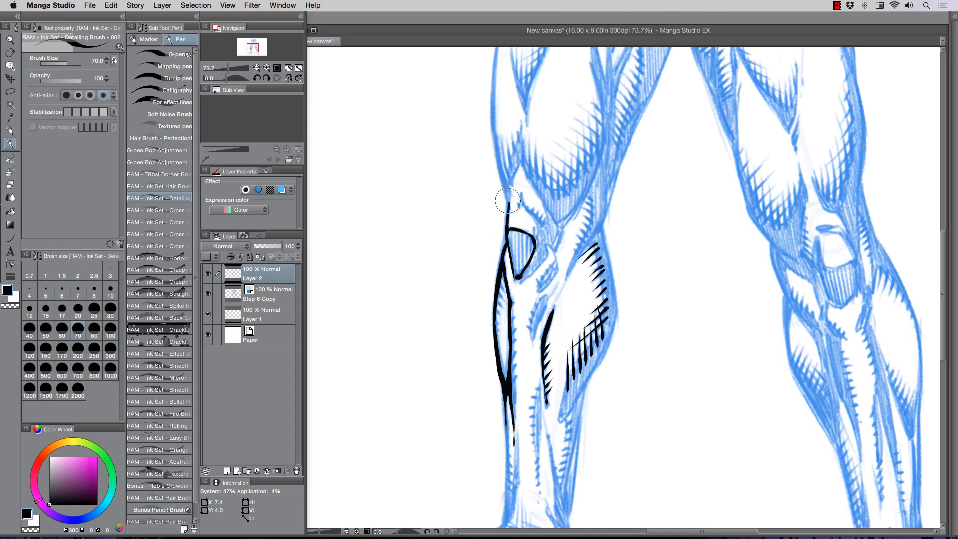
mouse_move(516, 178)
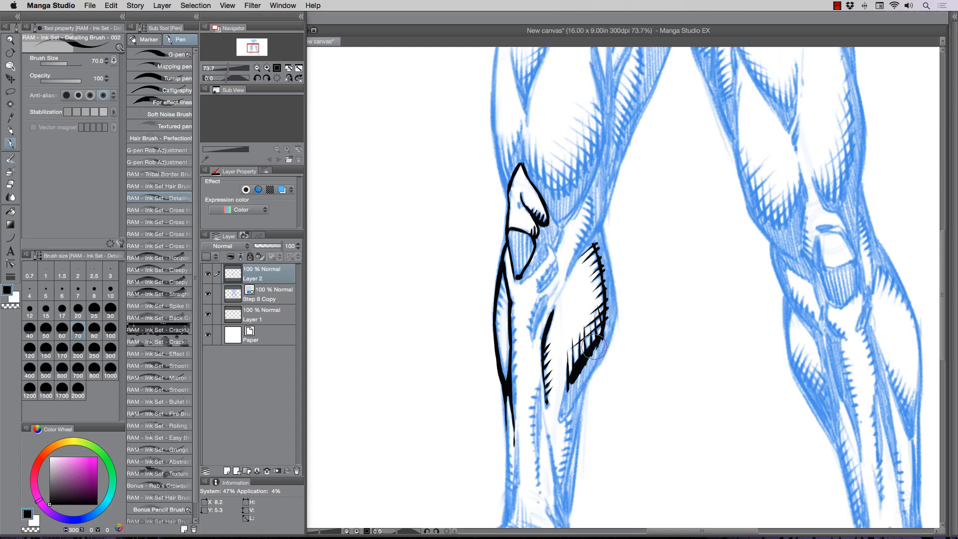
left_click_drag(599, 354, 601, 312)
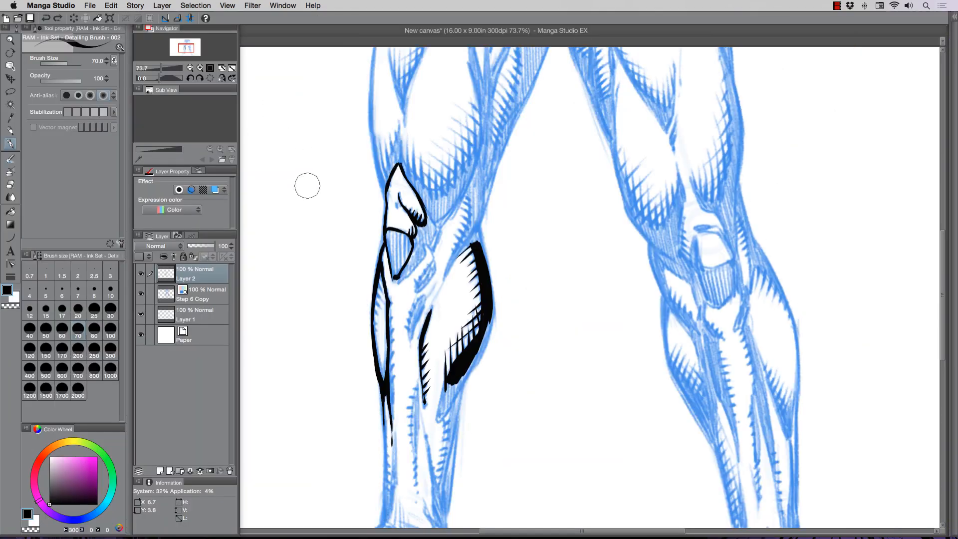
mouse_move(315, 522)
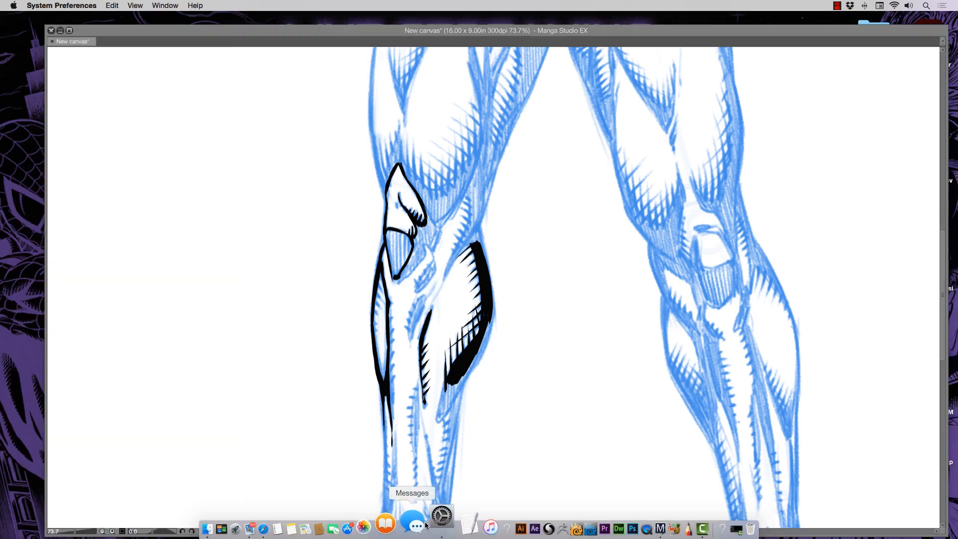
Bring up System Preferences and its Wacom Tablet pane.
left_click(441, 518)
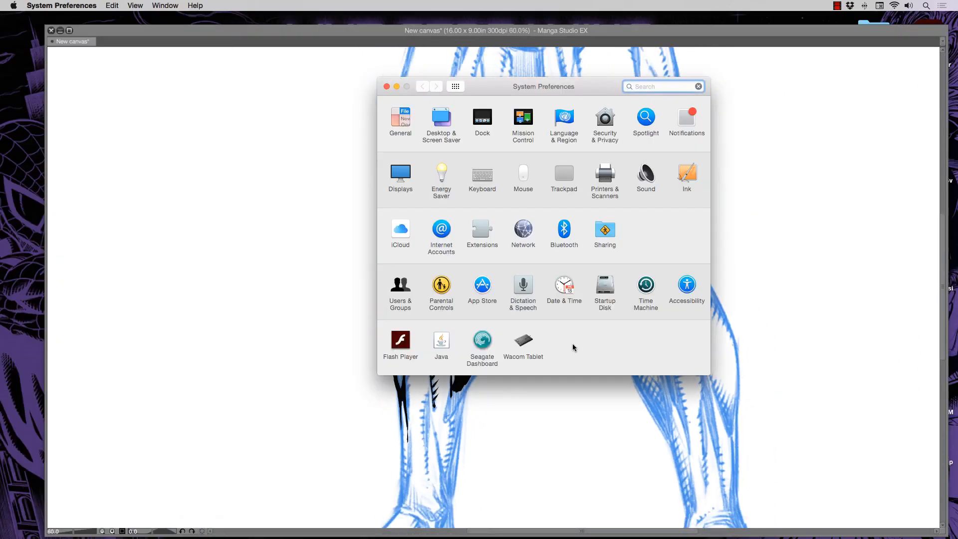
mouse_move(525, 341)
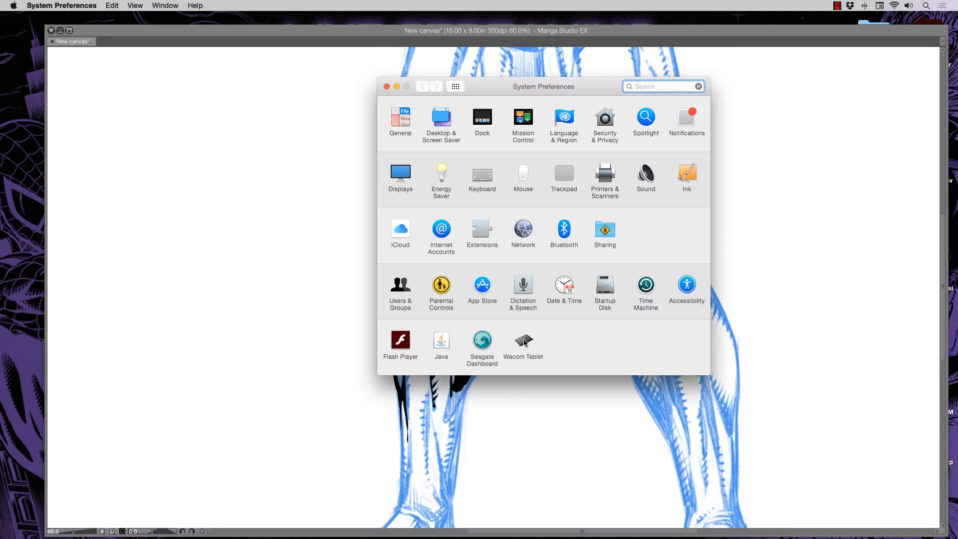
left_click(522, 339)
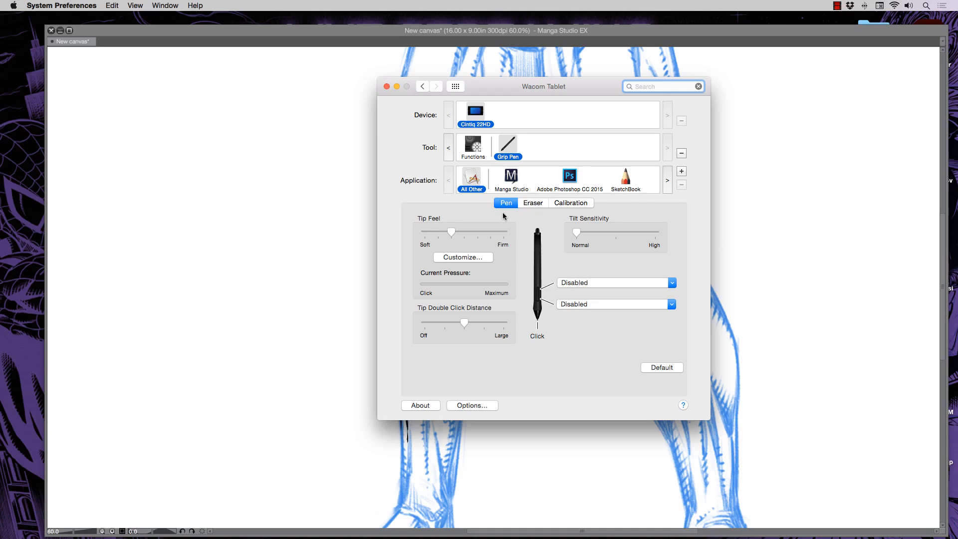
mouse_move(503, 178)
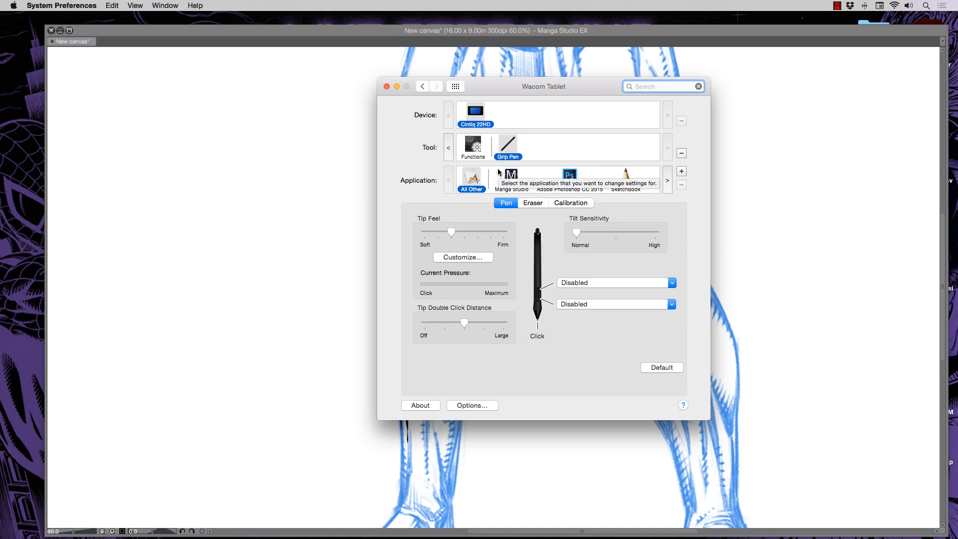
mouse_move(435, 156)
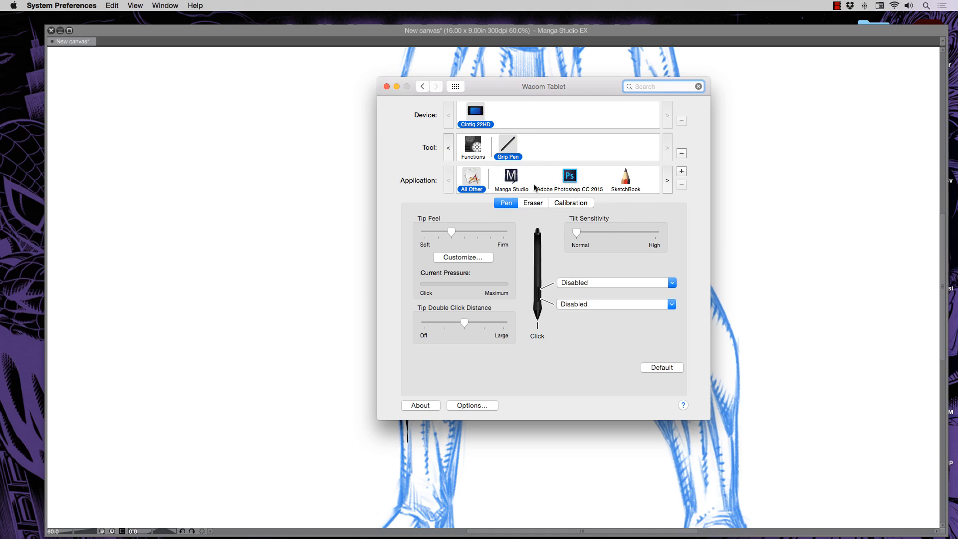
mouse_move(442, 114)
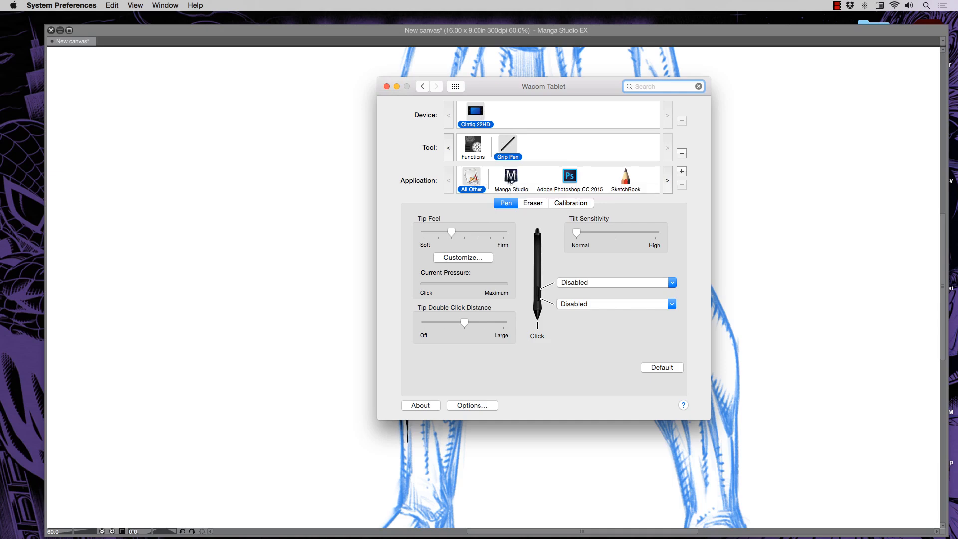
Compare per-application pen settings, drag Tip Feel firmer for All Other, and close the pane.
left_click(569, 175)
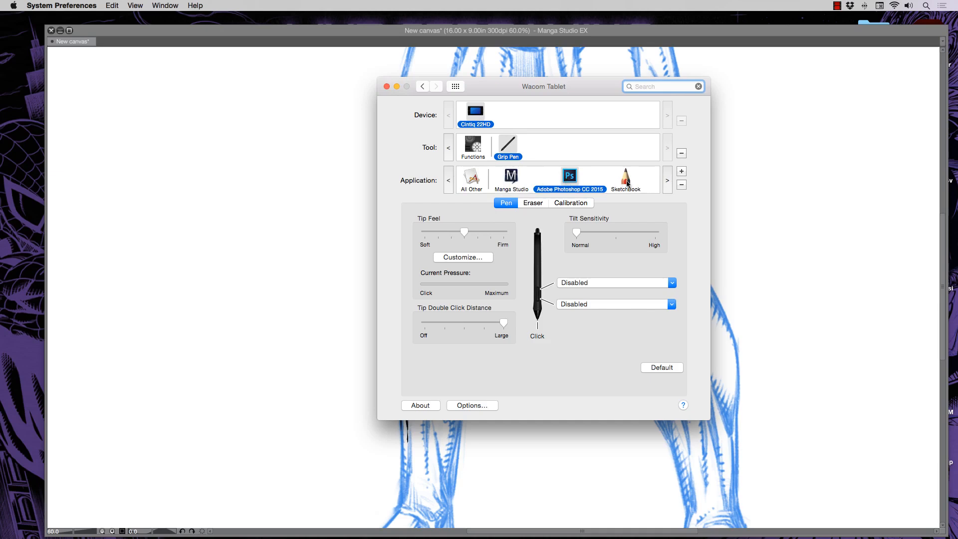
left_click(511, 176)
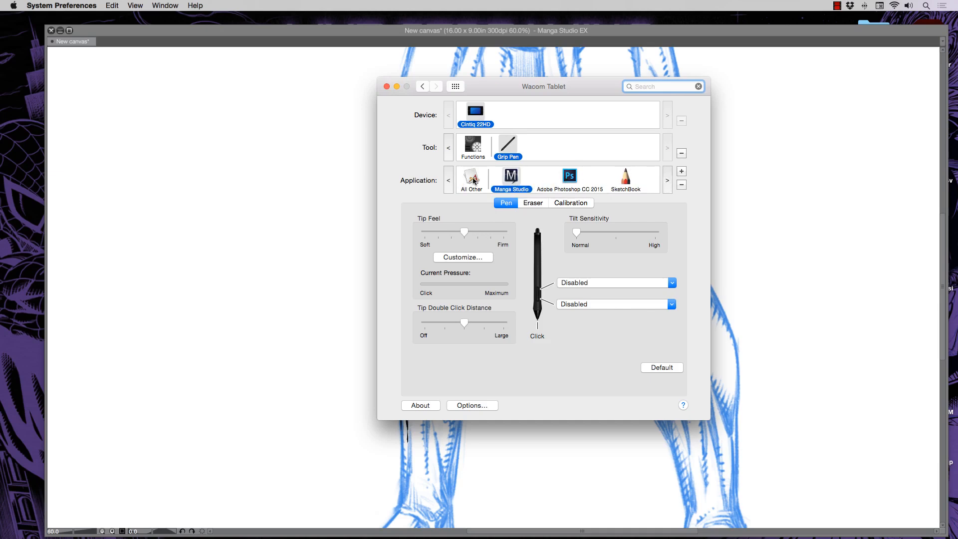
left_click(471, 176)
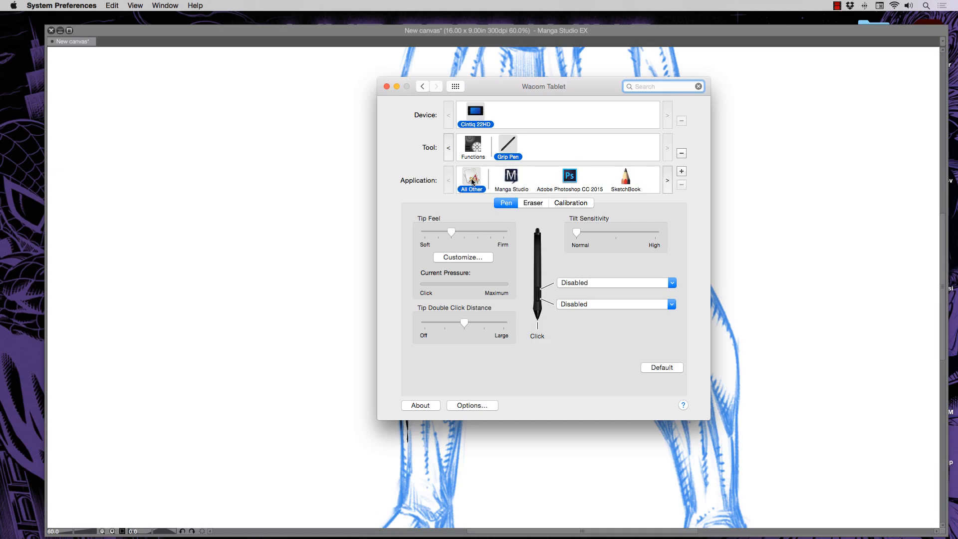
left_click(512, 178)
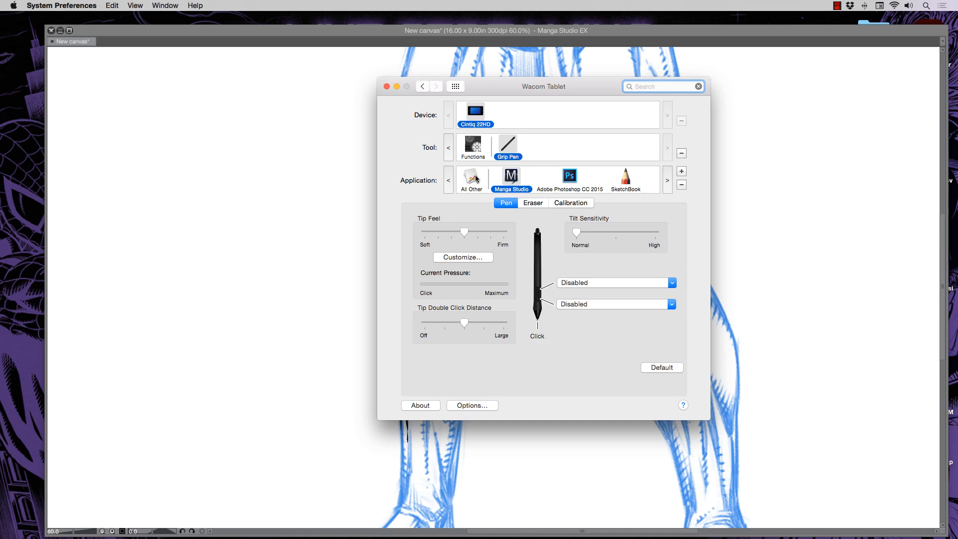
left_click(471, 176)
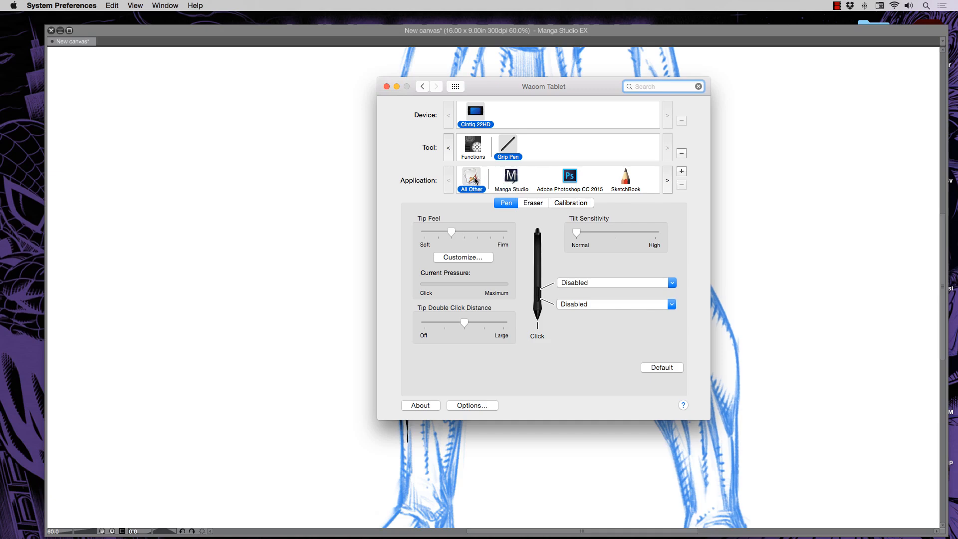
mouse_move(485, 180)
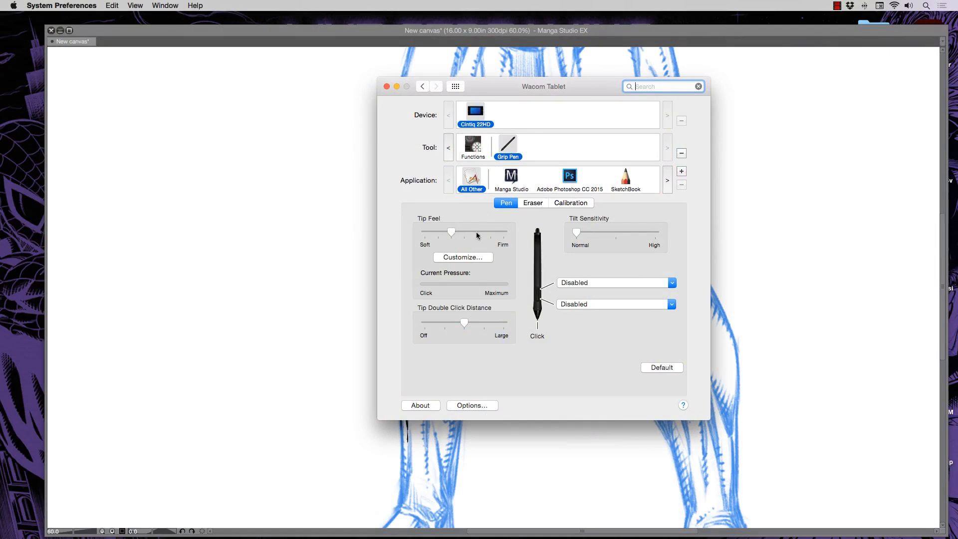
left_click_drag(451, 233, 478, 233)
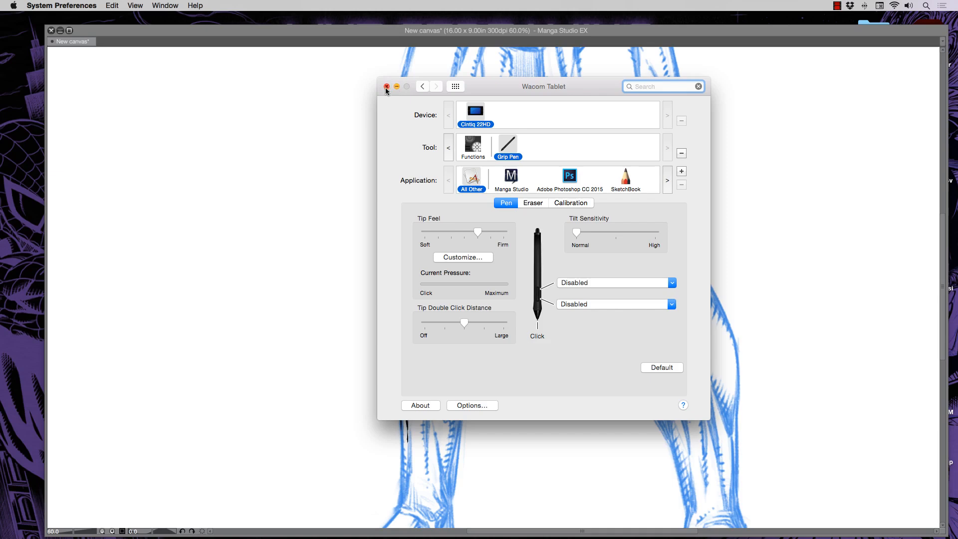
left_click(385, 85)
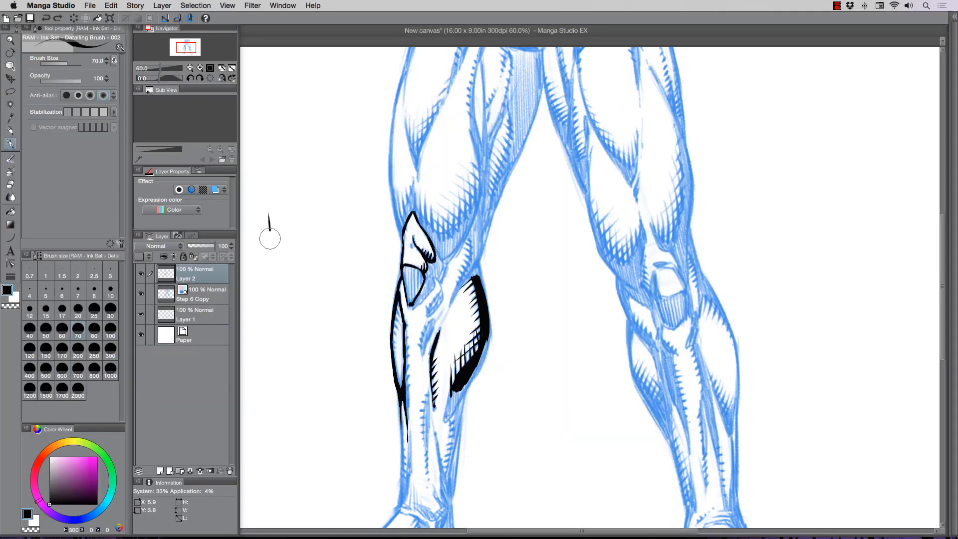
Select Manga Studio as the application and set its Tip Feel somewhat firmer.
left_click_drag(269, 219, 318, 269)
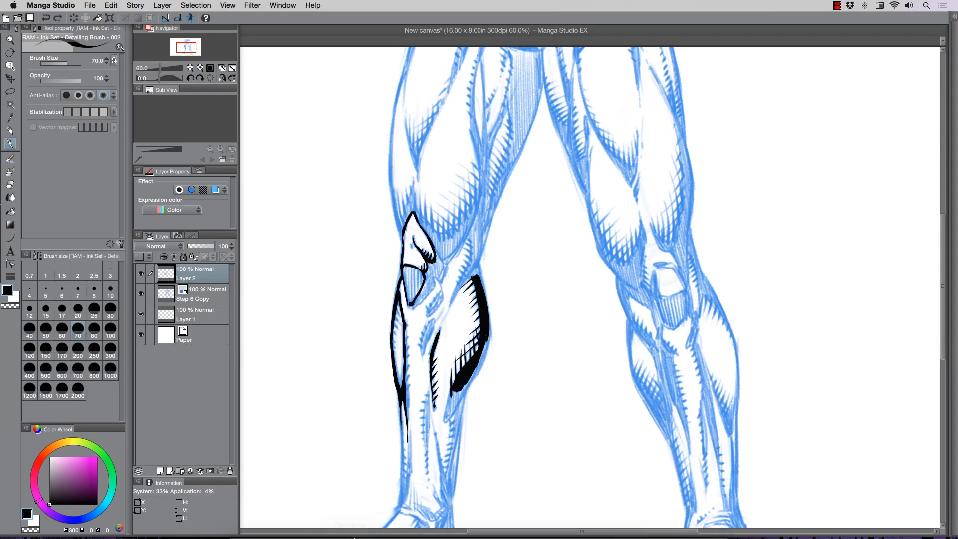
left_click(269, 515)
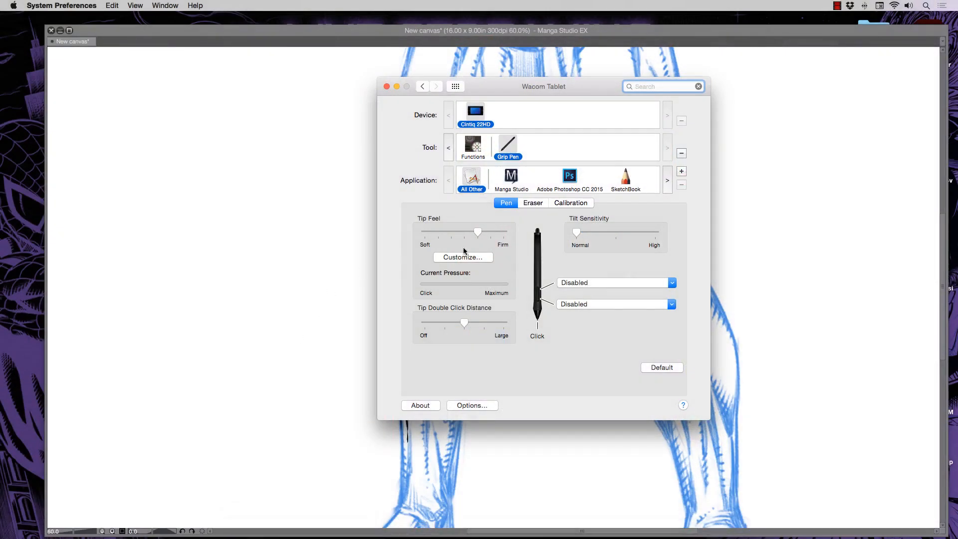
left_click(511, 177)
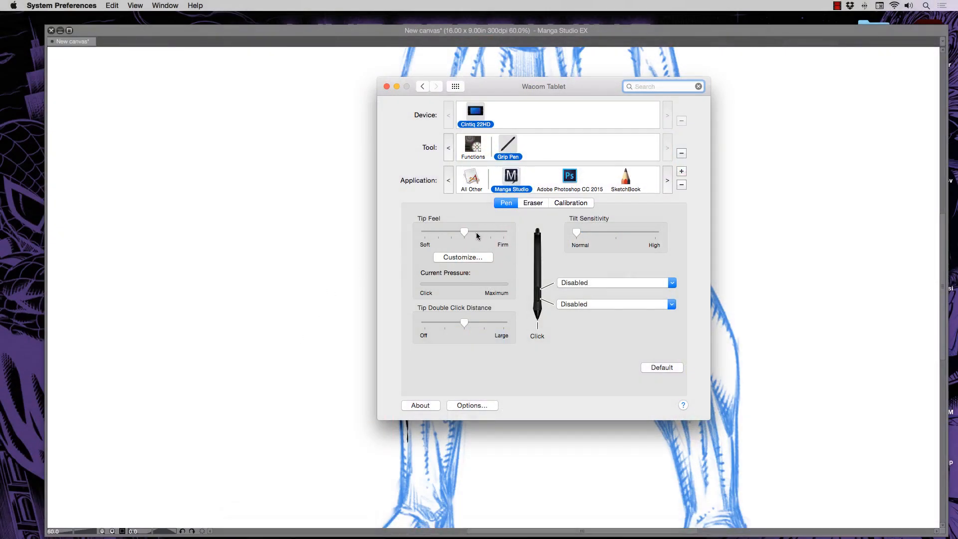
left_click_drag(464, 233, 491, 233)
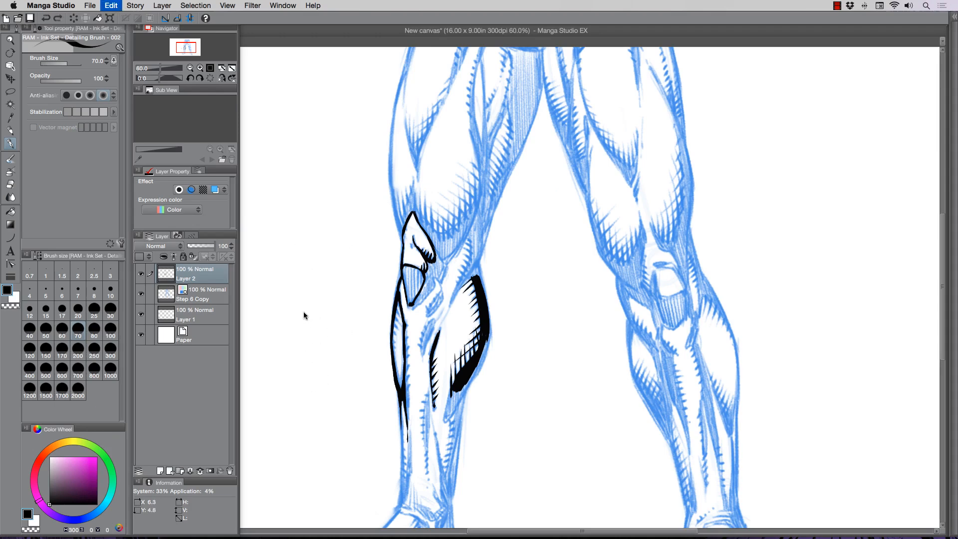
left_click_drag(288, 144, 278, 278)
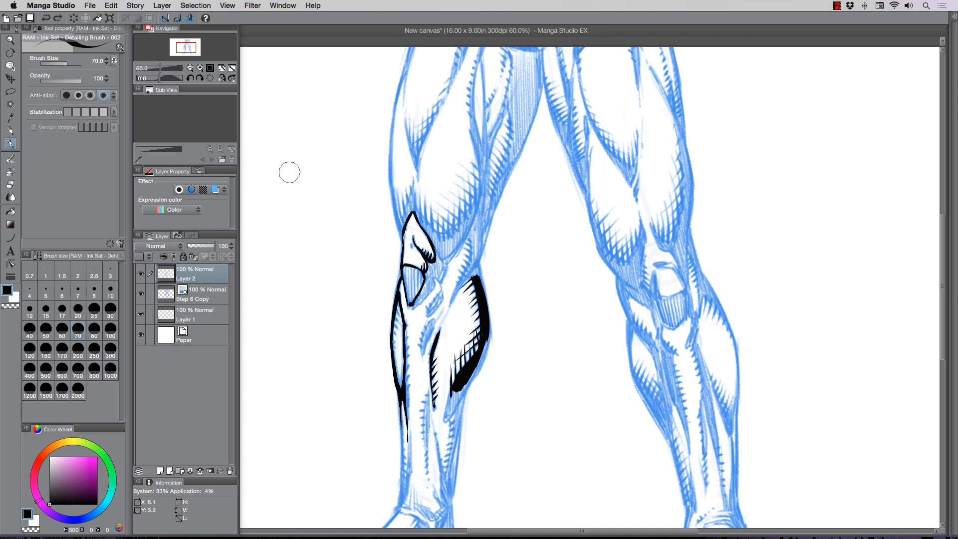
left_click_drag(290, 178, 291, 284)
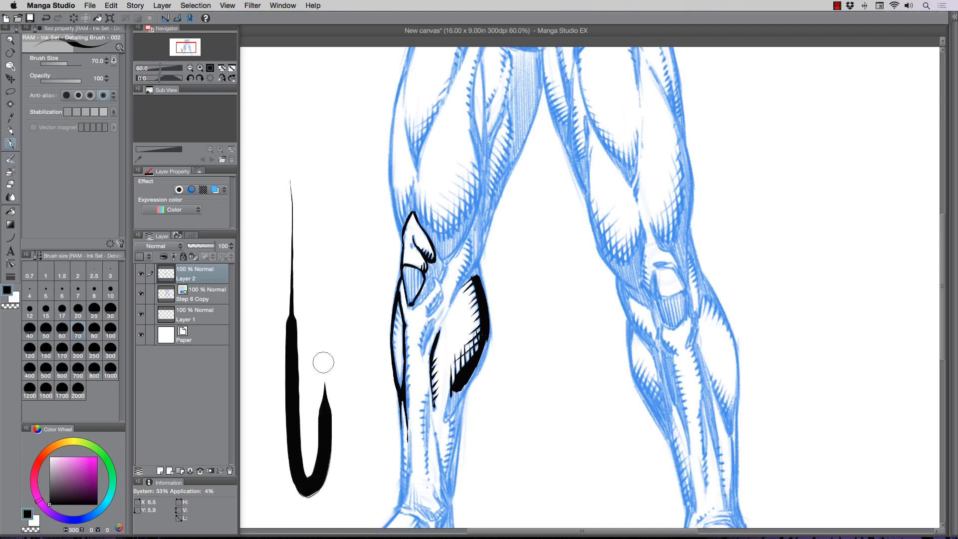
mouse_move(297, 279)
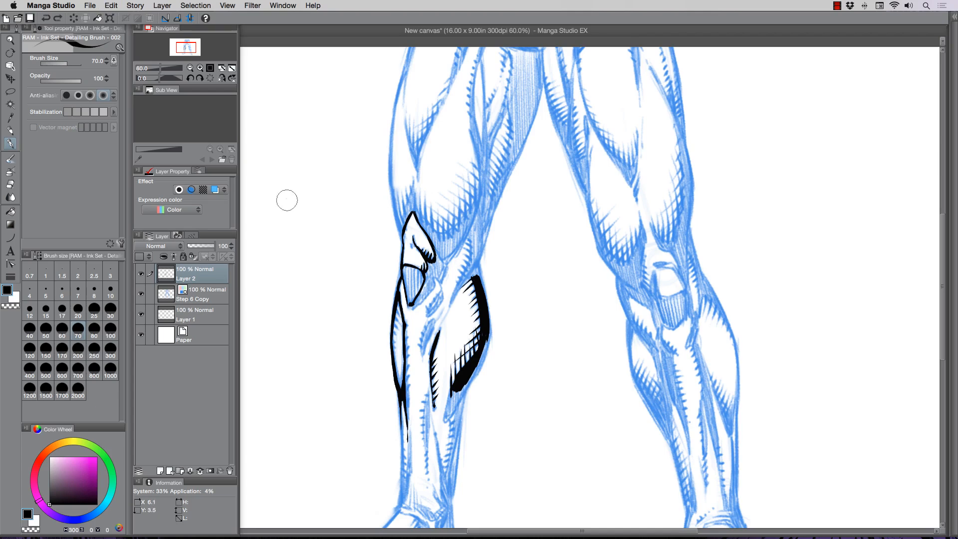
left_click_drag(287, 201, 312, 366)
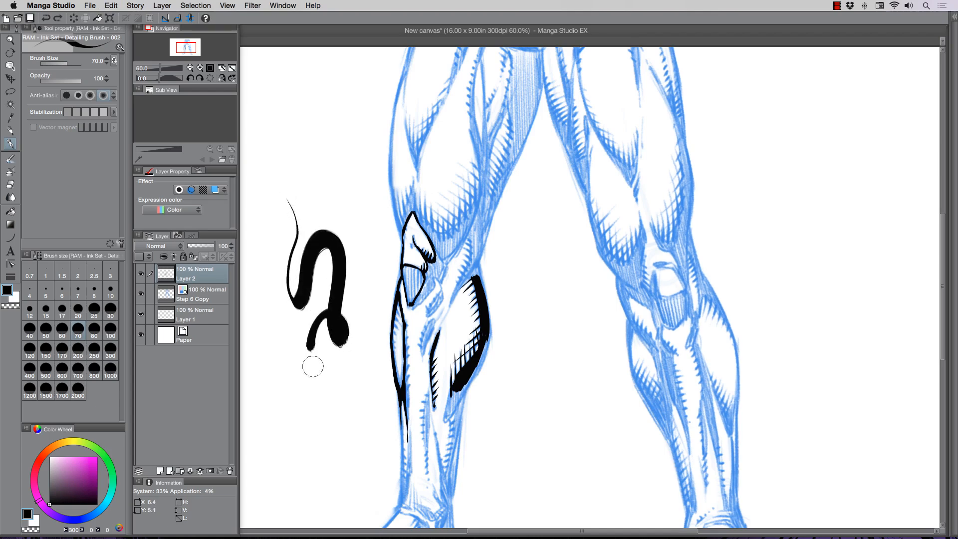
left_click_drag(311, 366, 351, 224)
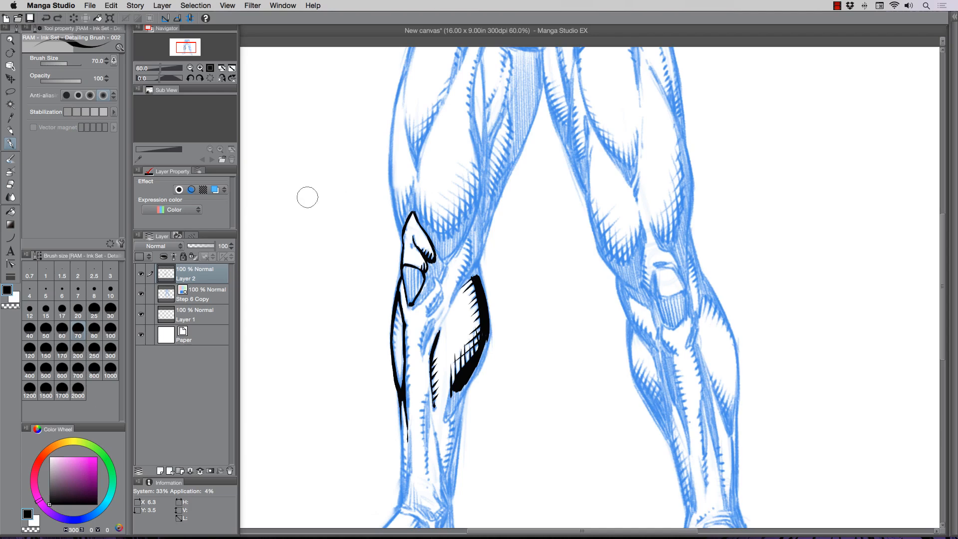
left_click_drag(295, 211, 293, 311)
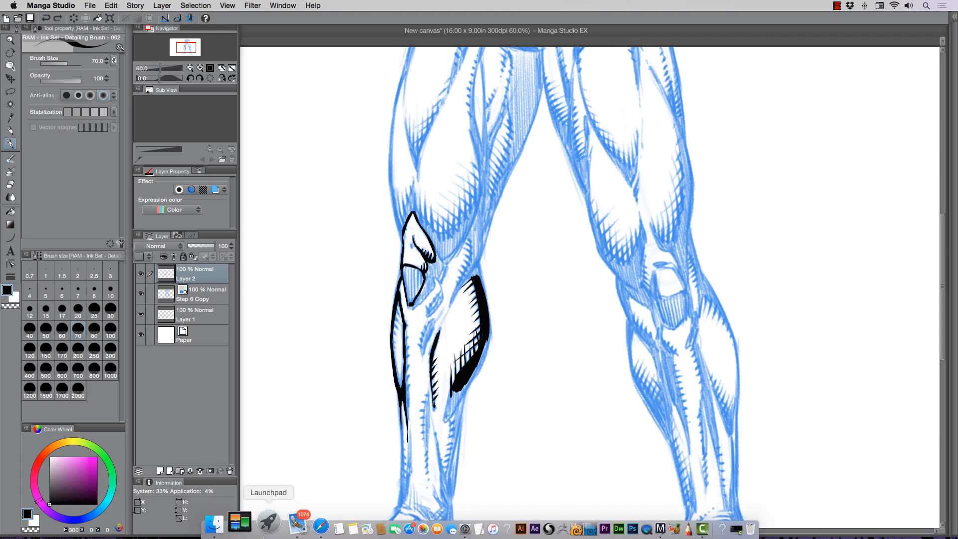
mouse_move(269, 524)
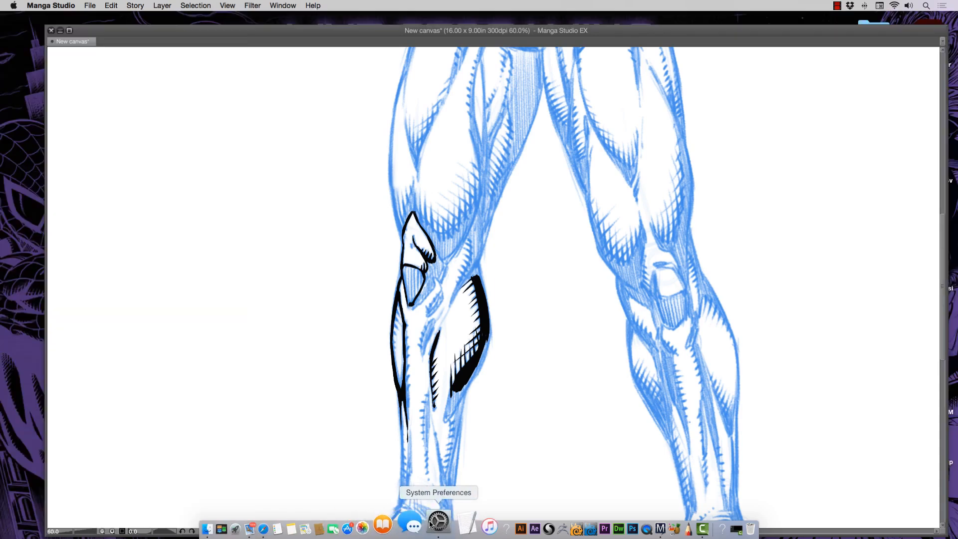
Reopen the Wacom Tablet pen settings for Manga Studio from the Dock.
left_click(438, 524)
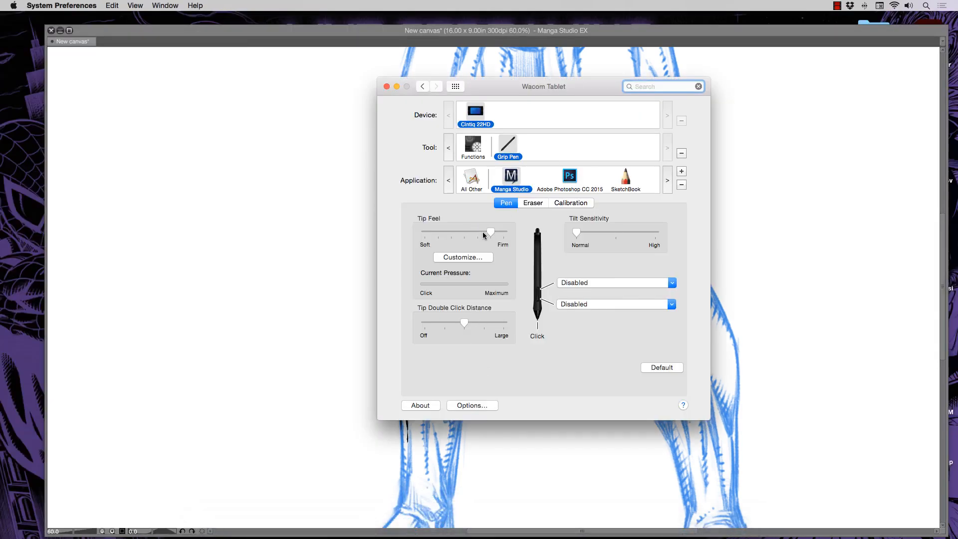
mouse_move(479, 233)
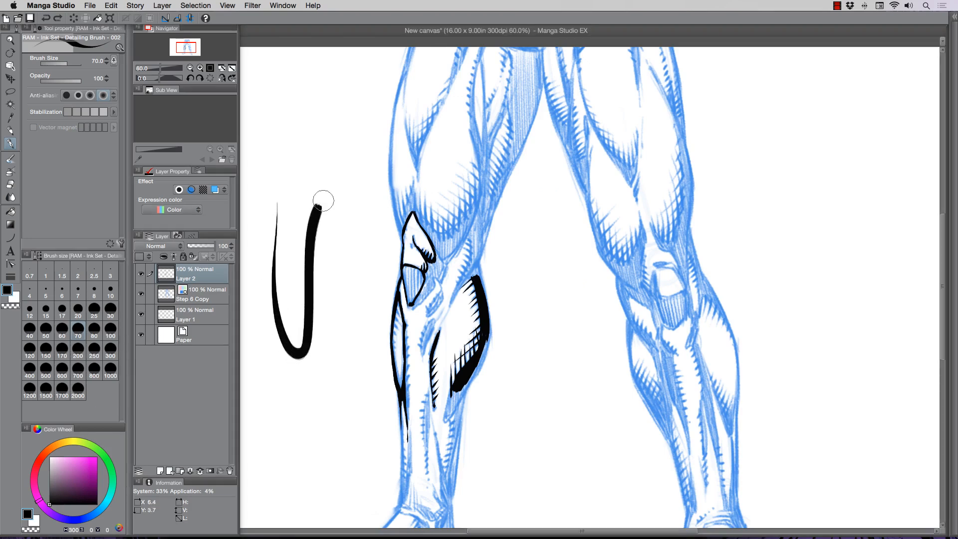
left_click_drag(323, 202, 366, 137)
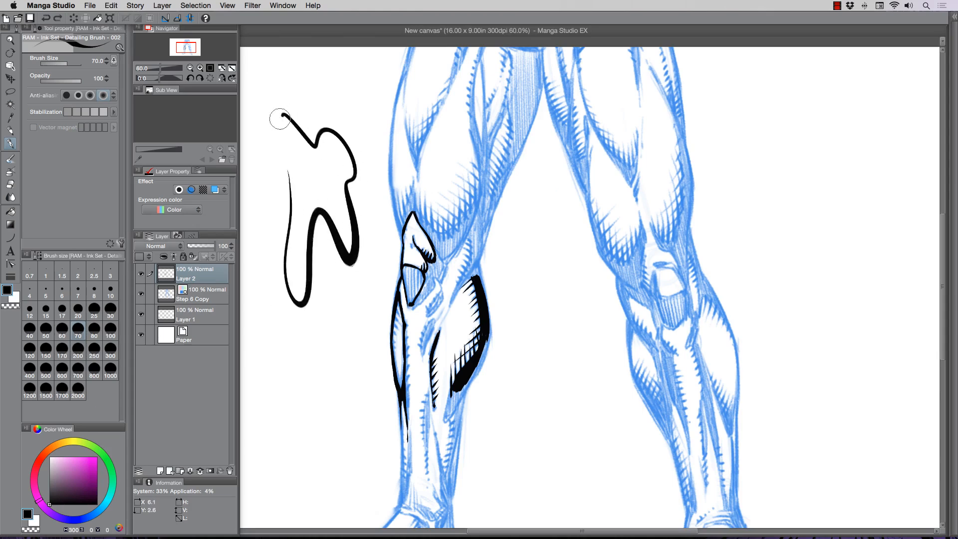
left_click_drag(281, 122, 323, 361)
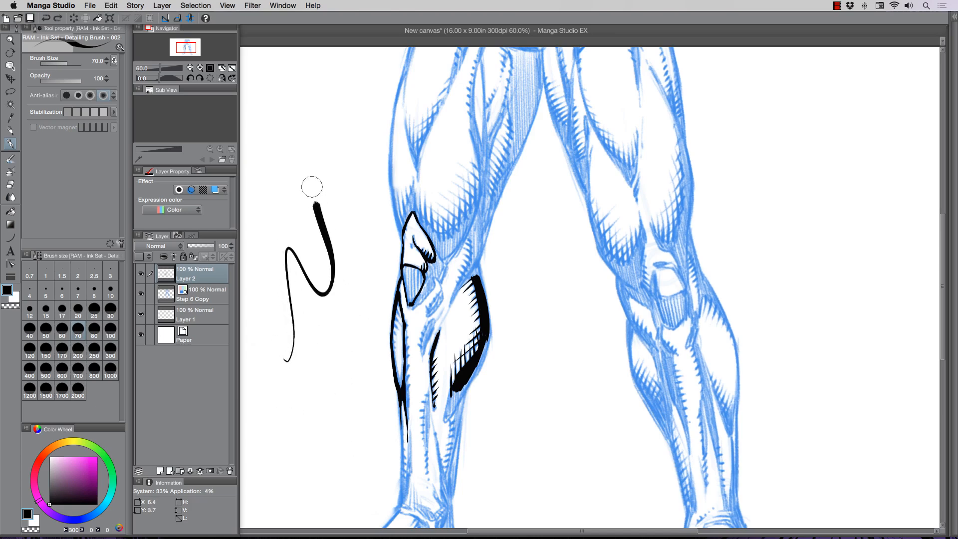
left_click_drag(311, 202, 372, 164)
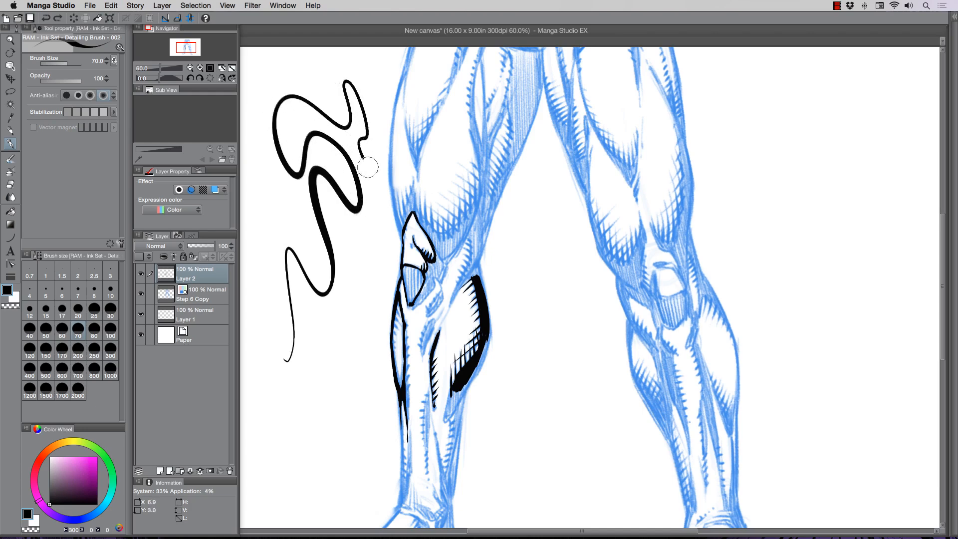
left_click_drag(366, 171, 324, 428)
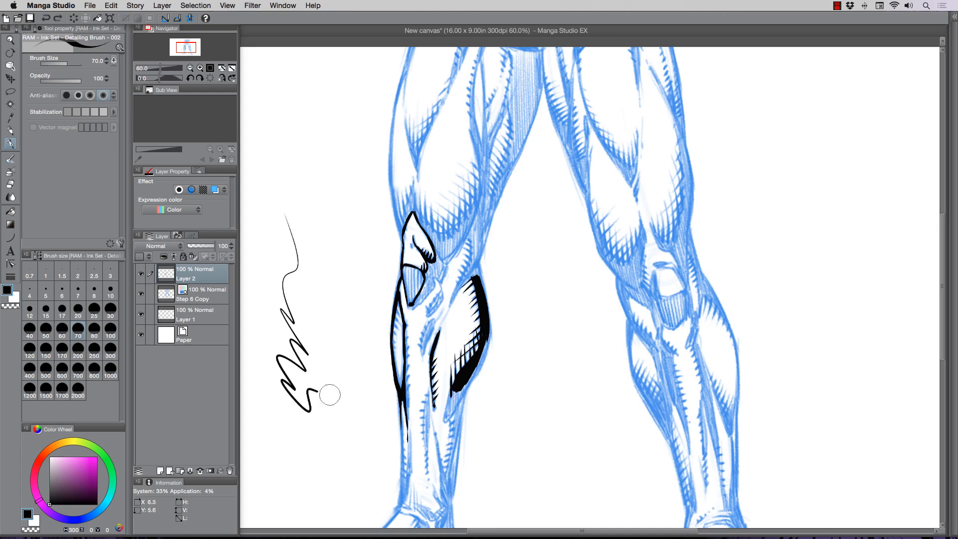
left_click_drag(317, 391, 302, 202)
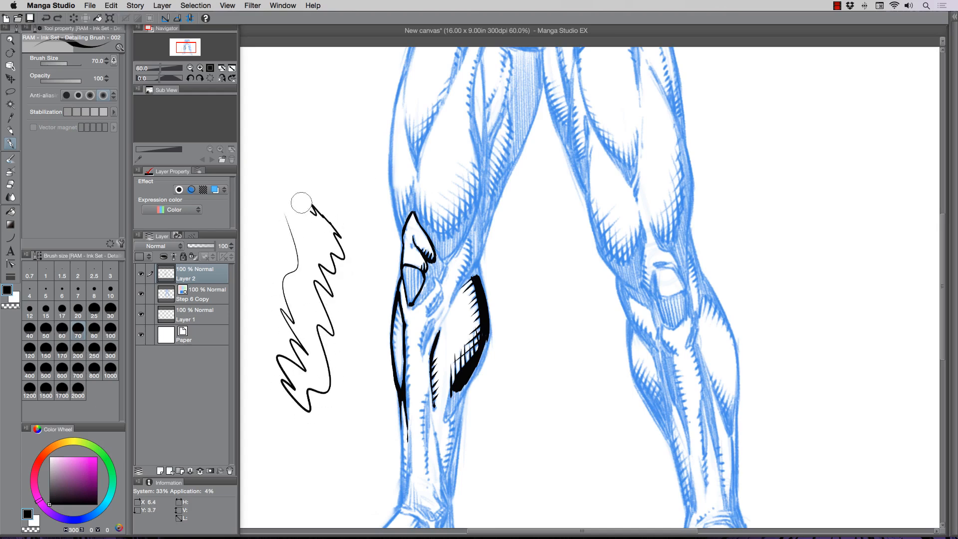
left_click_drag(300, 201, 336, 210)
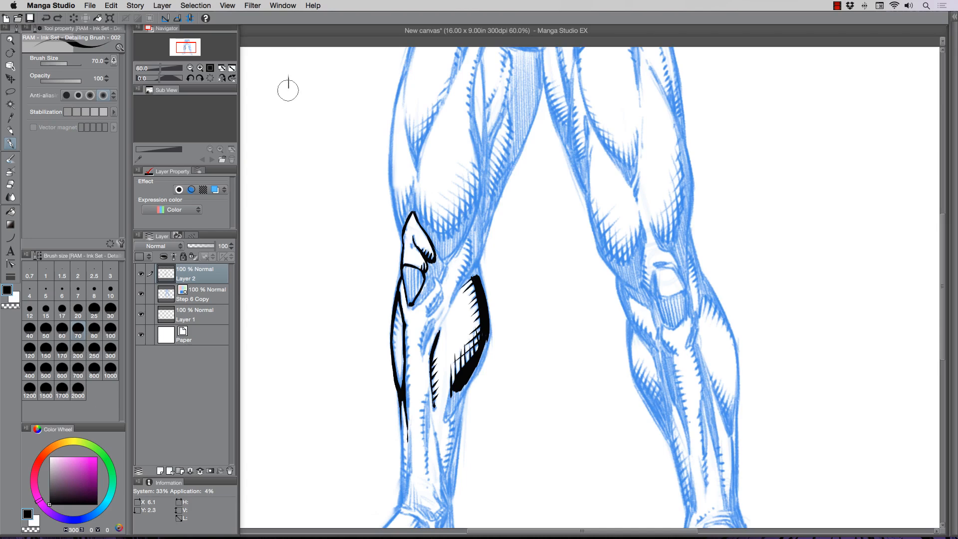
Draw long vertical lines and short light-pressure flicks beside the leg to compare taper.
left_click_drag(288, 77, 287, 206)
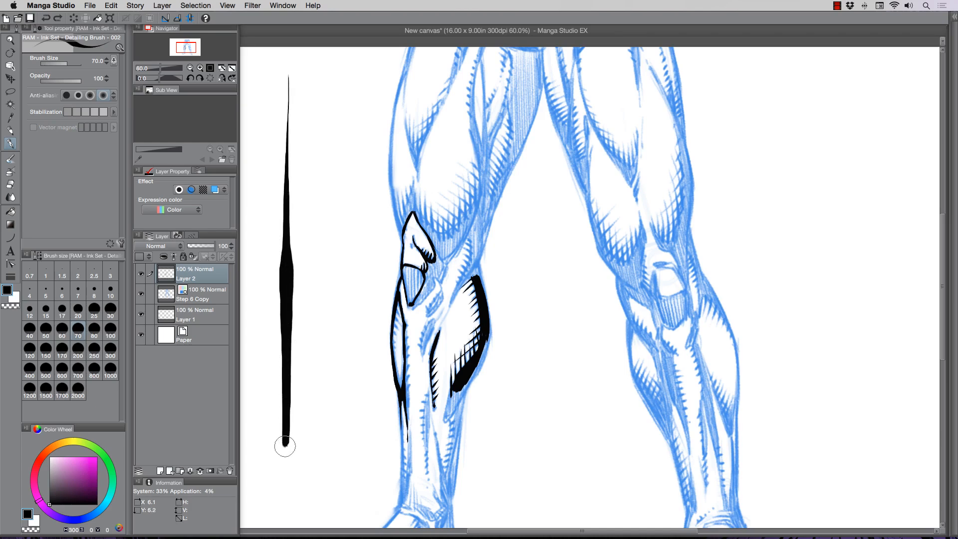
left_click_drag(285, 446, 289, 526)
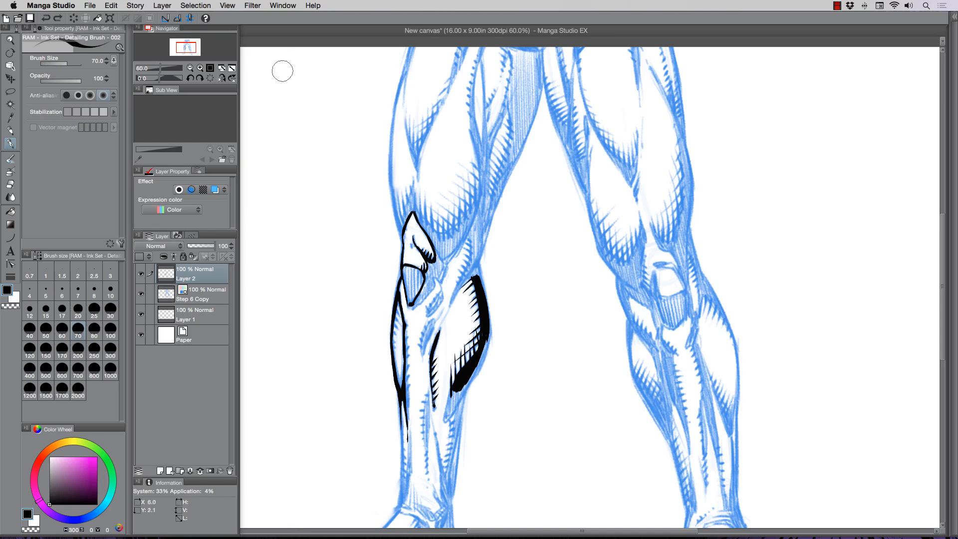
left_click_drag(282, 70, 283, 208)
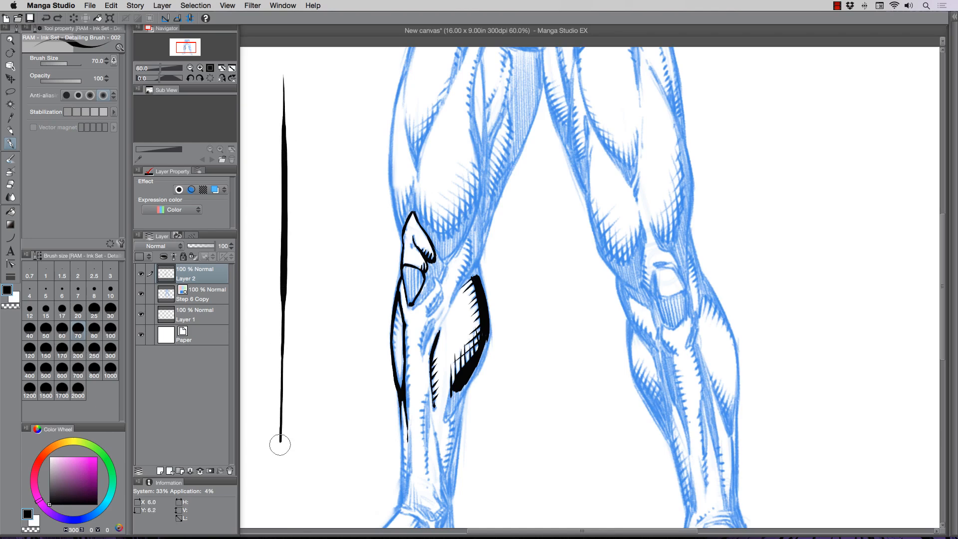
mouse_move(299, 527)
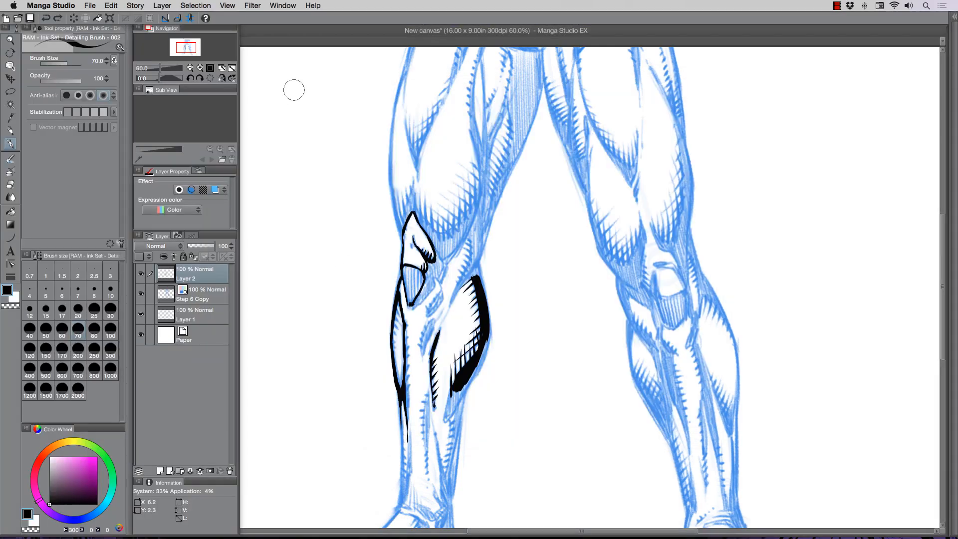
left_click_drag(293, 92, 292, 170)
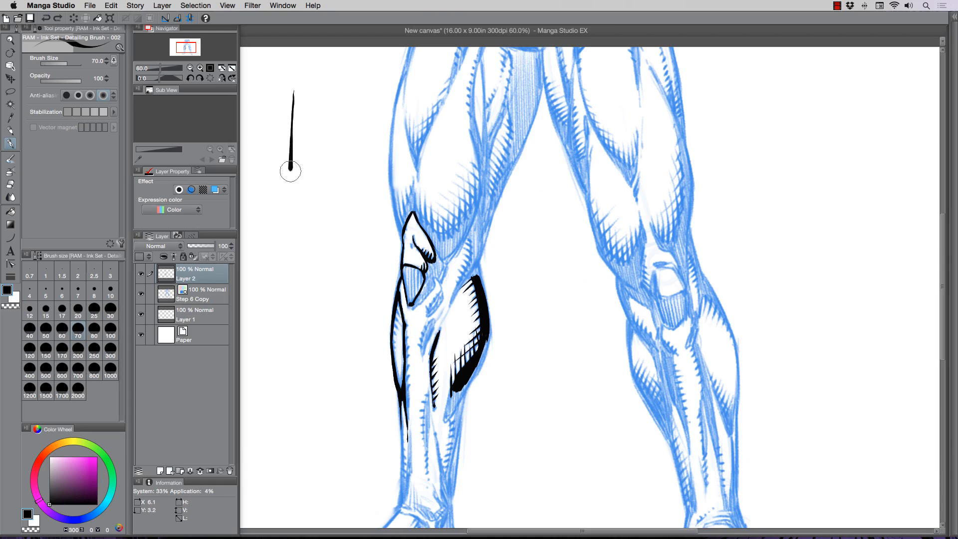
left_click_drag(293, 171, 288, 303)
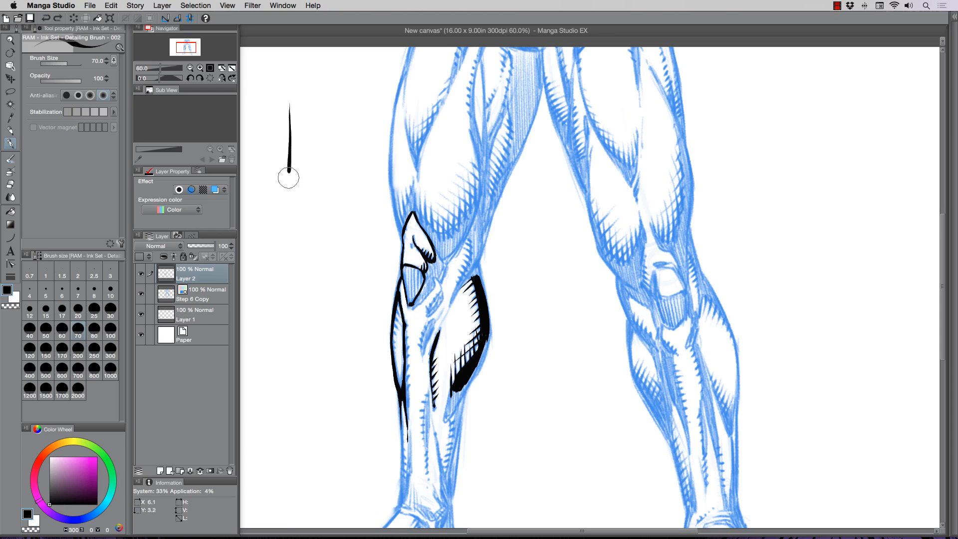
left_click_drag(287, 107, 285, 518)
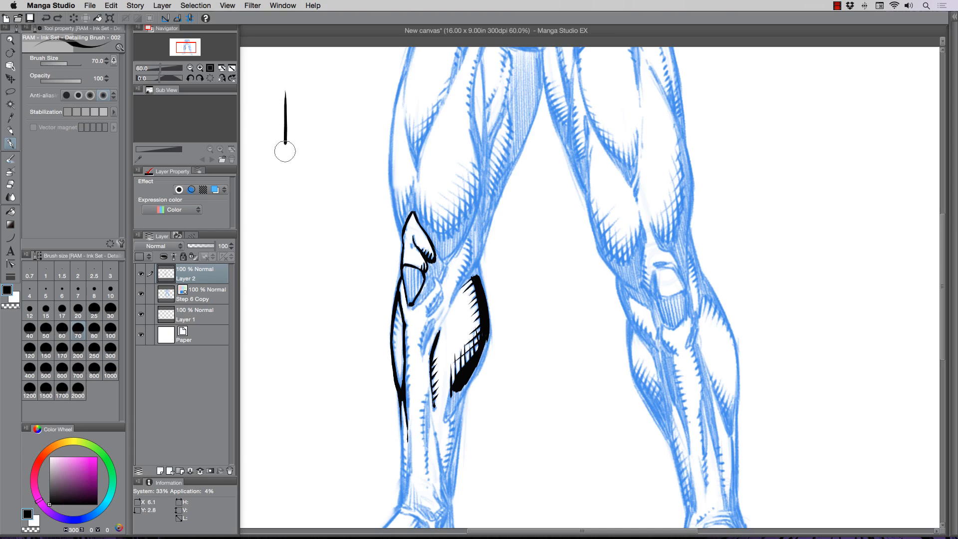
left_click_drag(284, 150, 284, 426)
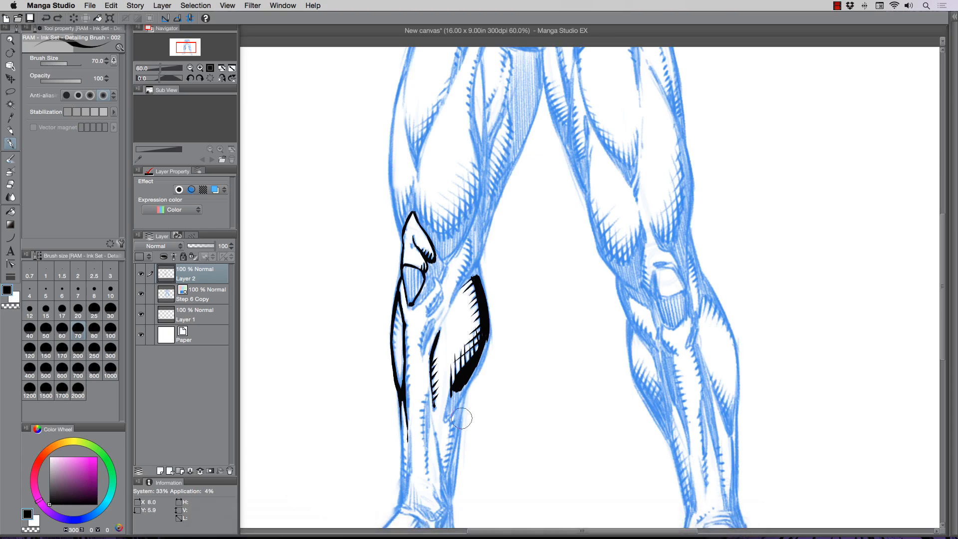
mouse_move(463, 443)
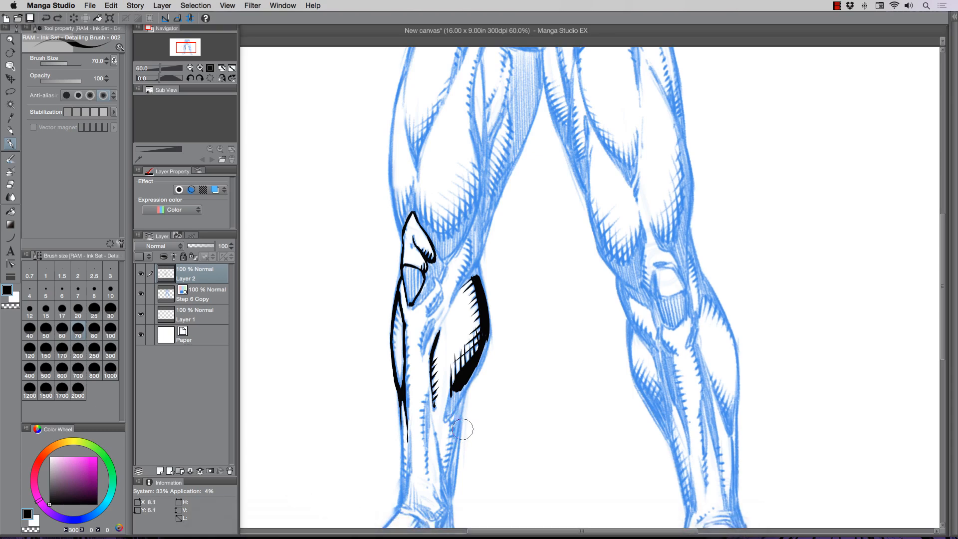
mouse_move(320, 516)
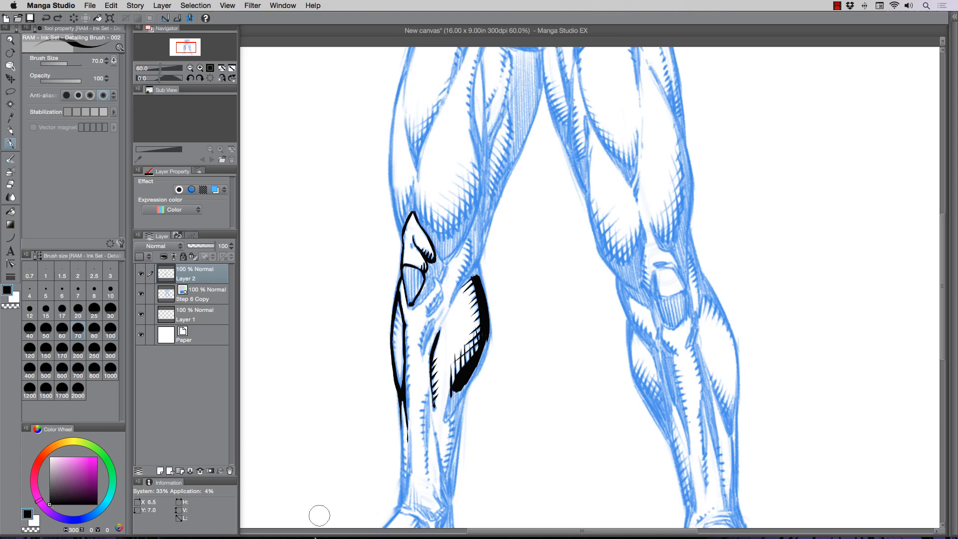
Customize the Wacom pressure curve to a firmer, late-rising bend and confirm it.
left_click(431, 520)
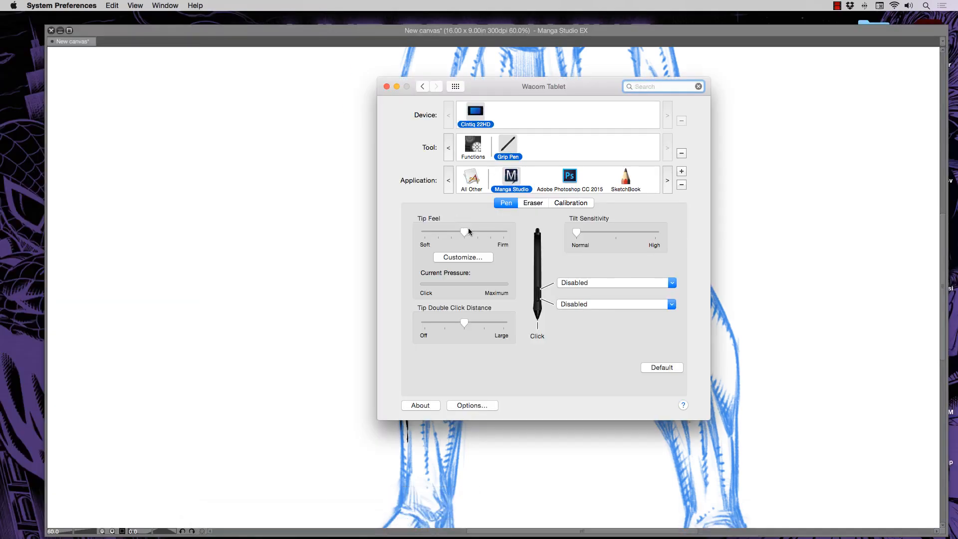
left_click(463, 257)
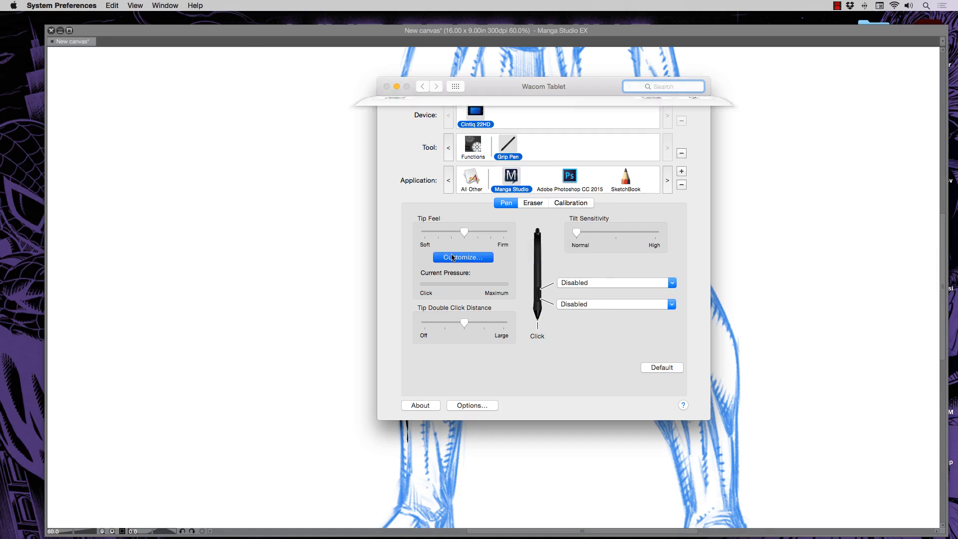
left_click(464, 258)
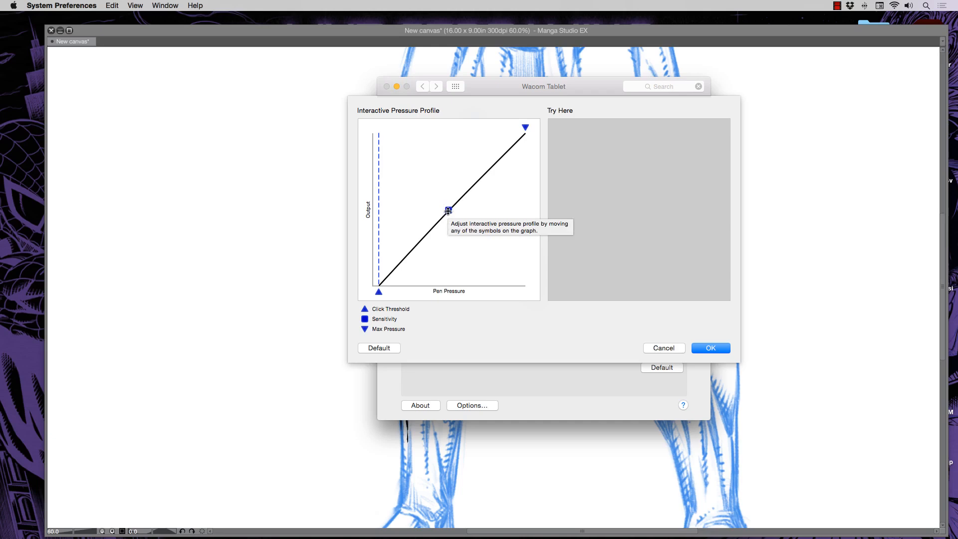
left_click_drag(448, 209, 449, 181)
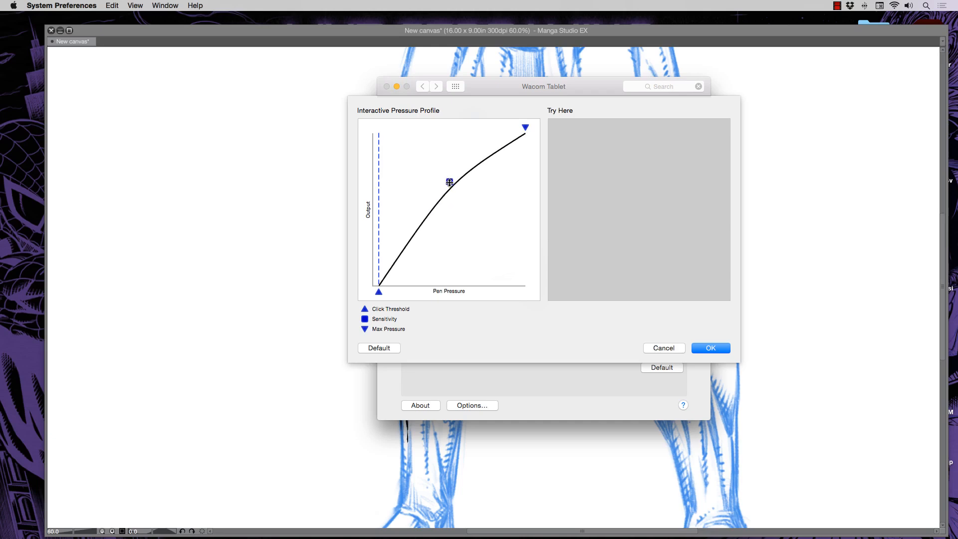
left_click_drag(449, 182, 485, 218)
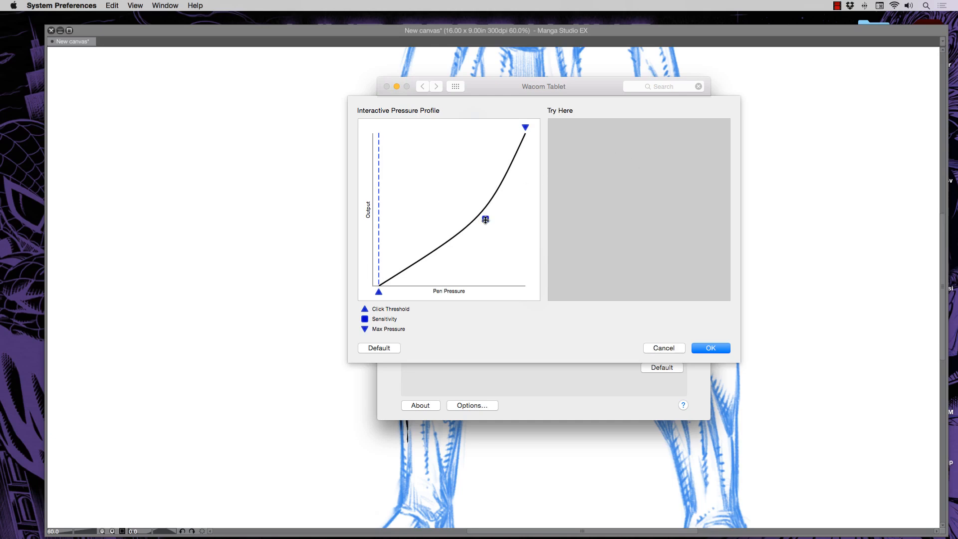
left_click_drag(485, 220, 507, 222)
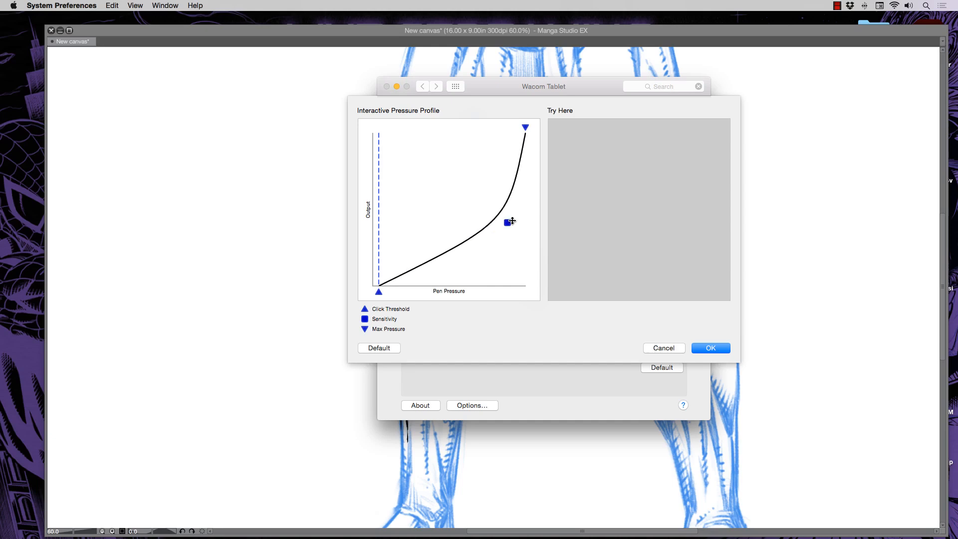
left_click_drag(508, 222, 489, 215)
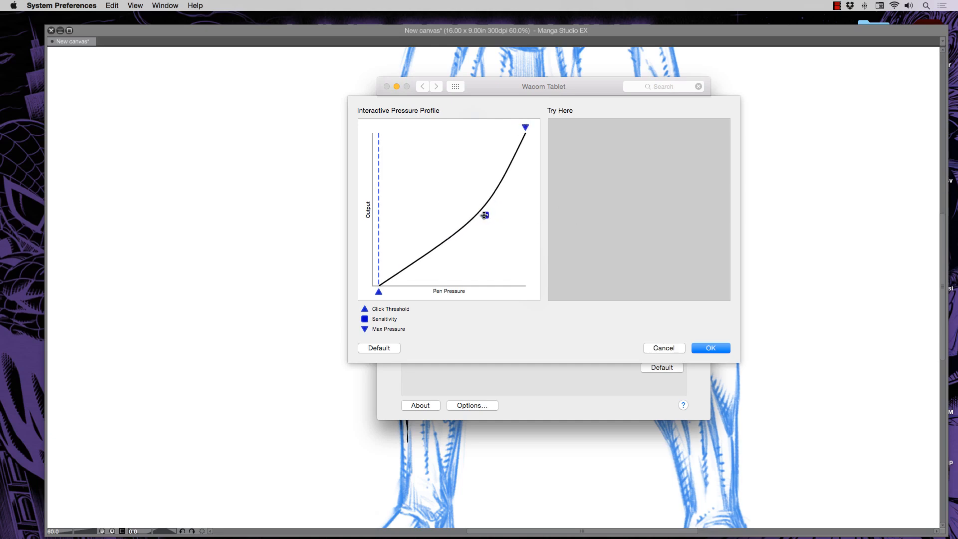
left_click_drag(486, 214, 476, 231)
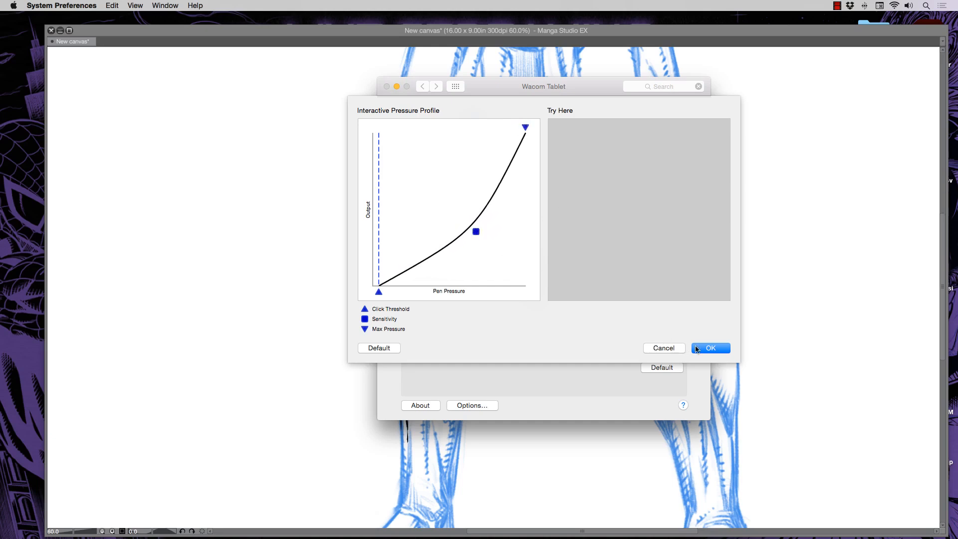
left_click(711, 347)
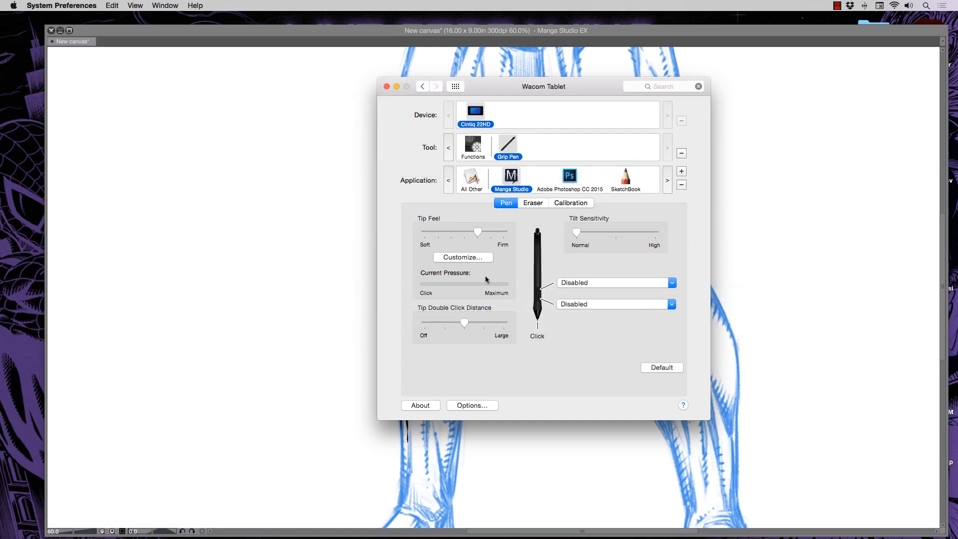
mouse_move(336, 144)
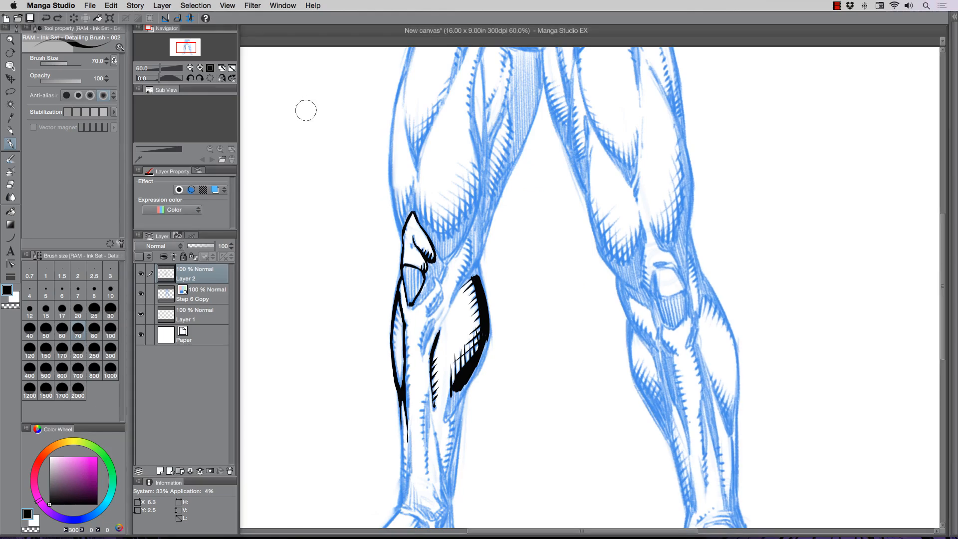
Ink hatch strokes inside the upper knee shape.
left_click_drag(306, 111, 306, 373)
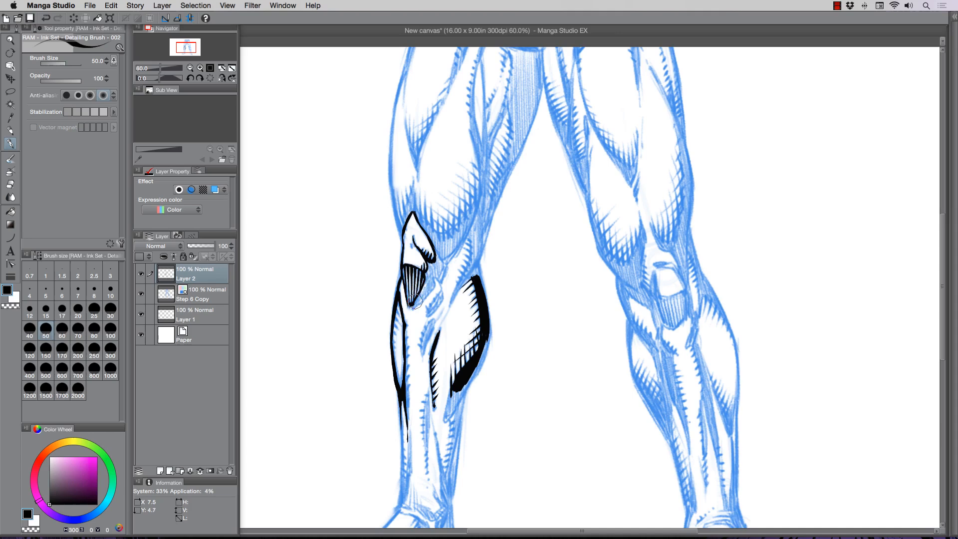
mouse_move(359, 463)
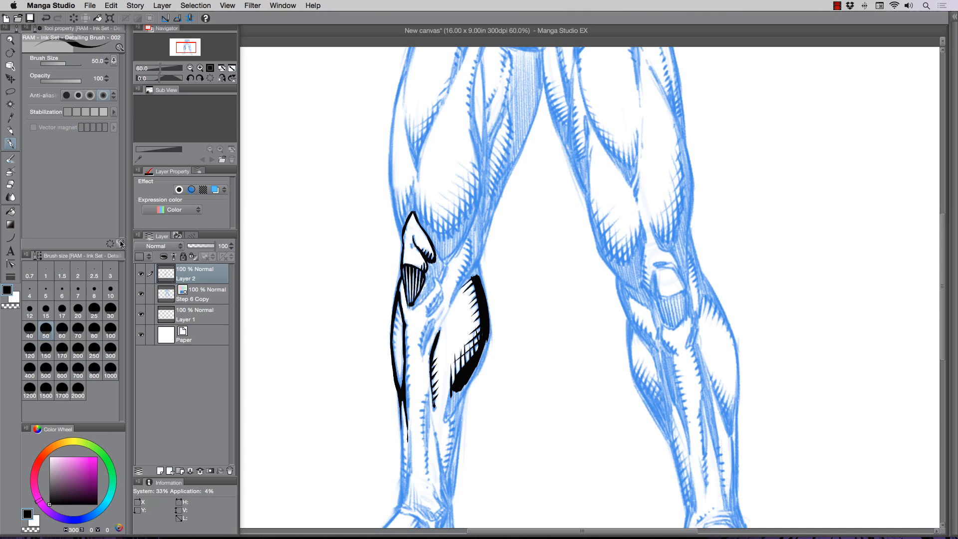
mouse_move(120, 243)
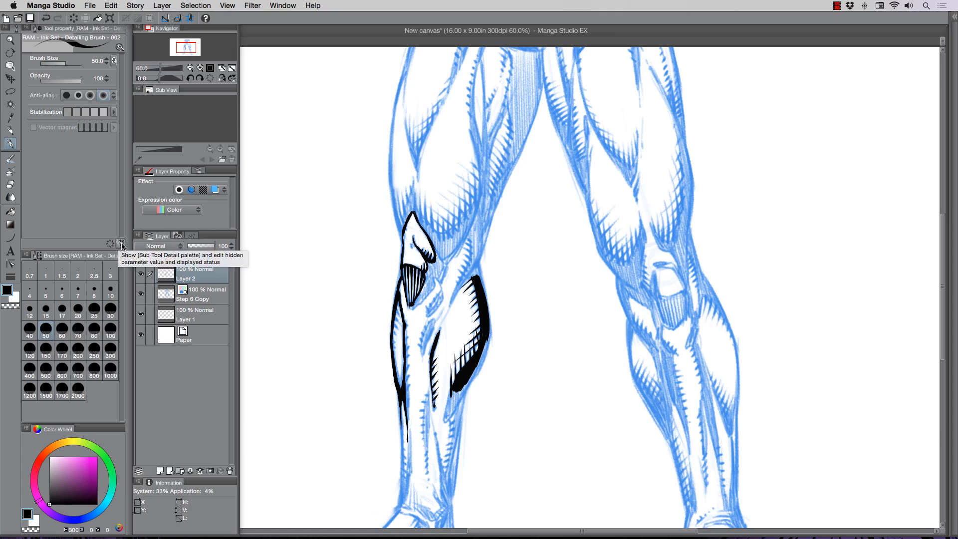
Review the Detailing Brush's Sub Tool Detail pages and its pressure inputs for brush size.
left_click(120, 244)
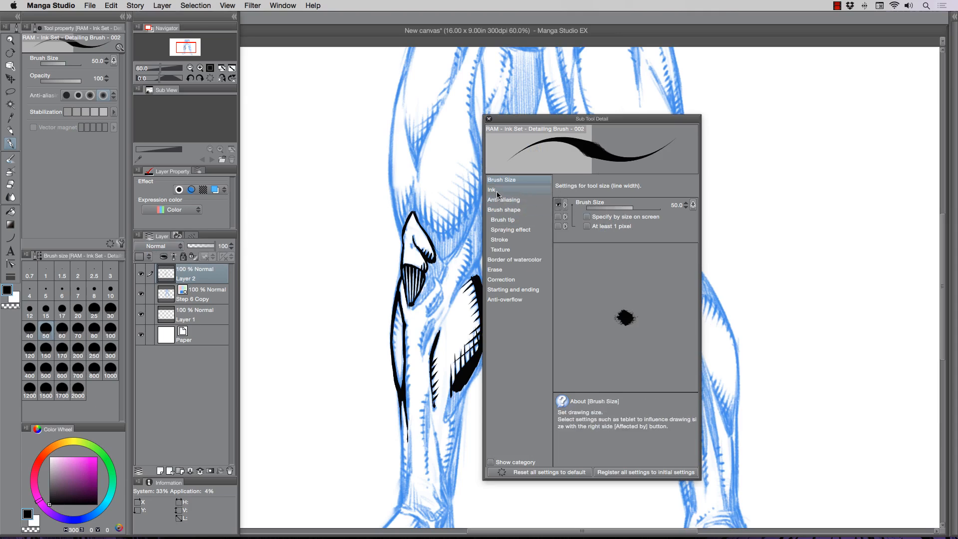
left_click(491, 189)
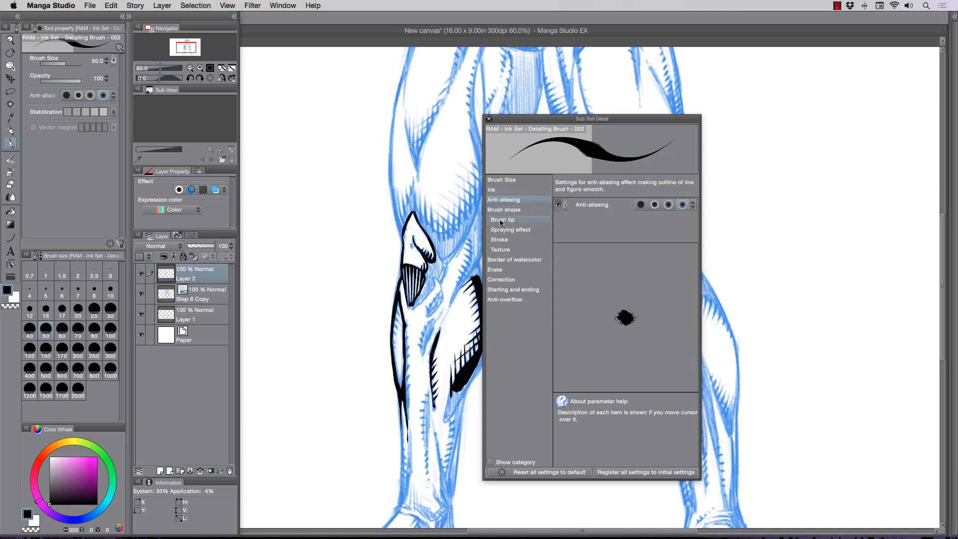
left_click(502, 220)
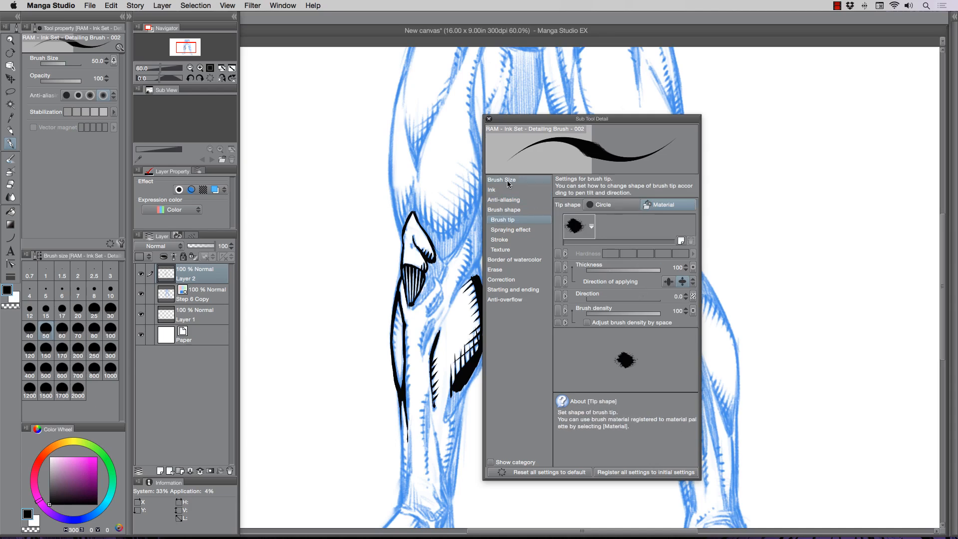
left_click(501, 179)
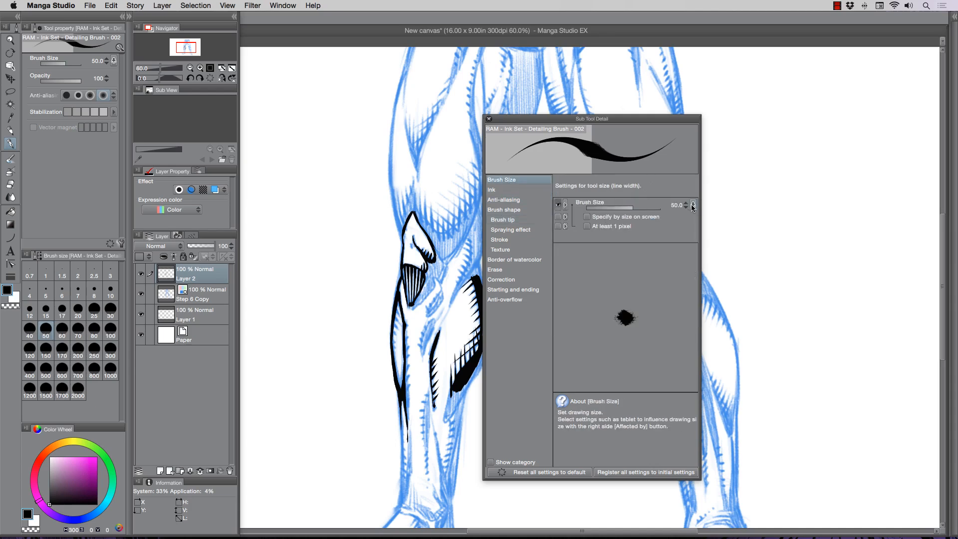
left_click(692, 206)
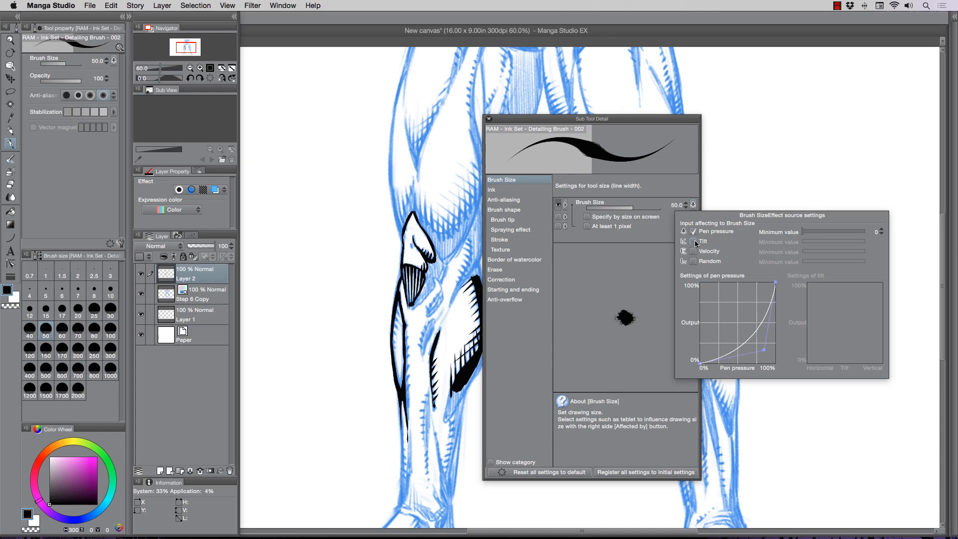
mouse_move(697, 241)
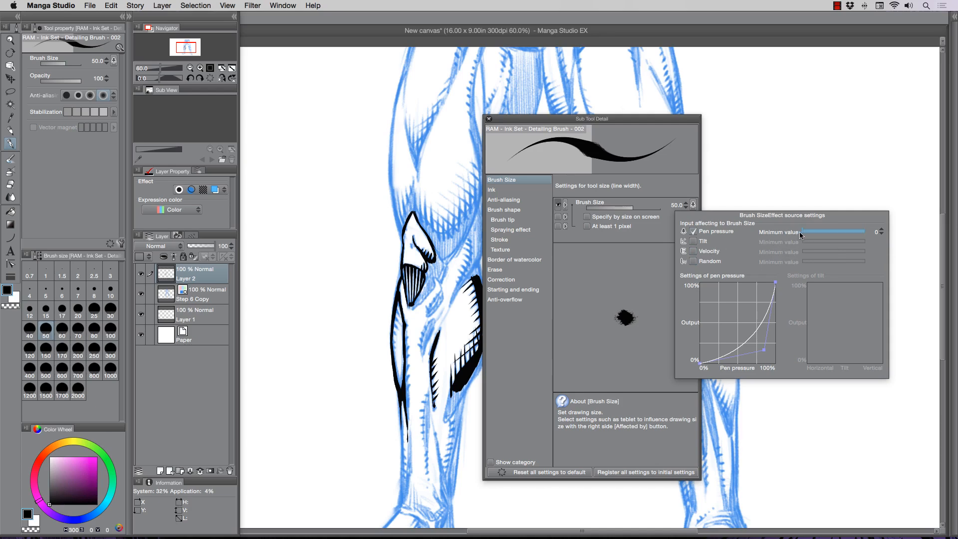
mouse_move(803, 235)
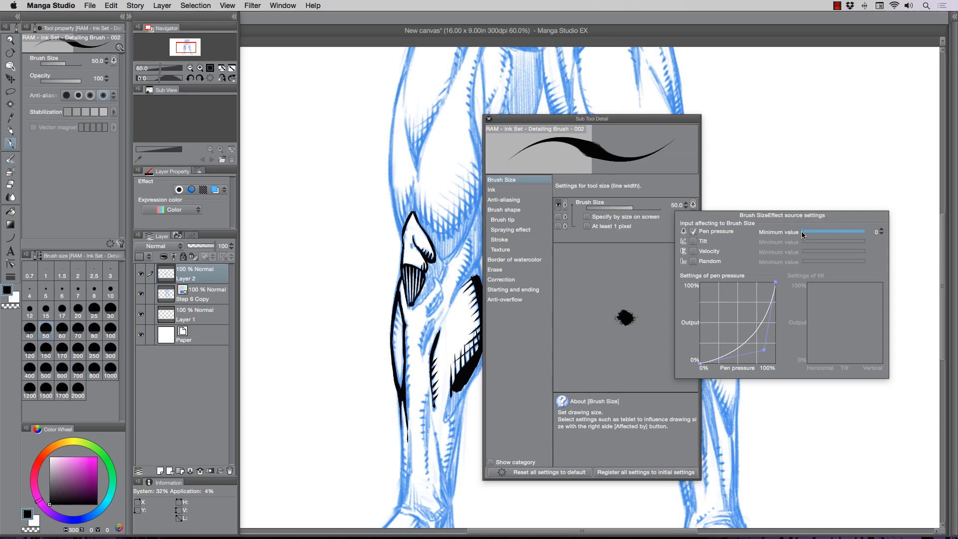
Try minimum size 34, return it to 0, reshape the size pressure curve and close the window.
left_click_drag(826, 232, 840, 232)
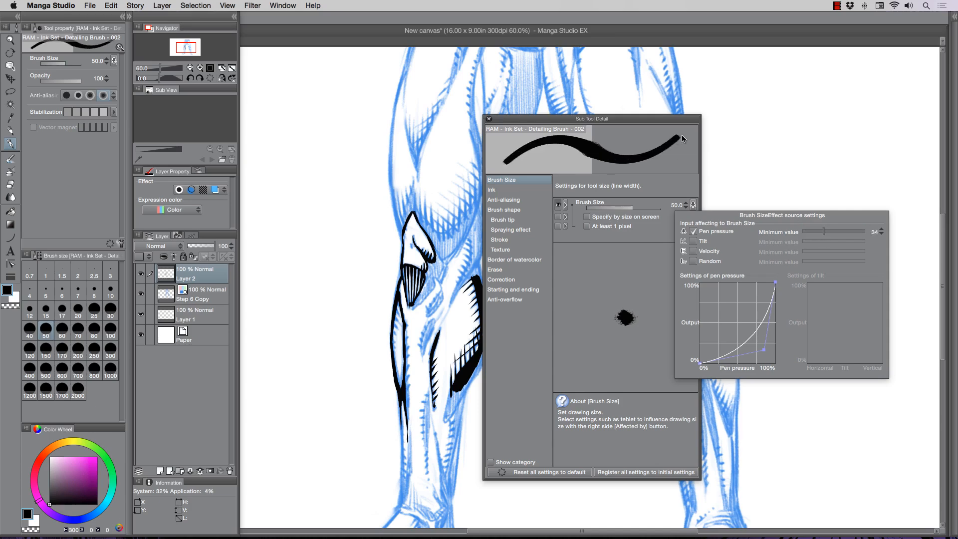
mouse_move(640, 148)
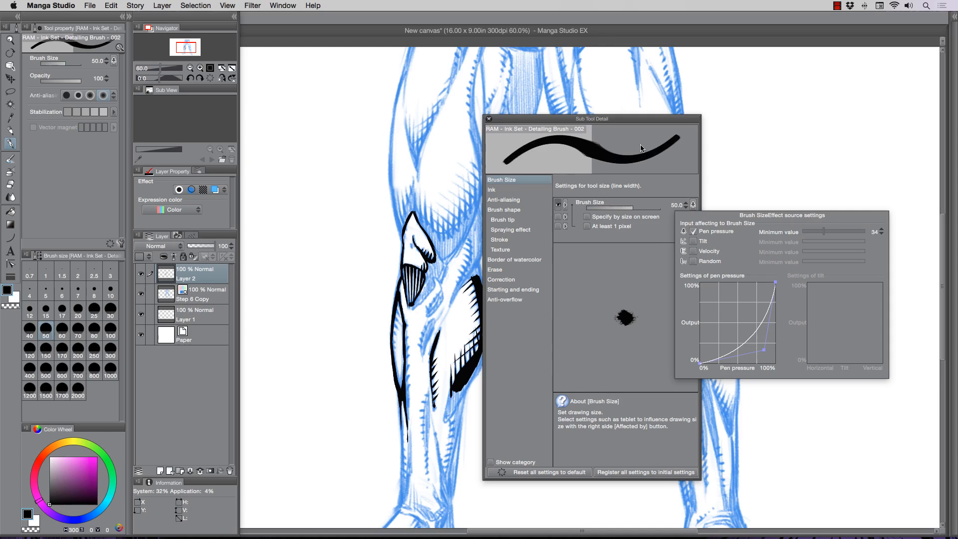
left_click_drag(847, 232, 807, 231)
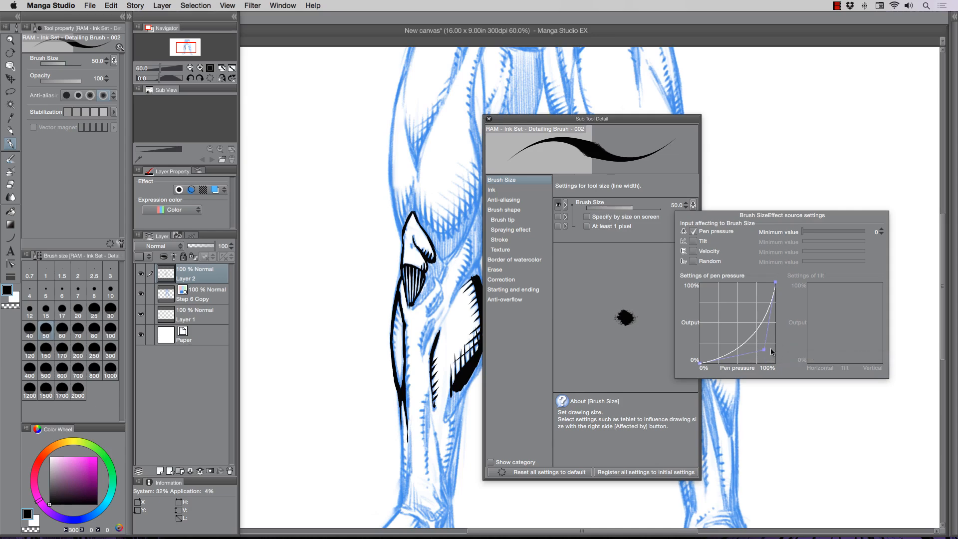
left_click_drag(772, 352, 766, 308)
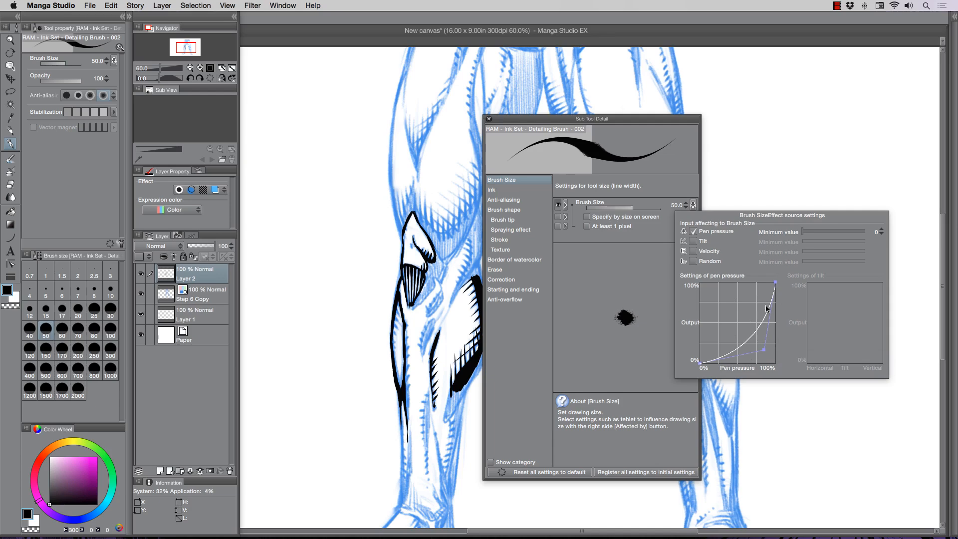
mouse_move(733, 300)
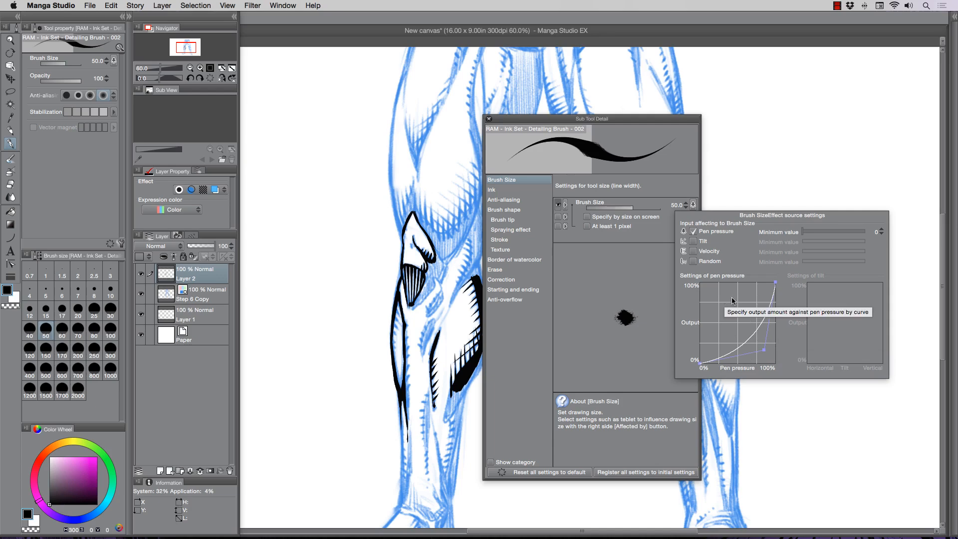
mouse_move(598, 286)
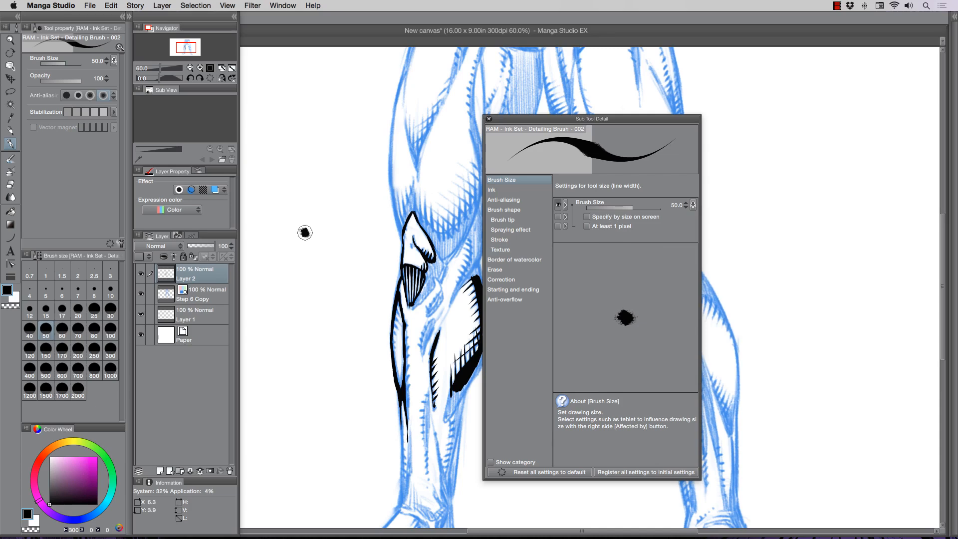
mouse_move(399, 167)
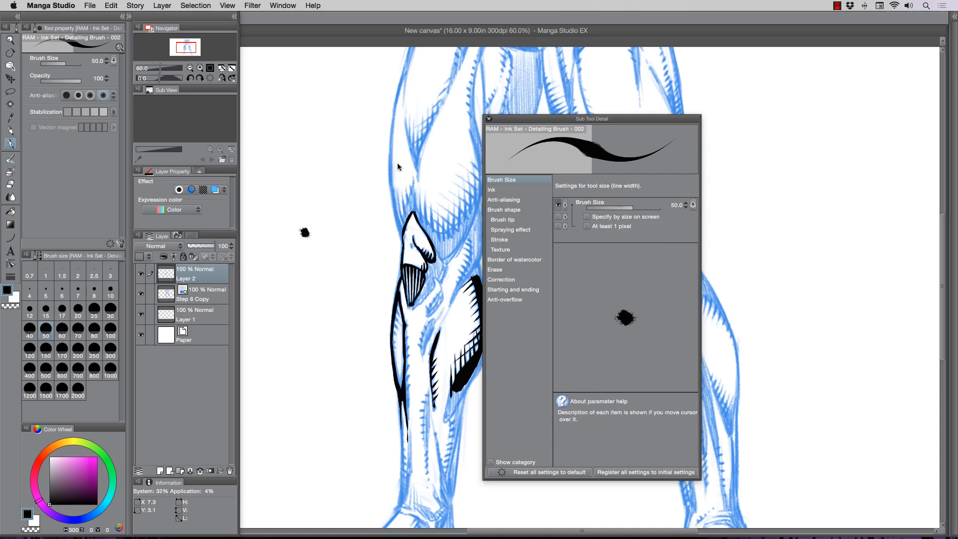
left_click(489, 118)
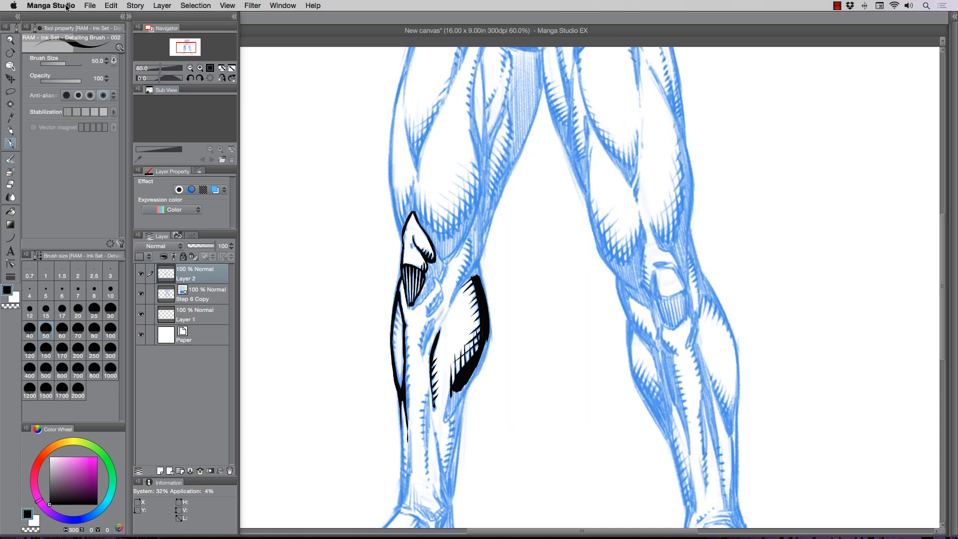
left_click(53, 5)
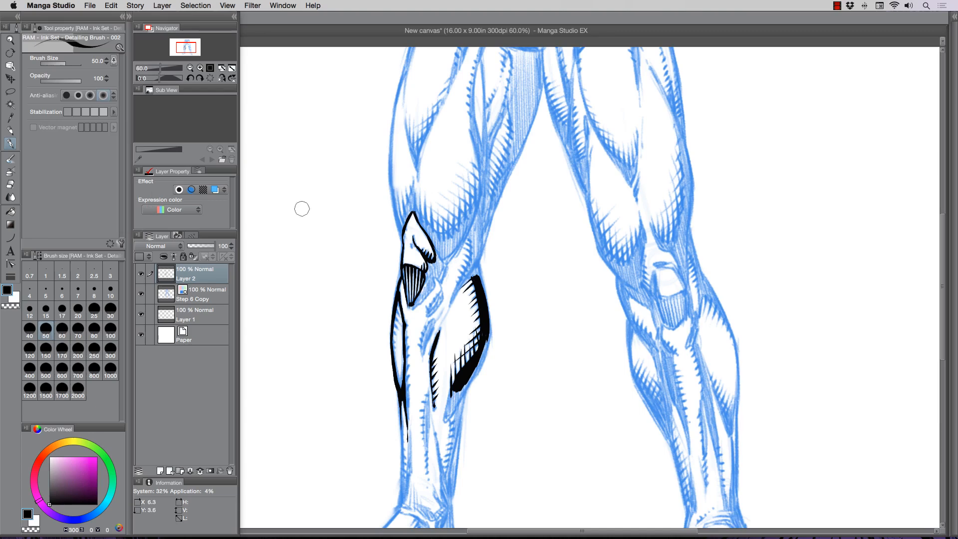
left_click_drag(294, 195, 337, 391)
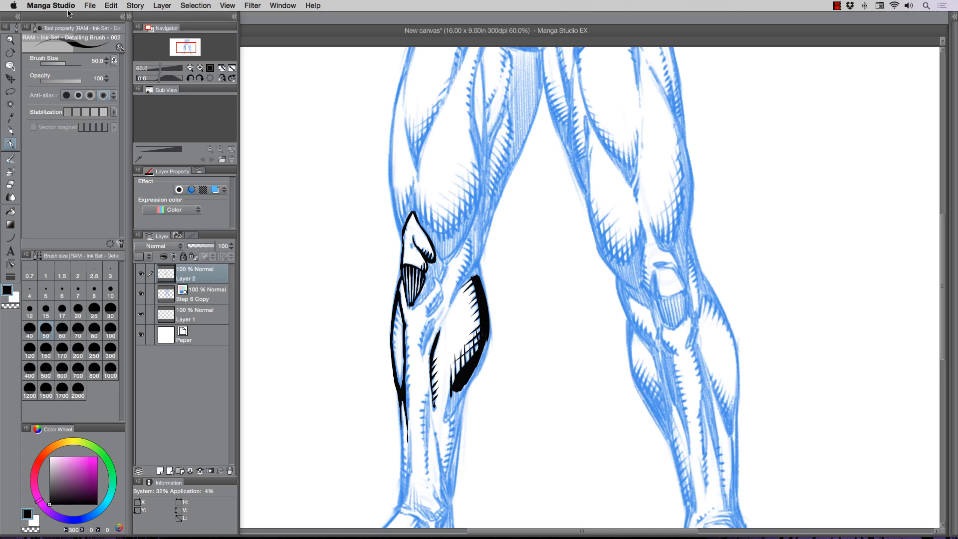
Bring up Preferences from the Manga Studio menu and move the window aside.
left_click(54, 6)
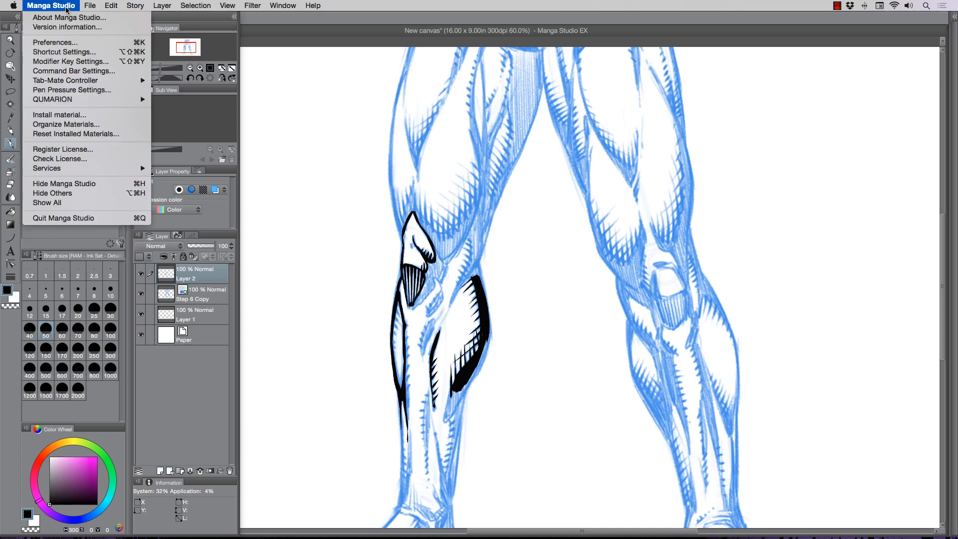
left_click(54, 42)
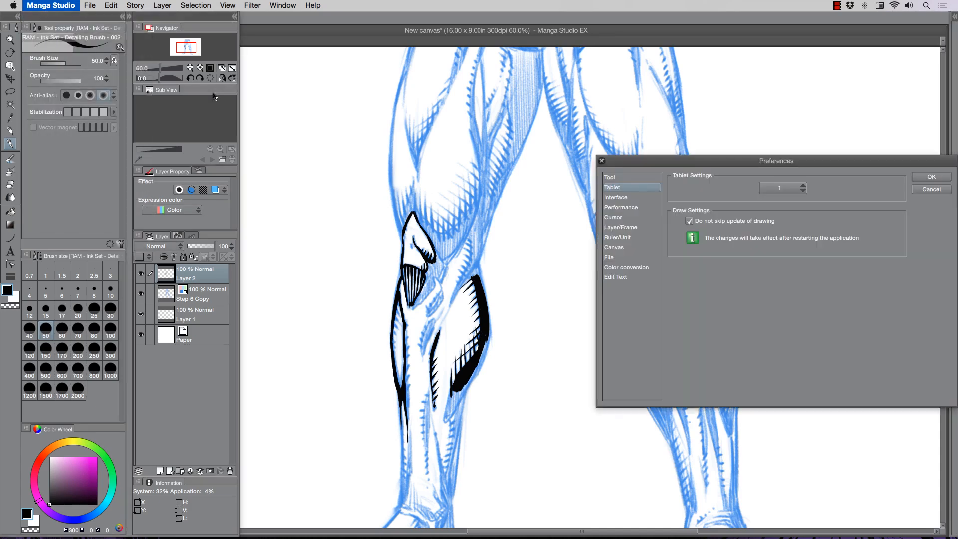
left_click_drag(777, 160, 671, 132)
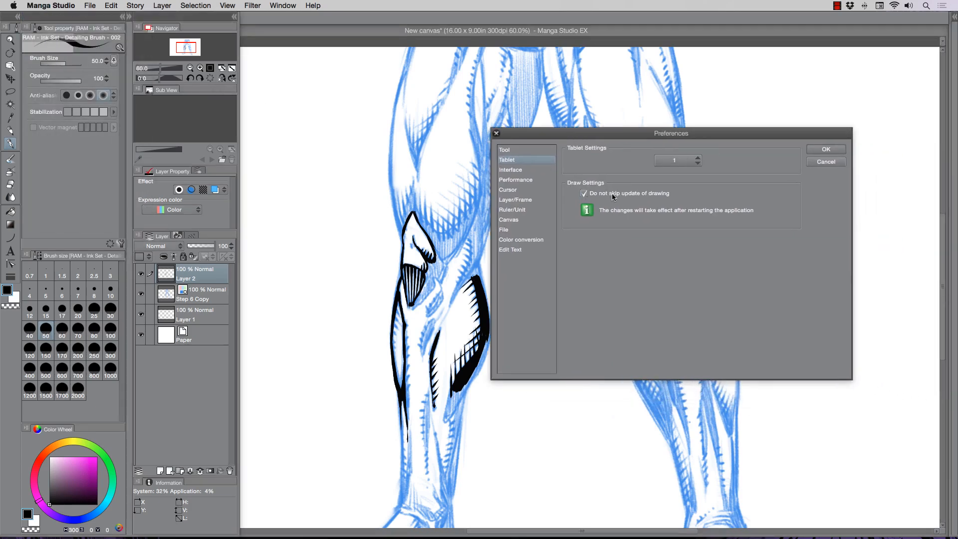
Review the Tablet page keeping its setting at 1, then switch to the Performance page.
left_click(584, 194)
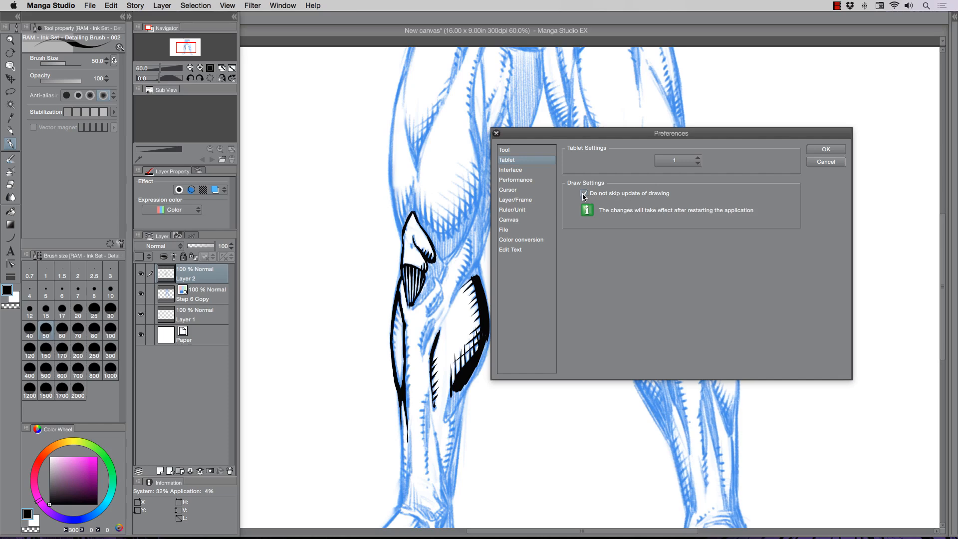
left_click(583, 194)
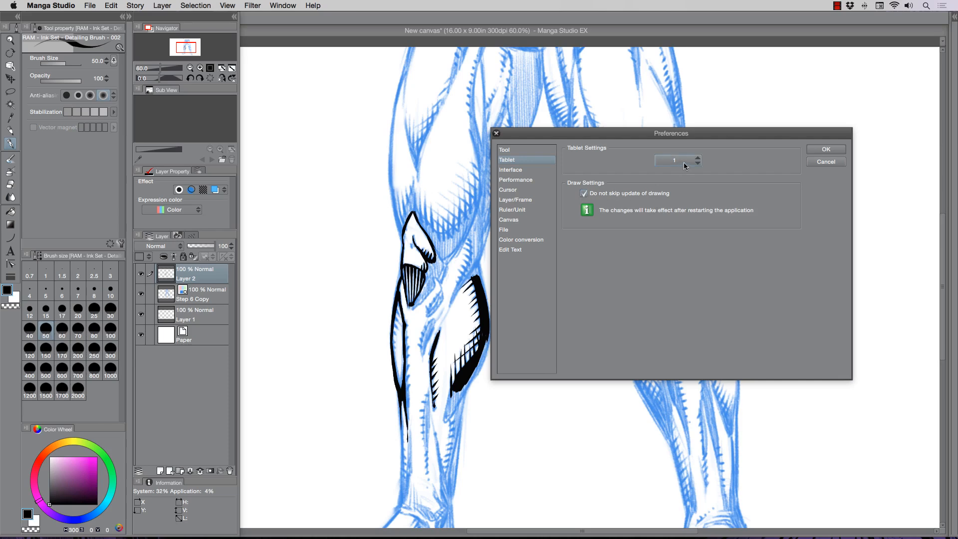
left_click(676, 159)
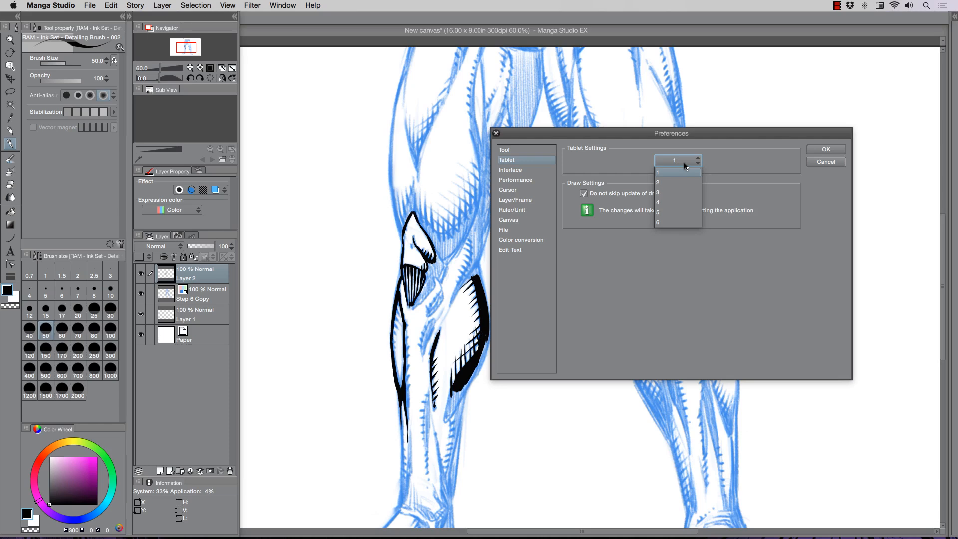
left_click(674, 172)
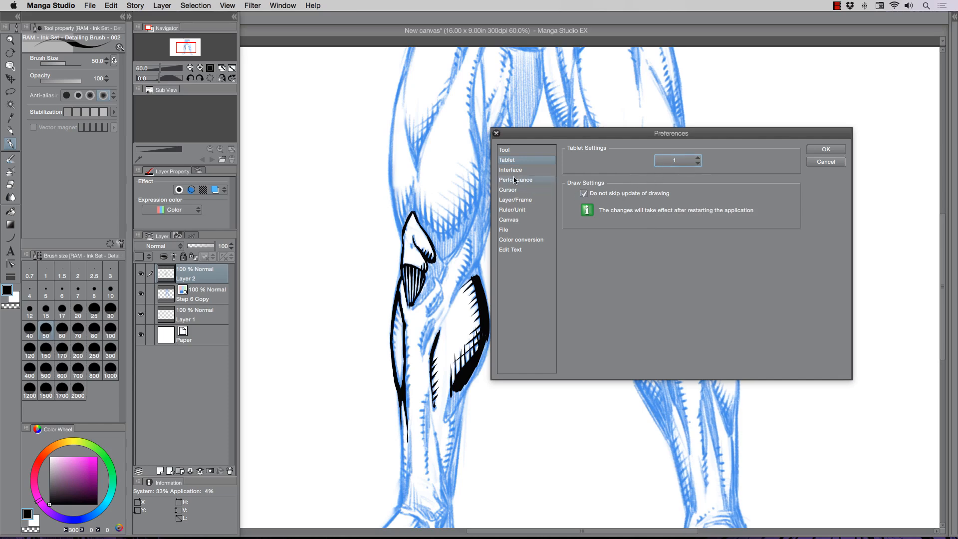
left_click(515, 179)
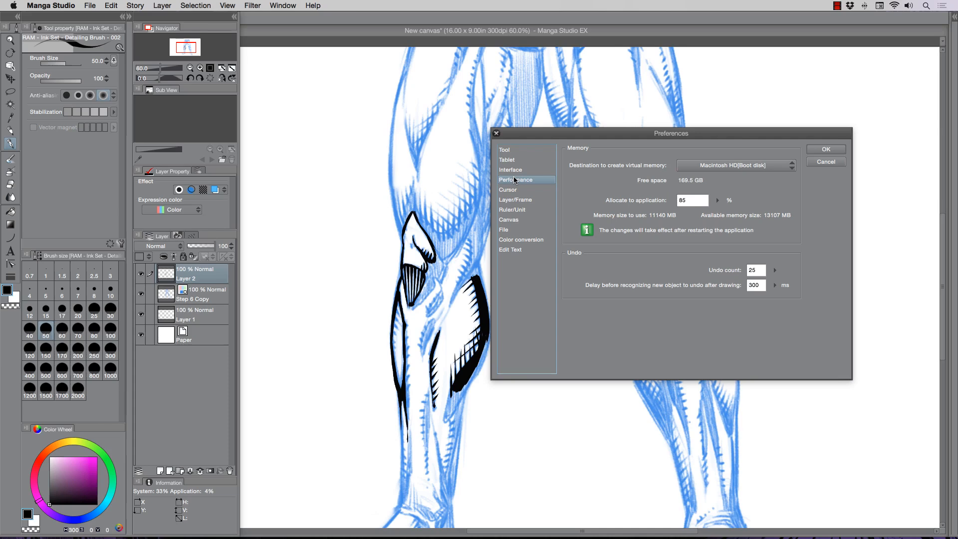
mouse_move(738, 175)
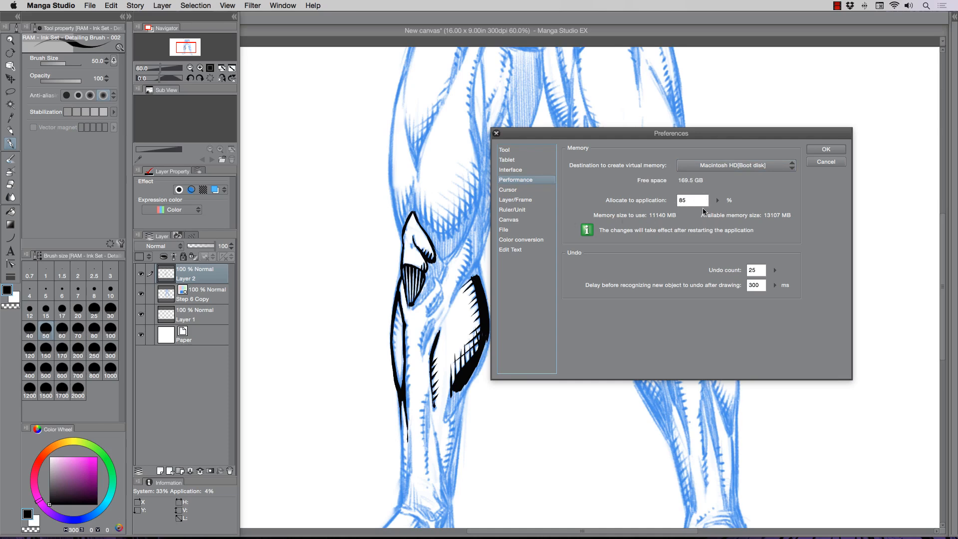
mouse_move(661, 210)
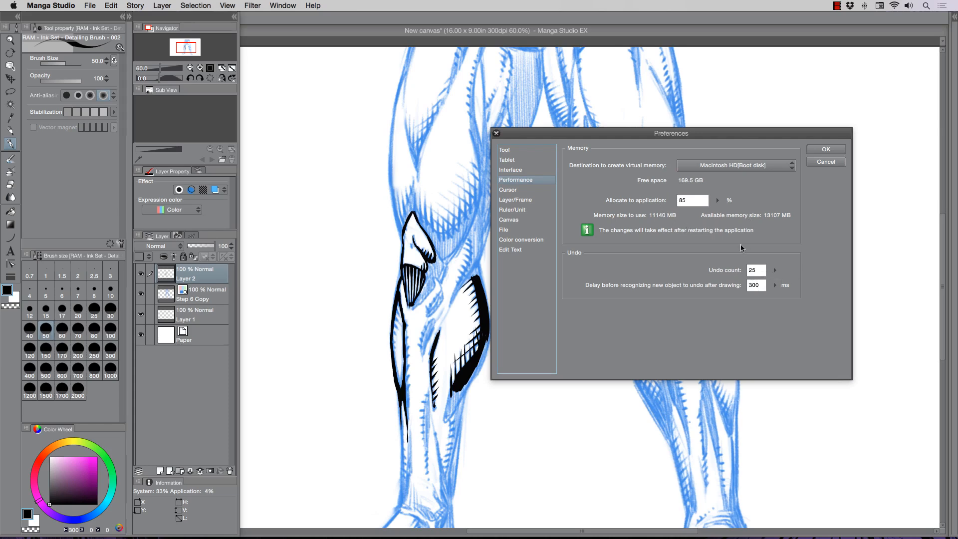
mouse_move(740, 206)
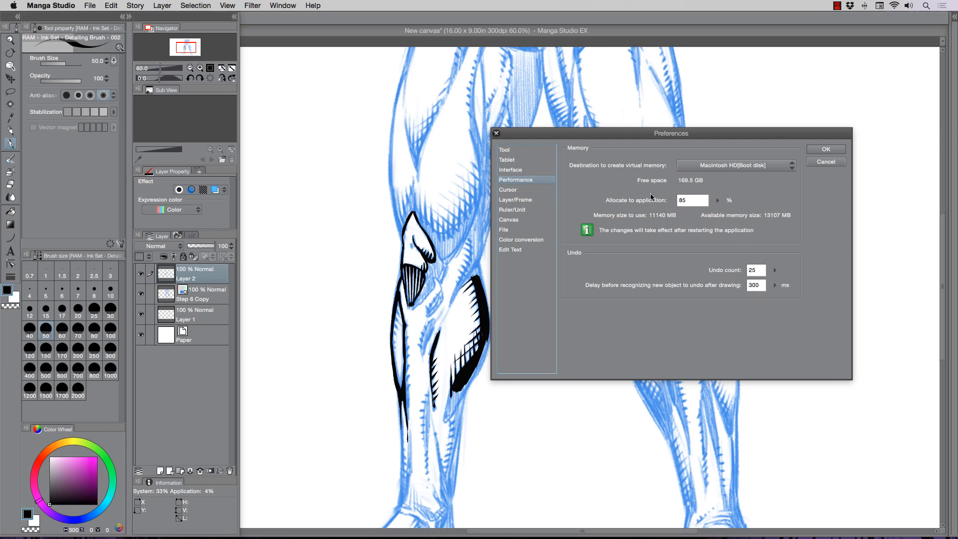
mouse_move(599, 181)
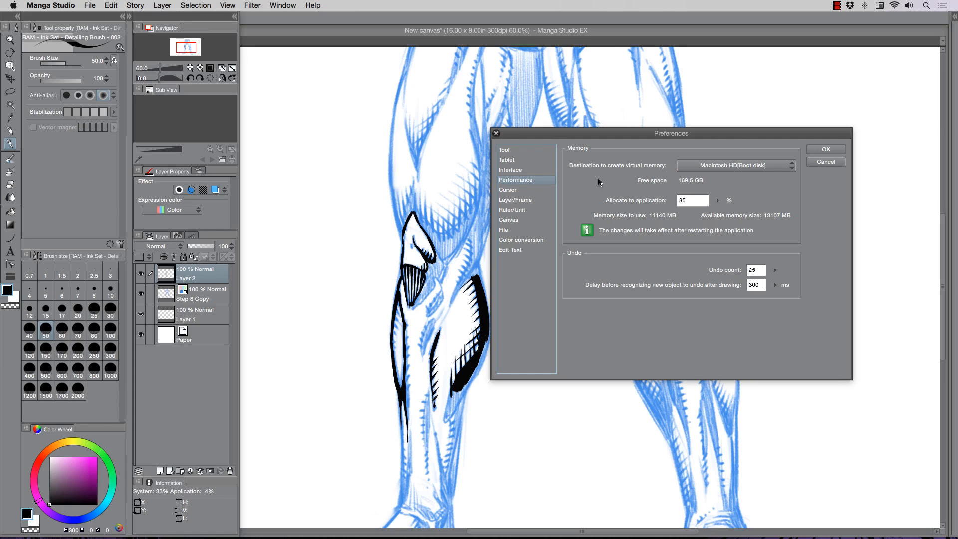
mouse_move(796, 155)
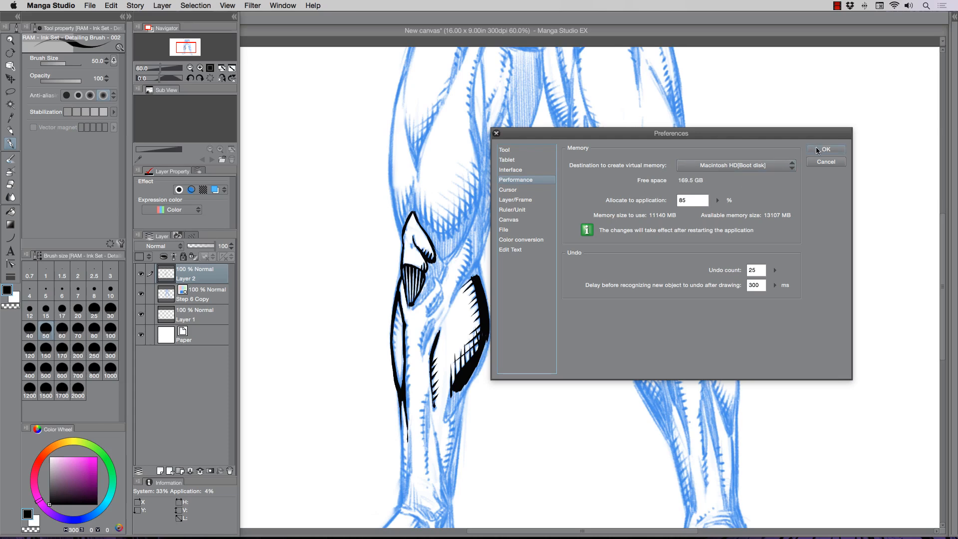
Confirm the preferences with OK and thicken the black shadow along the left calf edge.
left_click(825, 150)
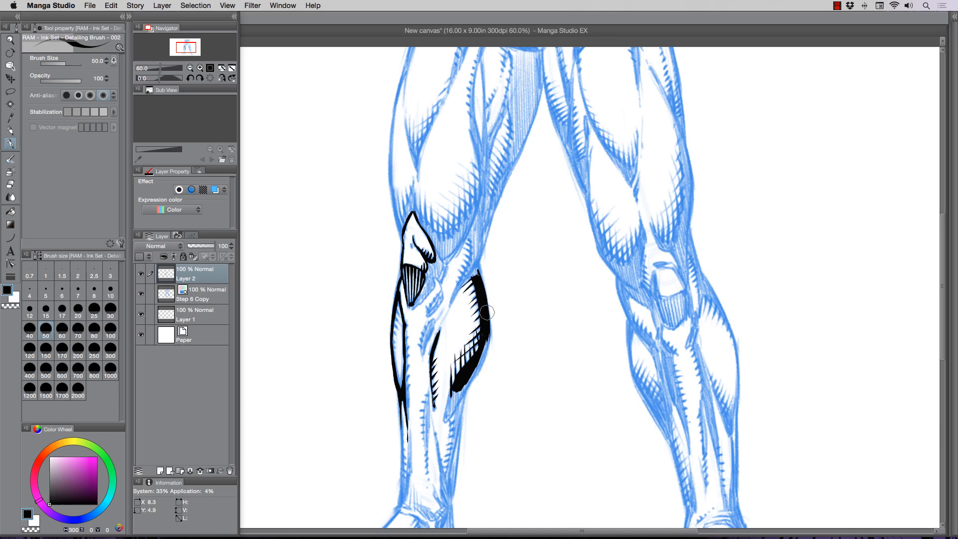
left_click_drag(483, 311, 467, 379)
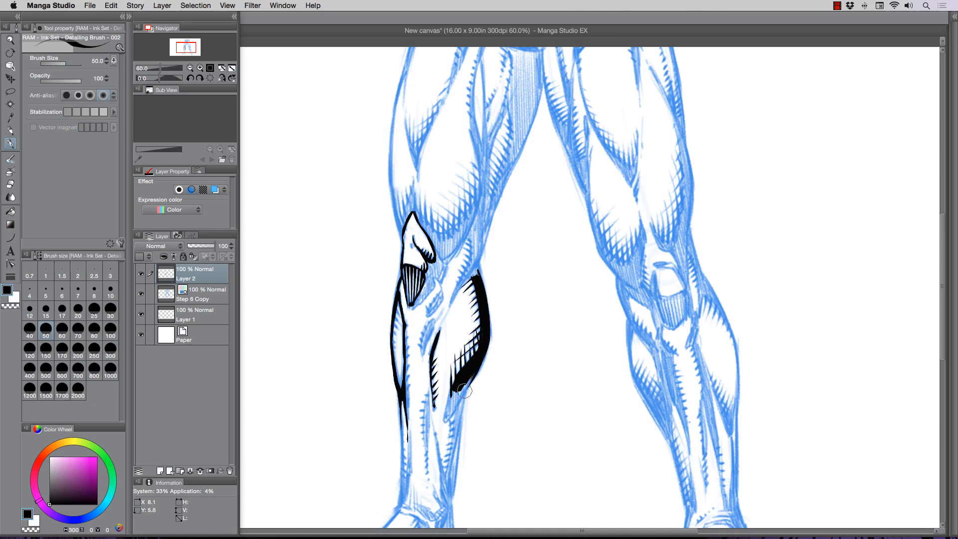
left_click_drag(467, 392, 452, 392)
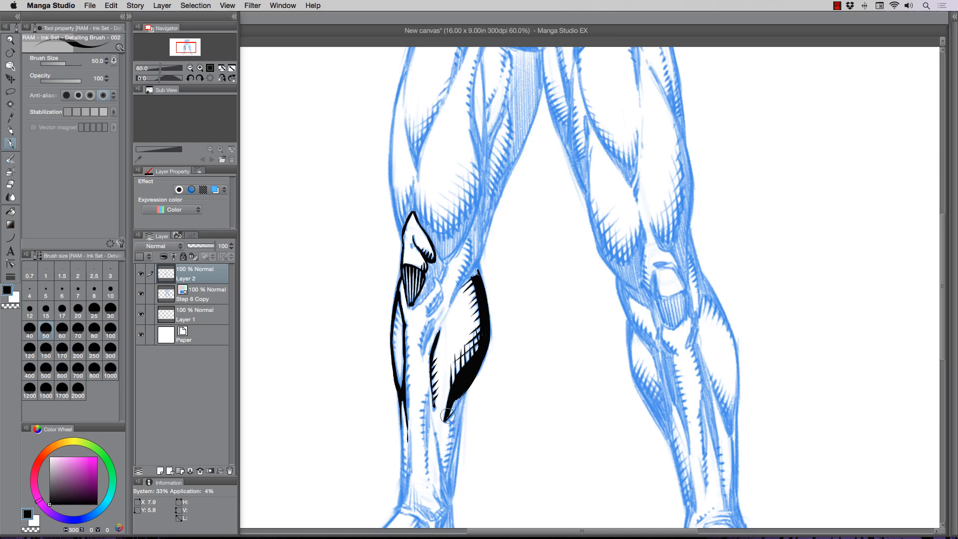
left_click_drag(446, 418, 464, 387)
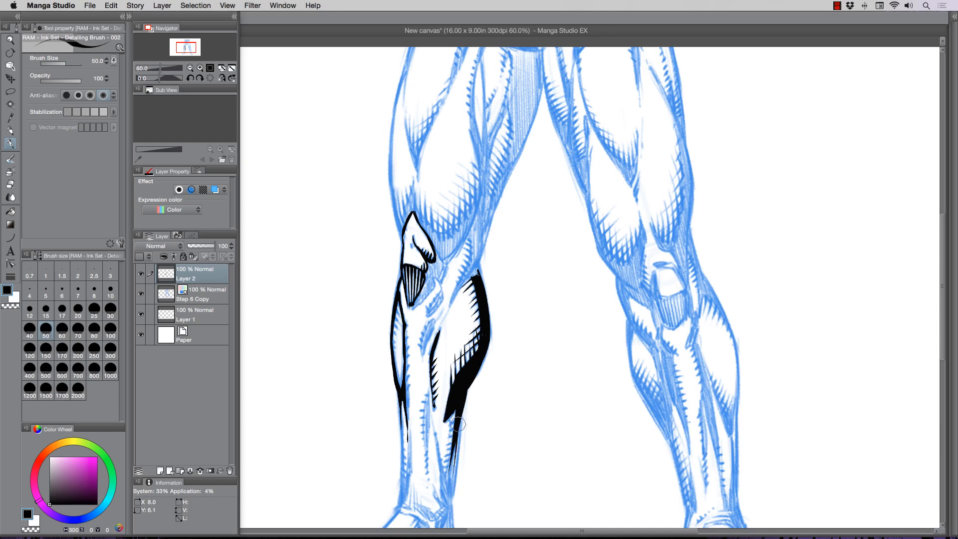
Ink a long tapering shadow toward the ankle and strengthen the shin contour with the Detailing Brush.
left_click_drag(458, 421, 446, 495)
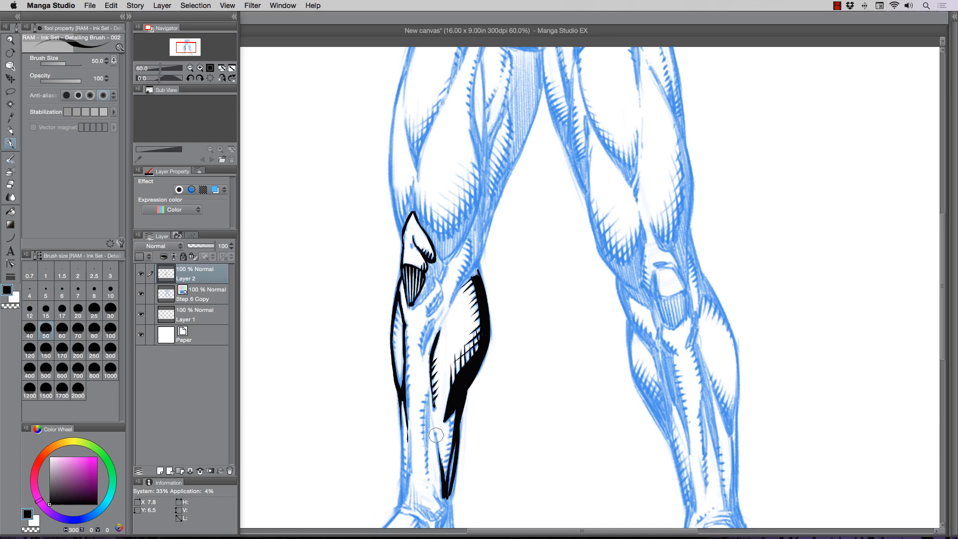
left_click_drag(436, 435, 458, 383)
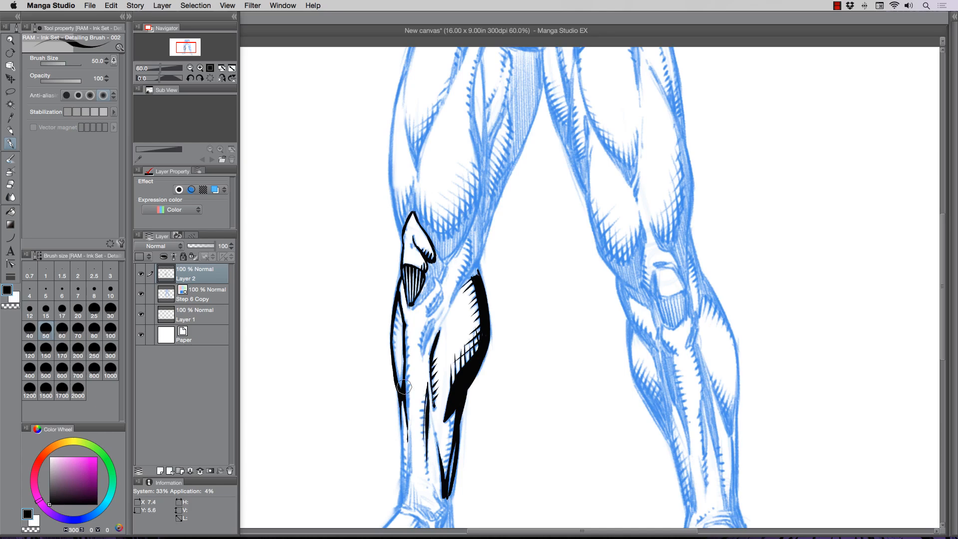
mouse_move(393, 387)
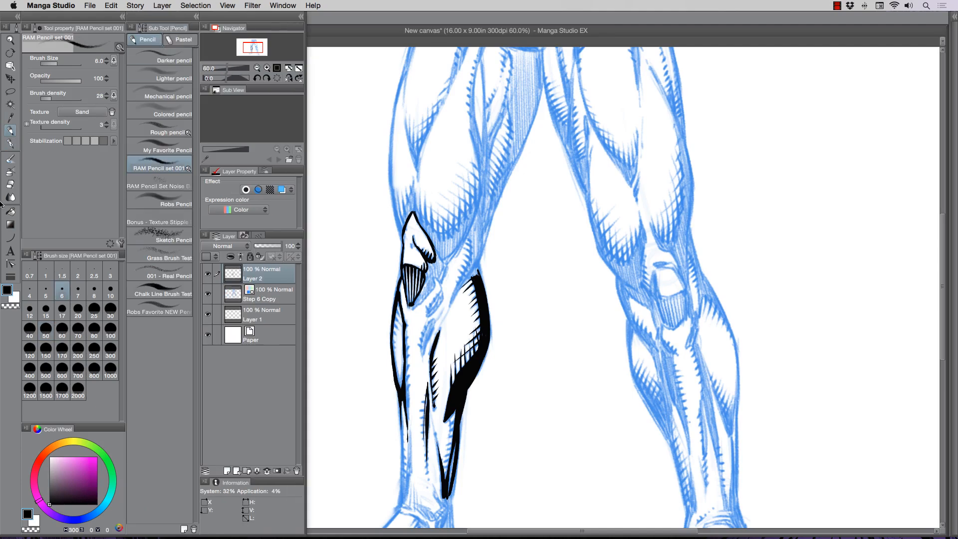
left_click(182, 40)
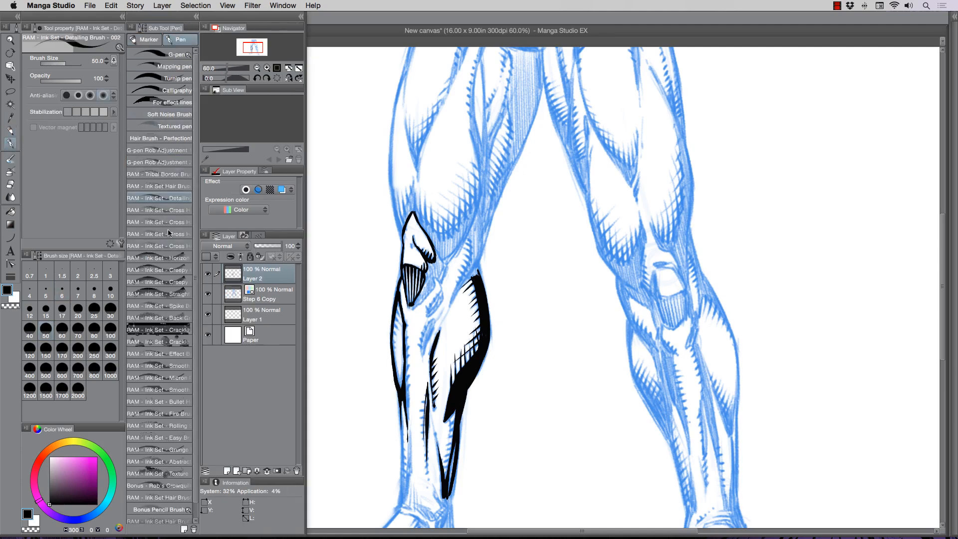